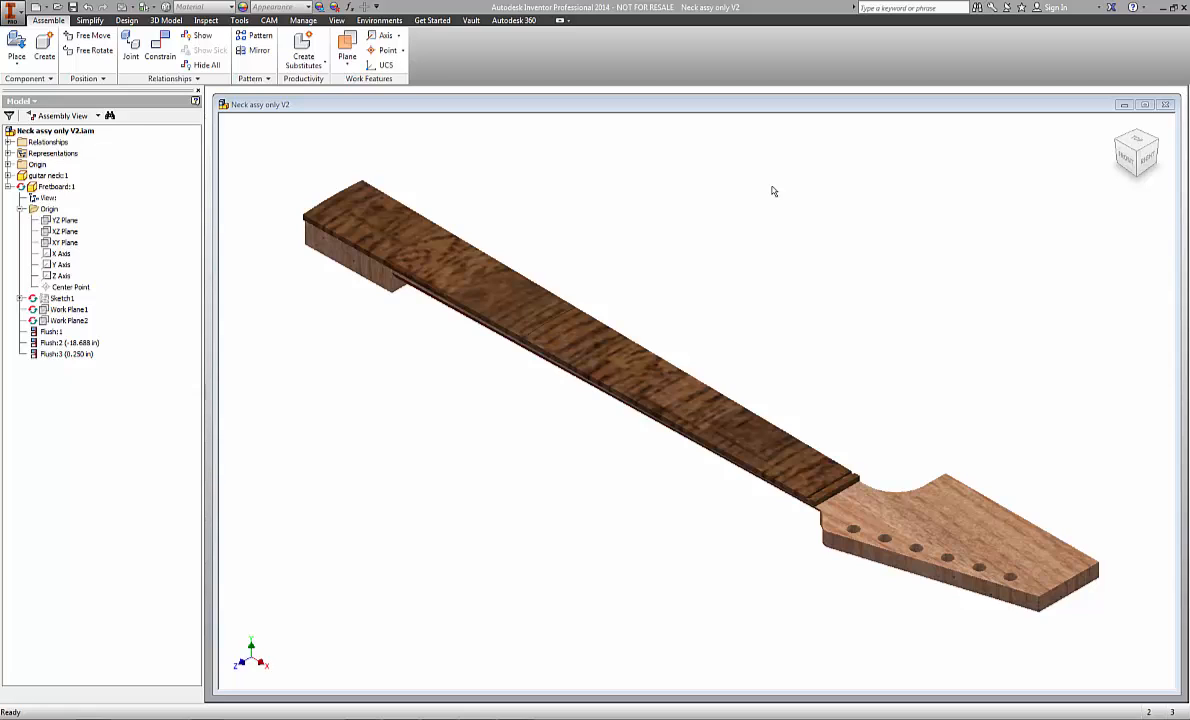
mouse_move(773, 195)
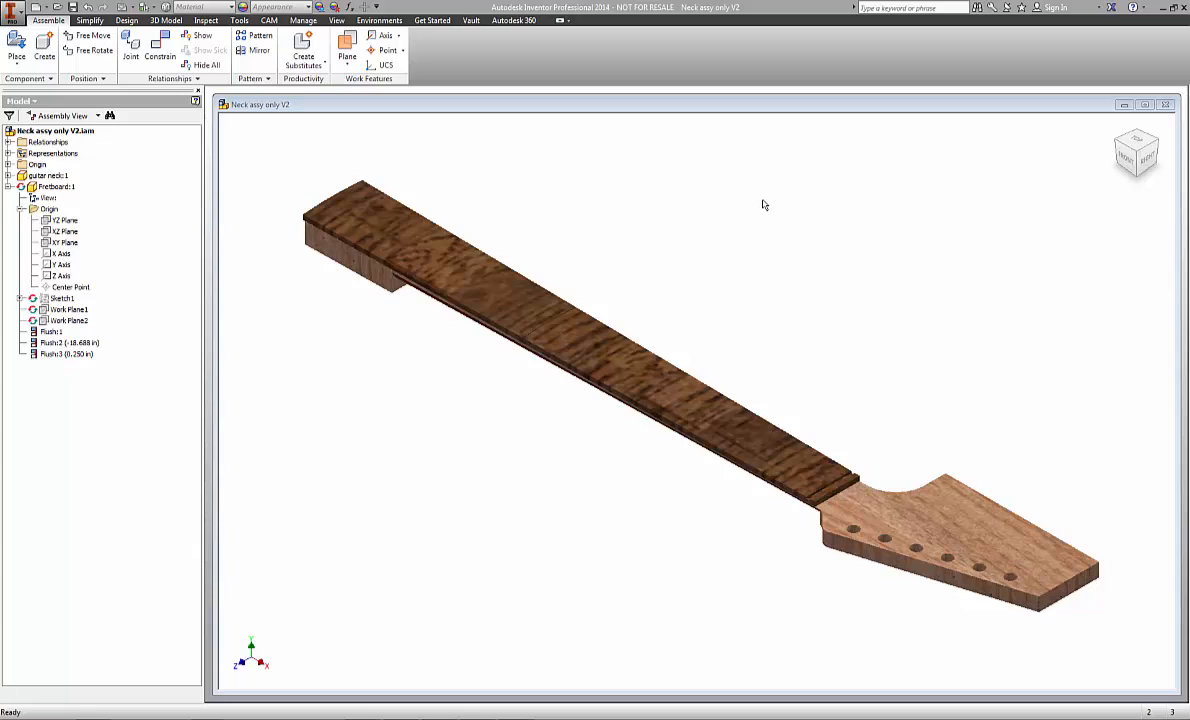
mouse_move(763, 205)
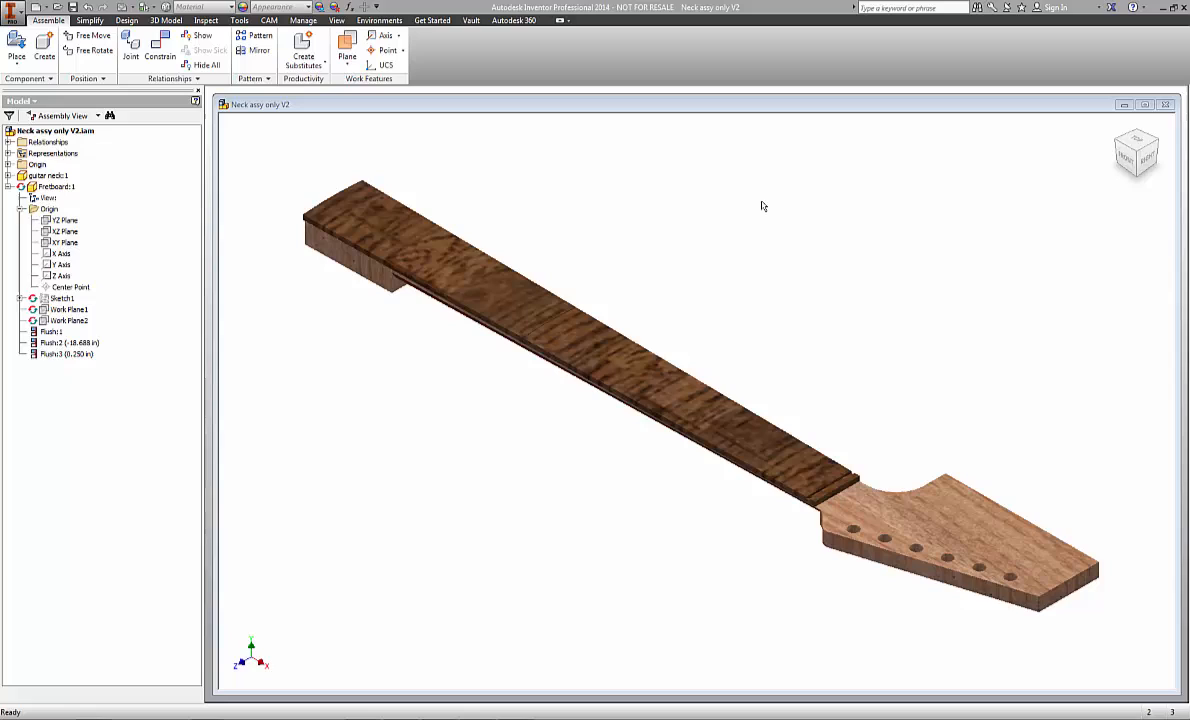
mouse_move(760, 209)
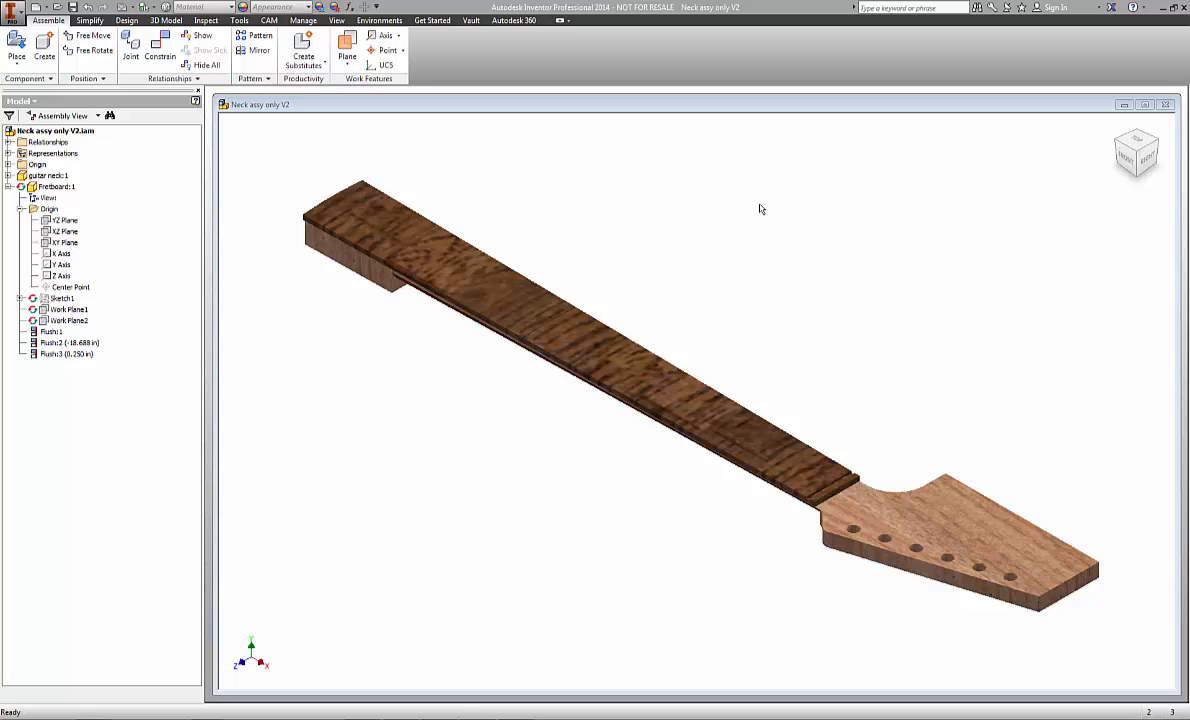
mouse_move(760, 210)
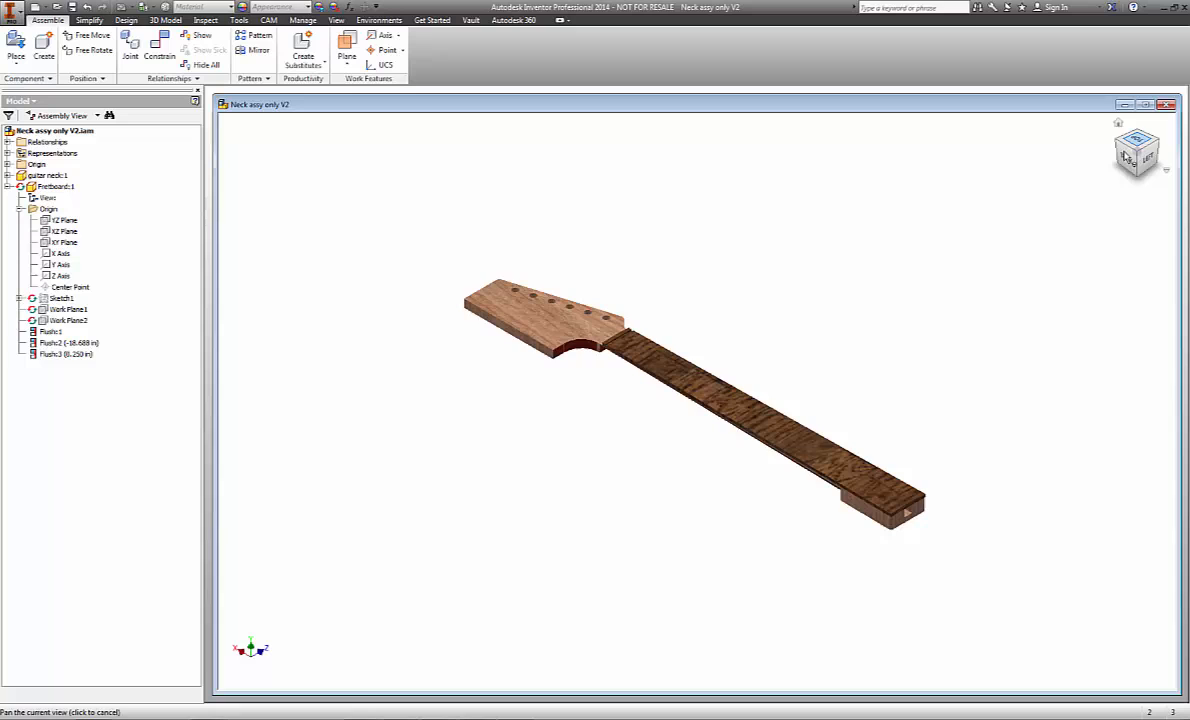
- Enter the Stress Analysis environment to show the neck assembly's existing simulation results
click(52, 175)
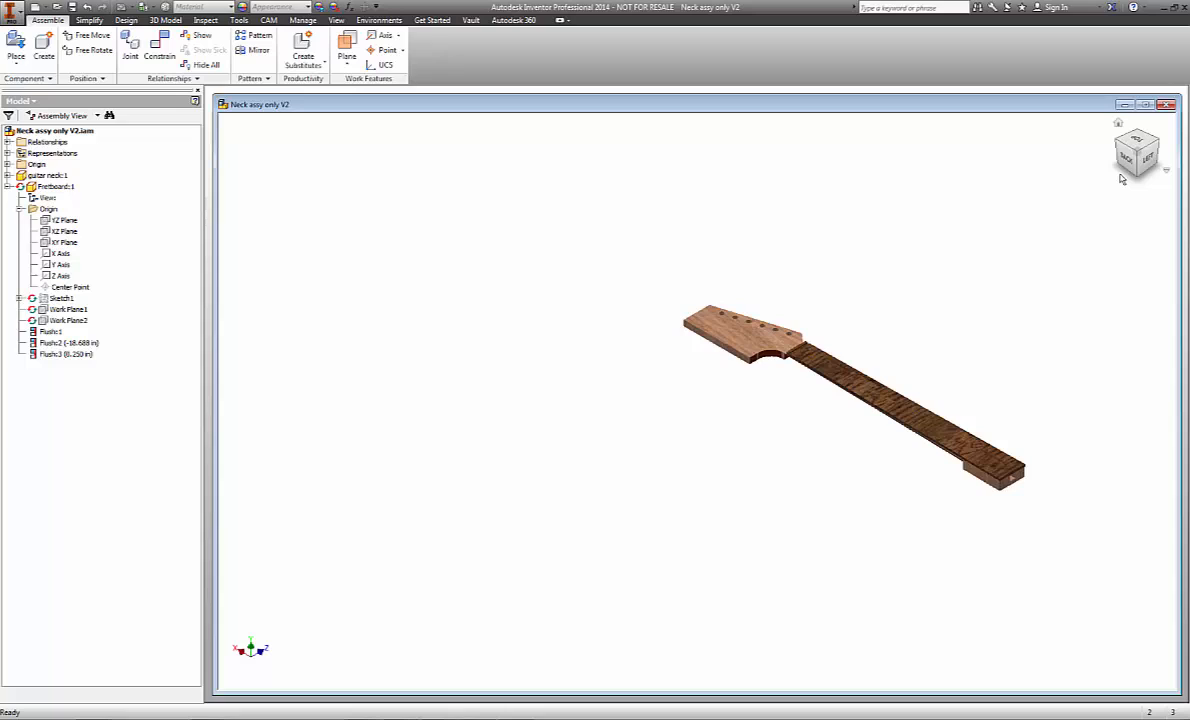
mouse_move(1067, 341)
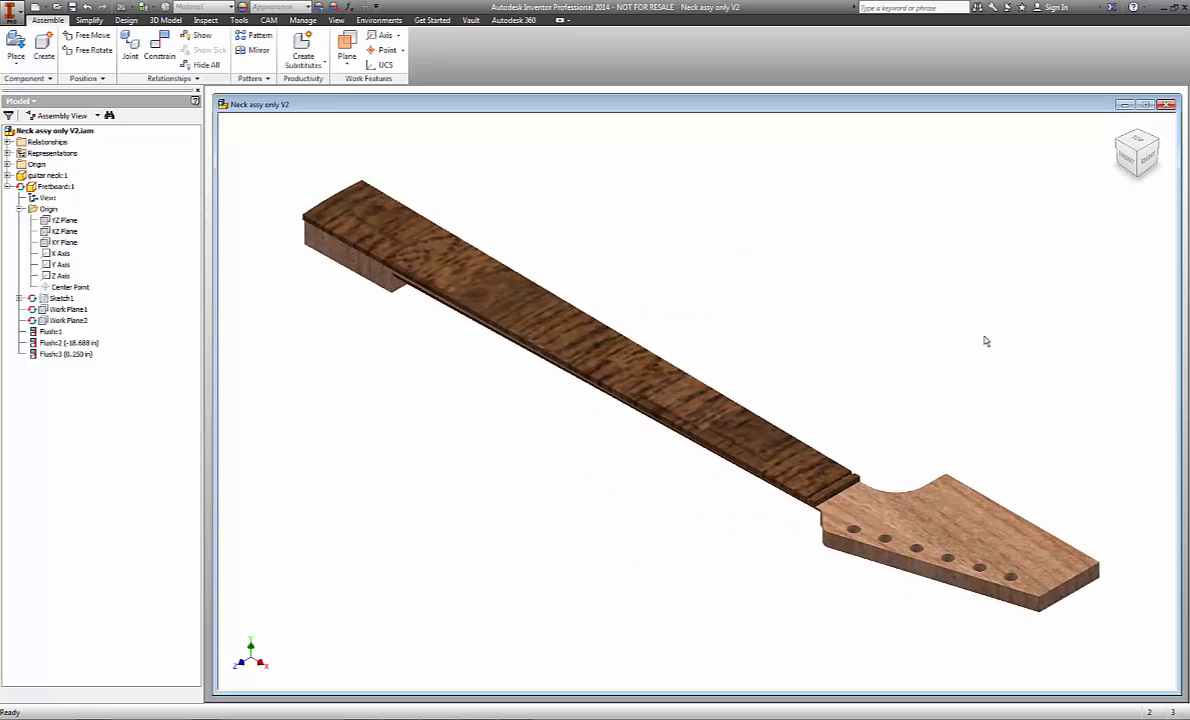
mouse_move(981, 312)
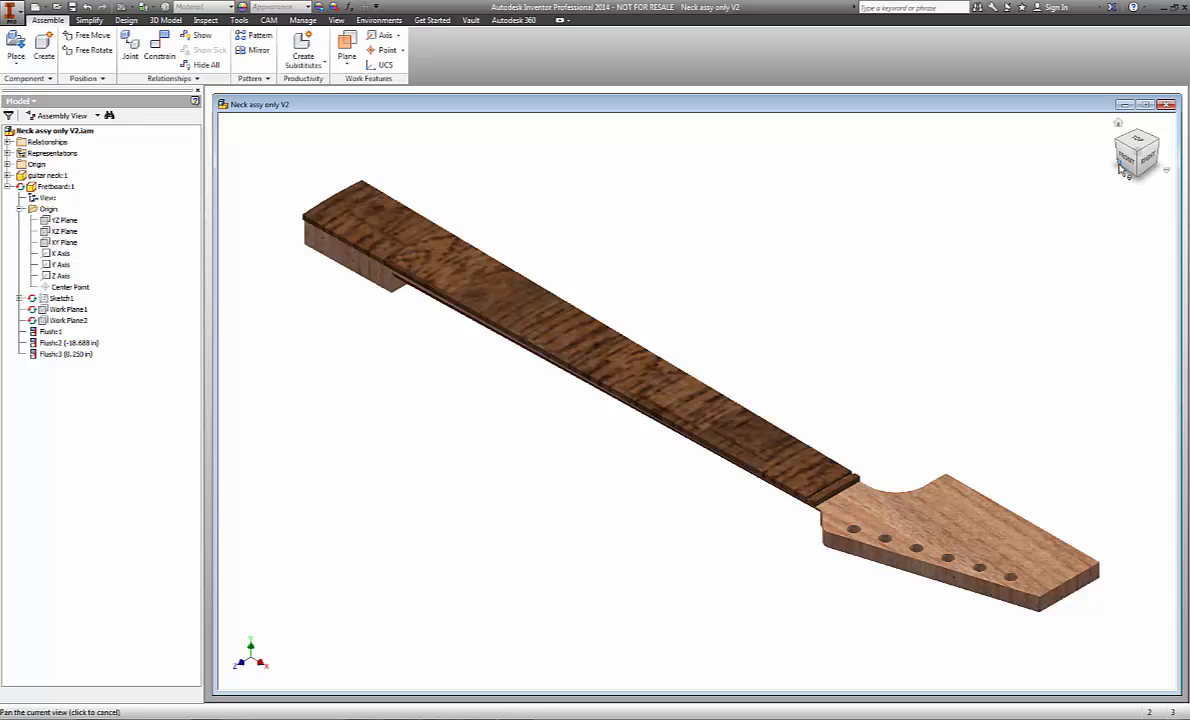
click(1129, 149)
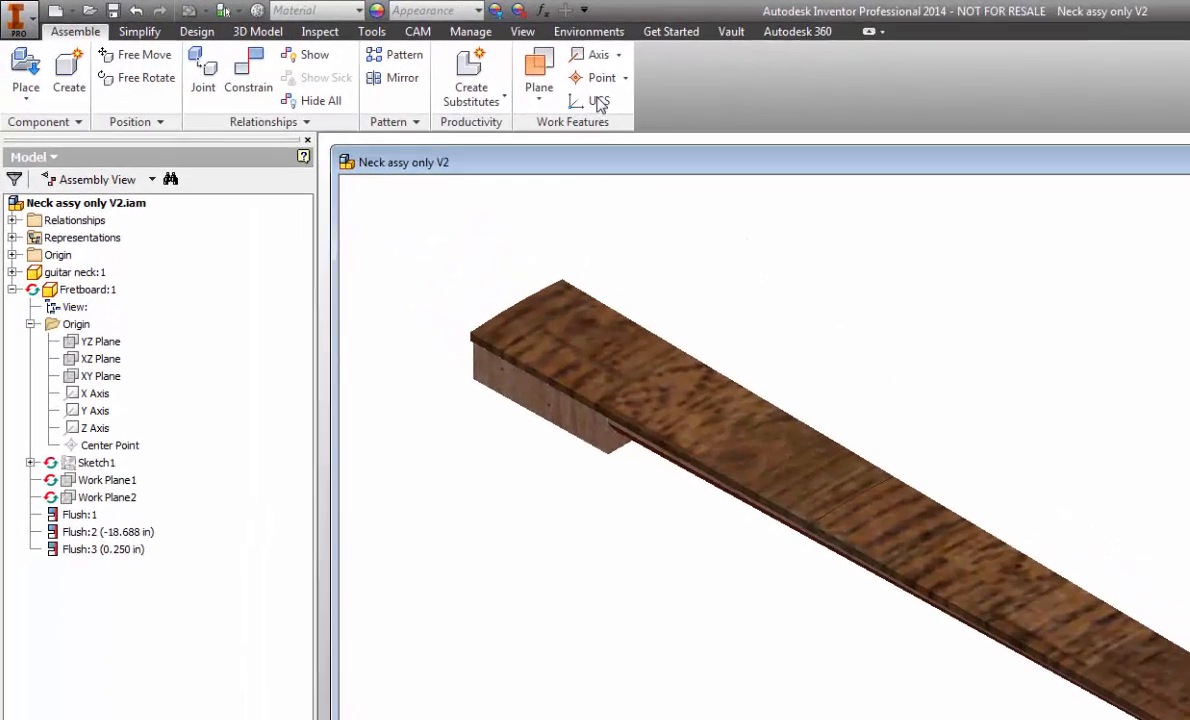
click(588, 31)
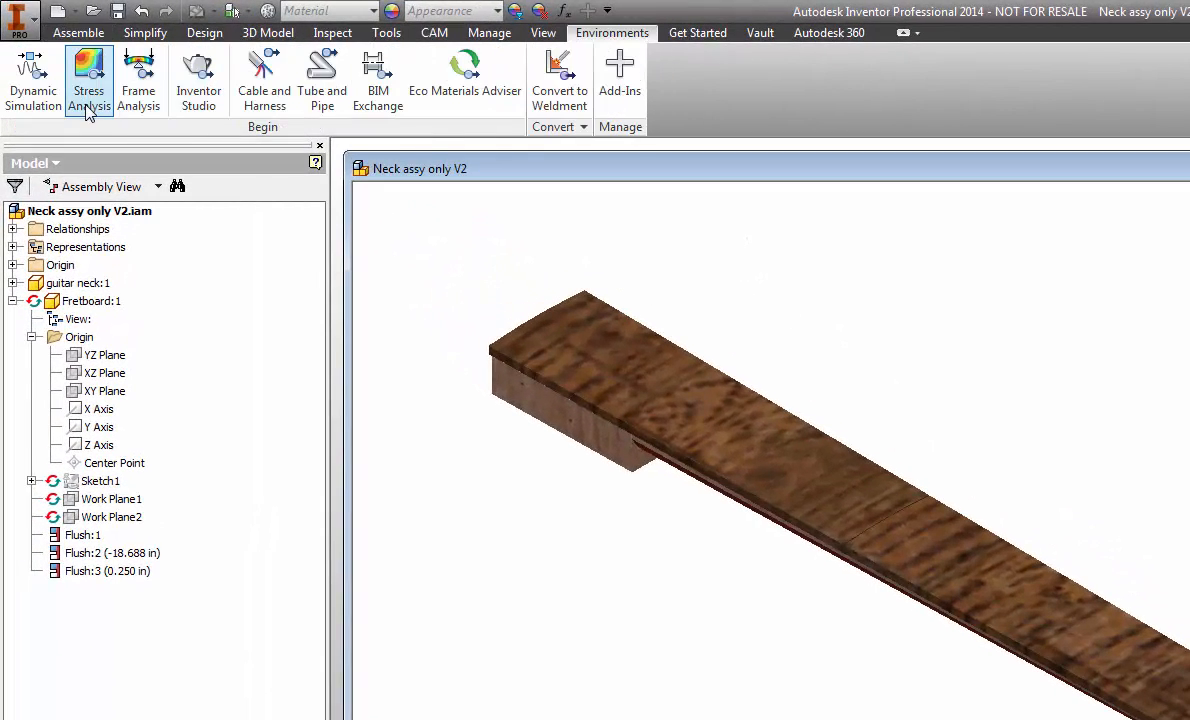
mouse_move(89, 80)
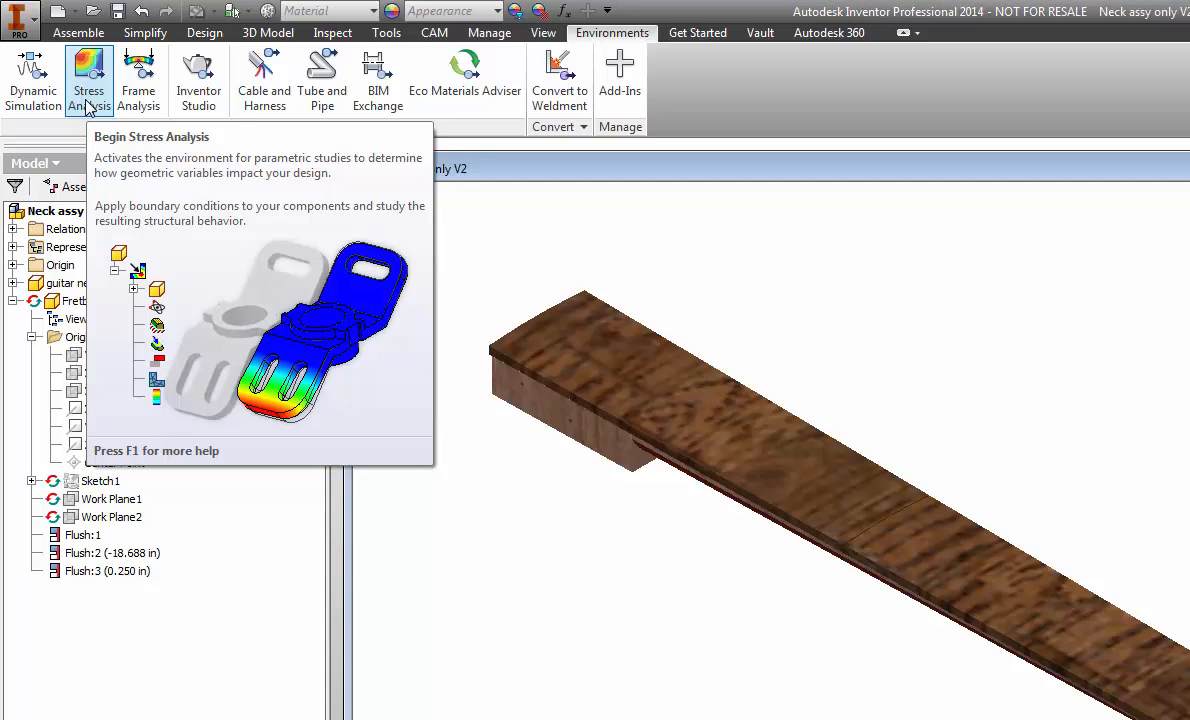
click(89, 75)
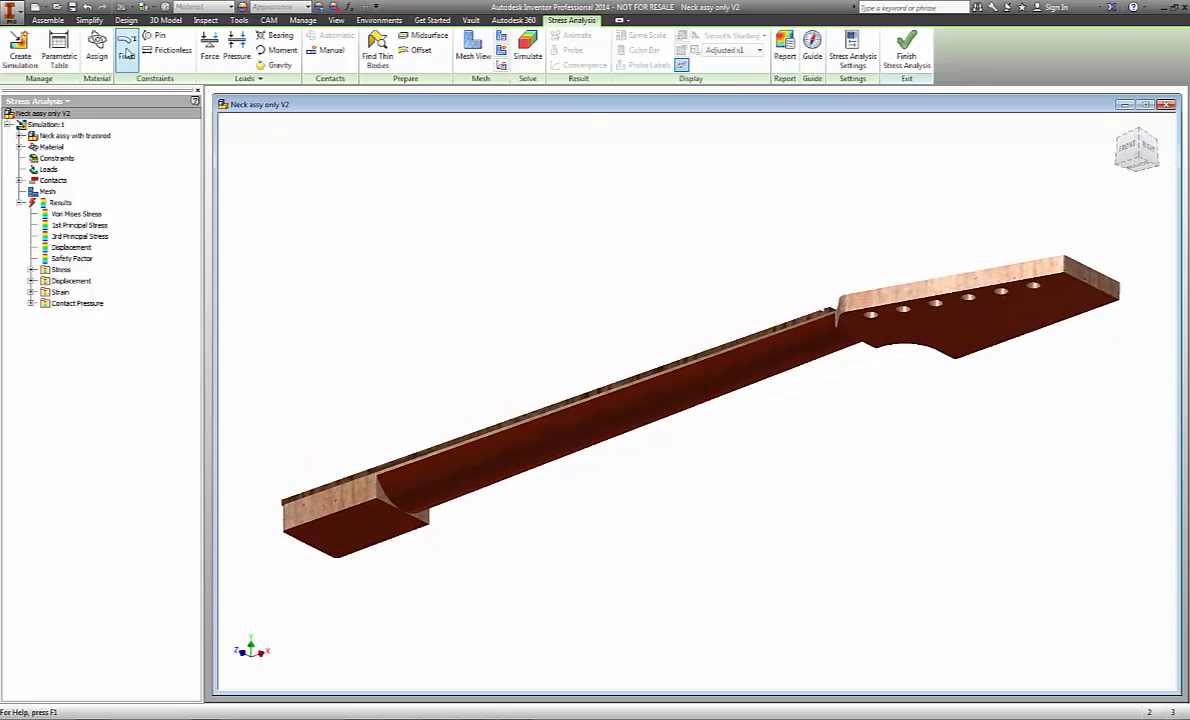
click(126, 50)
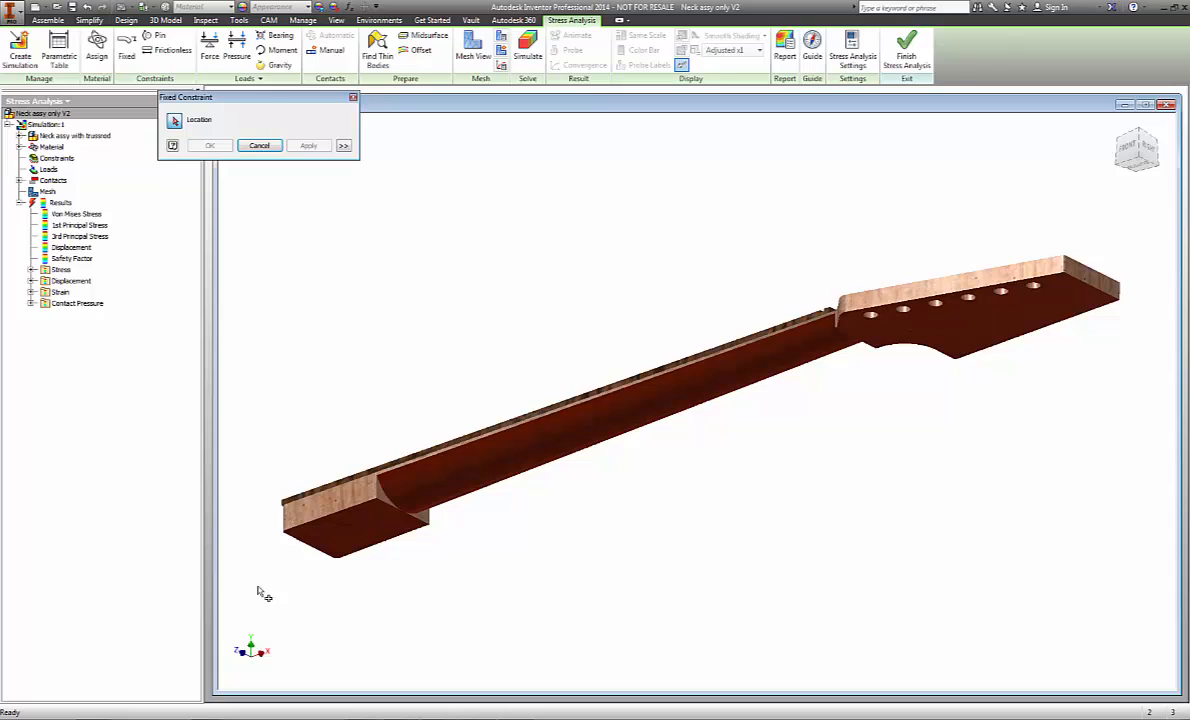
click(355, 525)
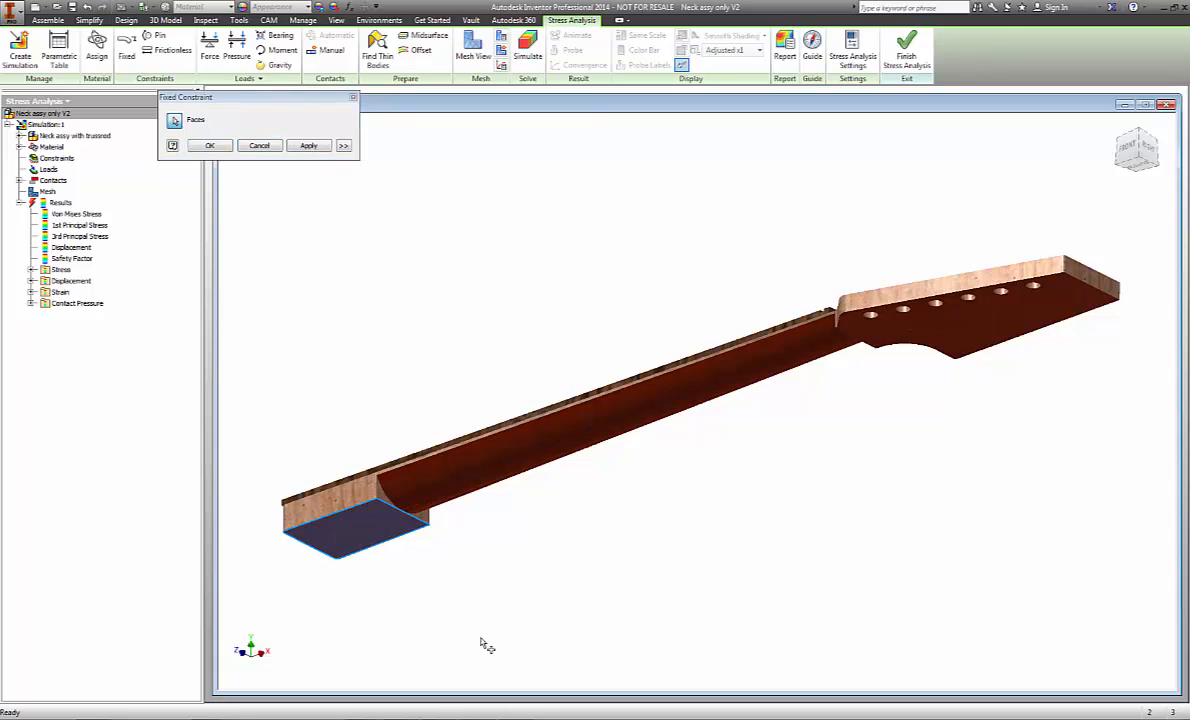
mouse_move(489, 632)
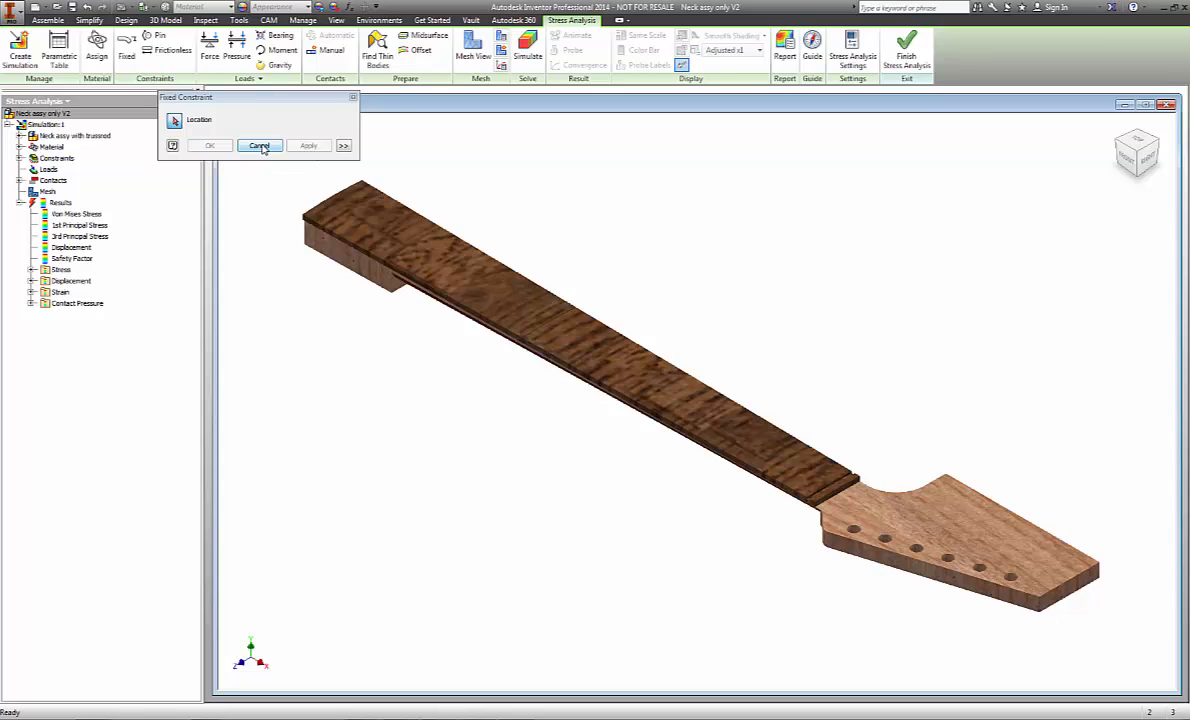
click(258, 145)
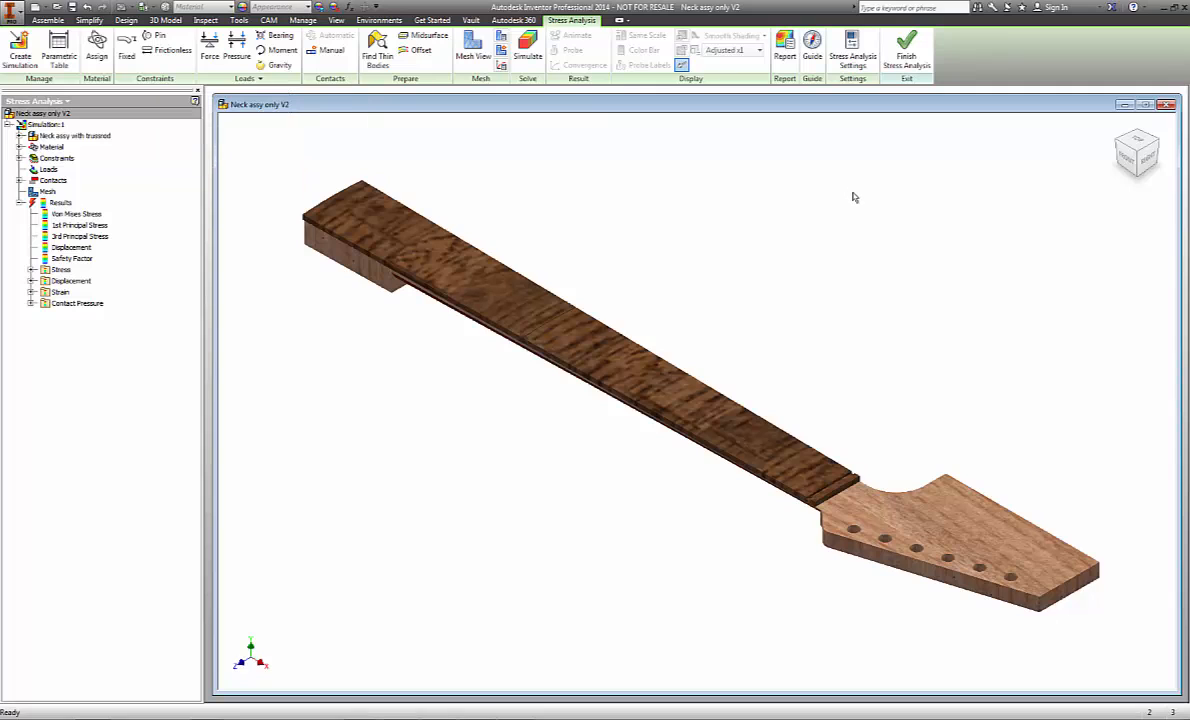
mouse_move(590, 266)
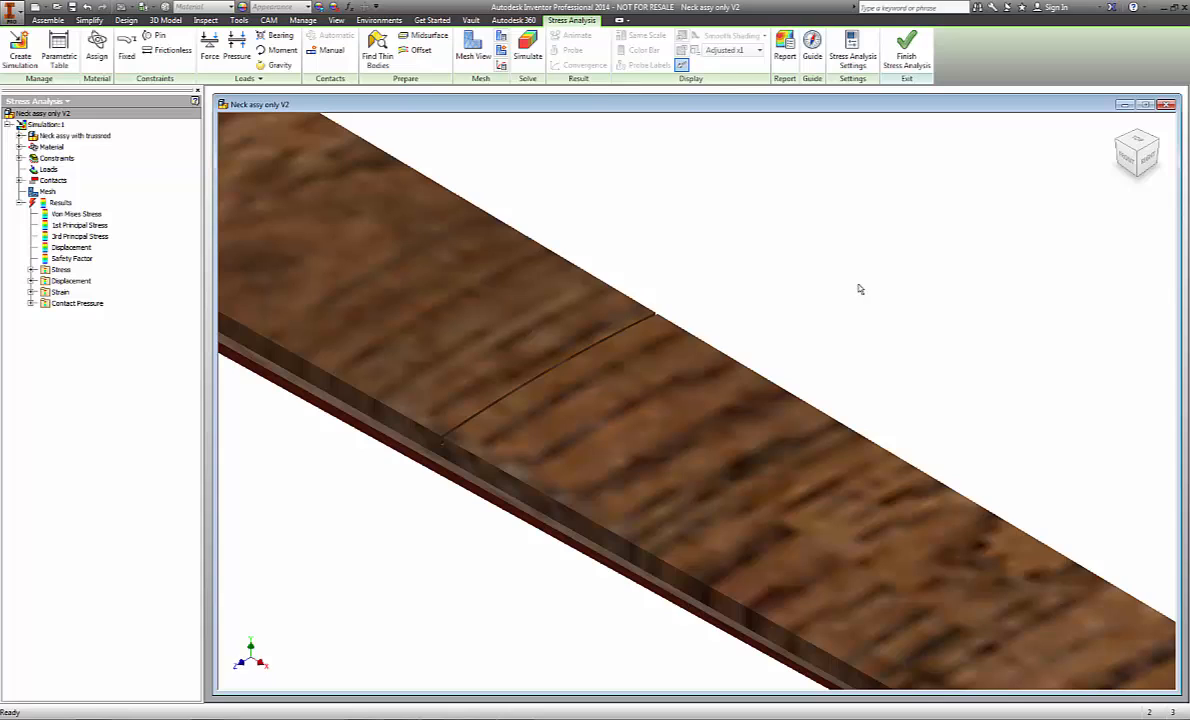
mouse_move(765, 303)
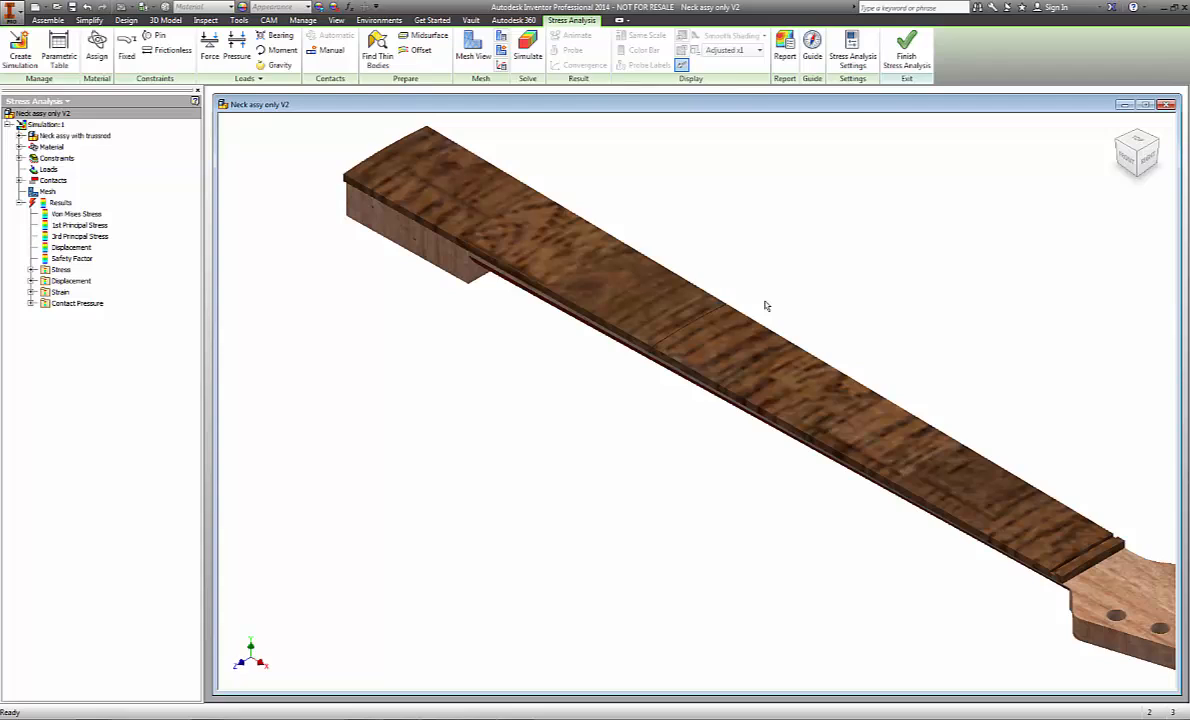
mouse_move(766, 308)
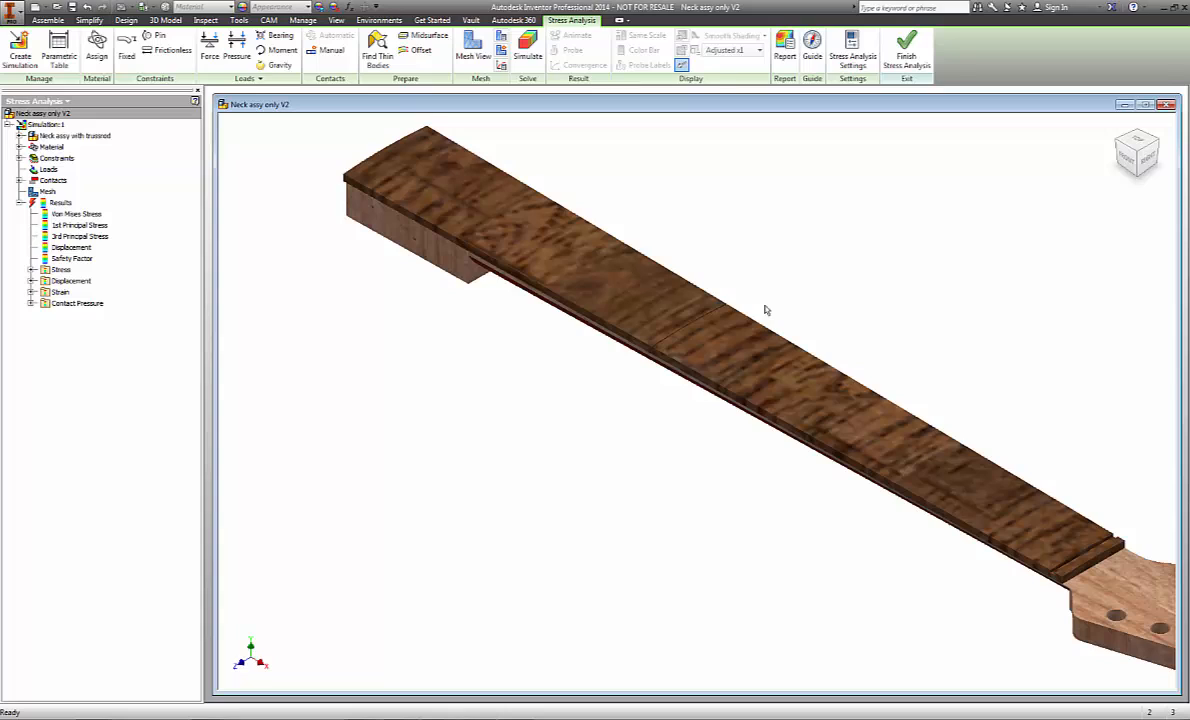
mouse_move(763, 314)
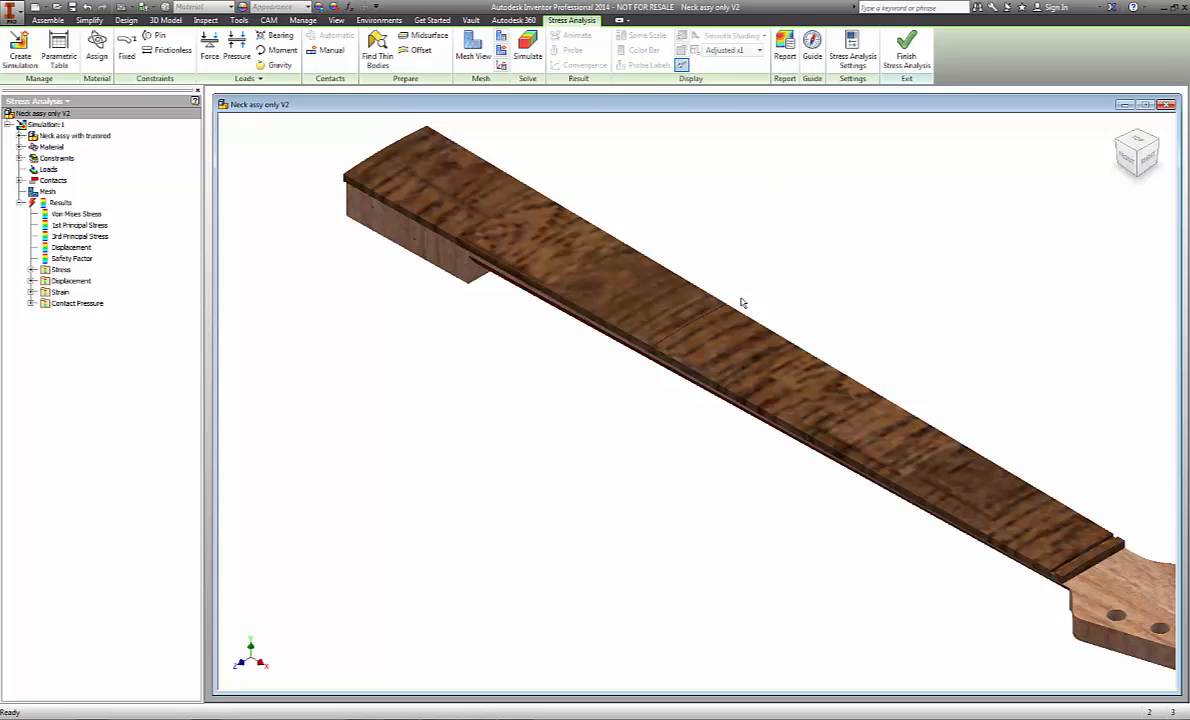
mouse_move(955, 301)
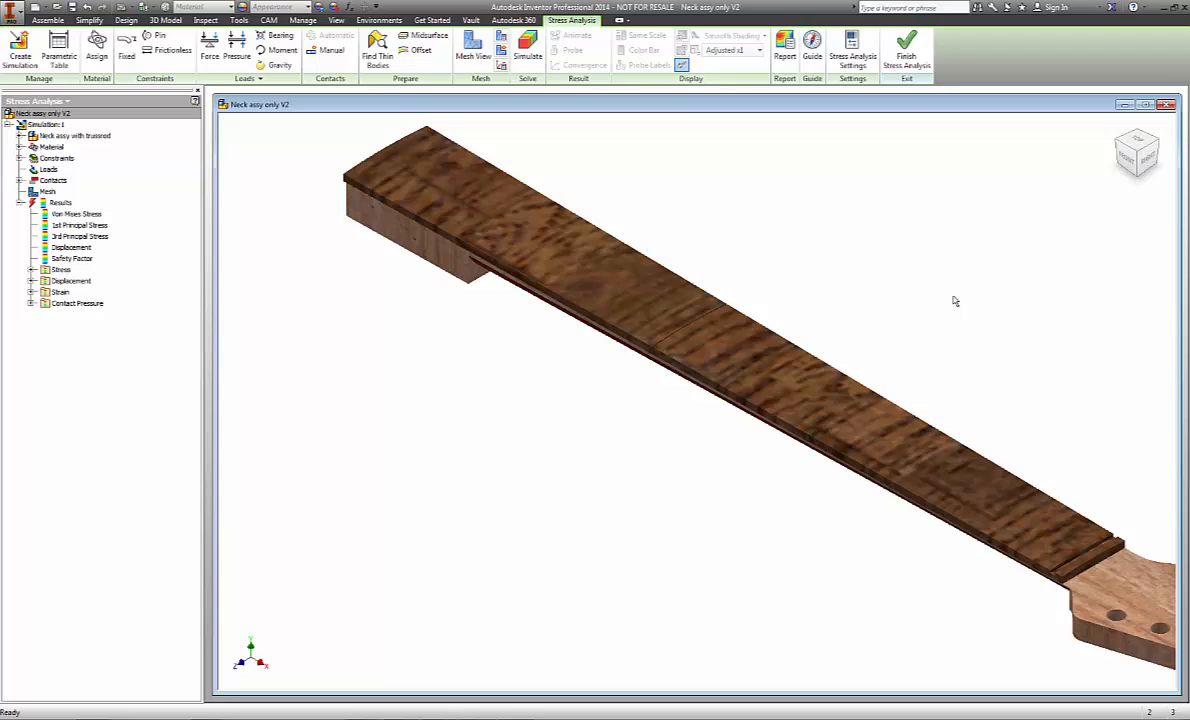
mouse_move(948, 265)
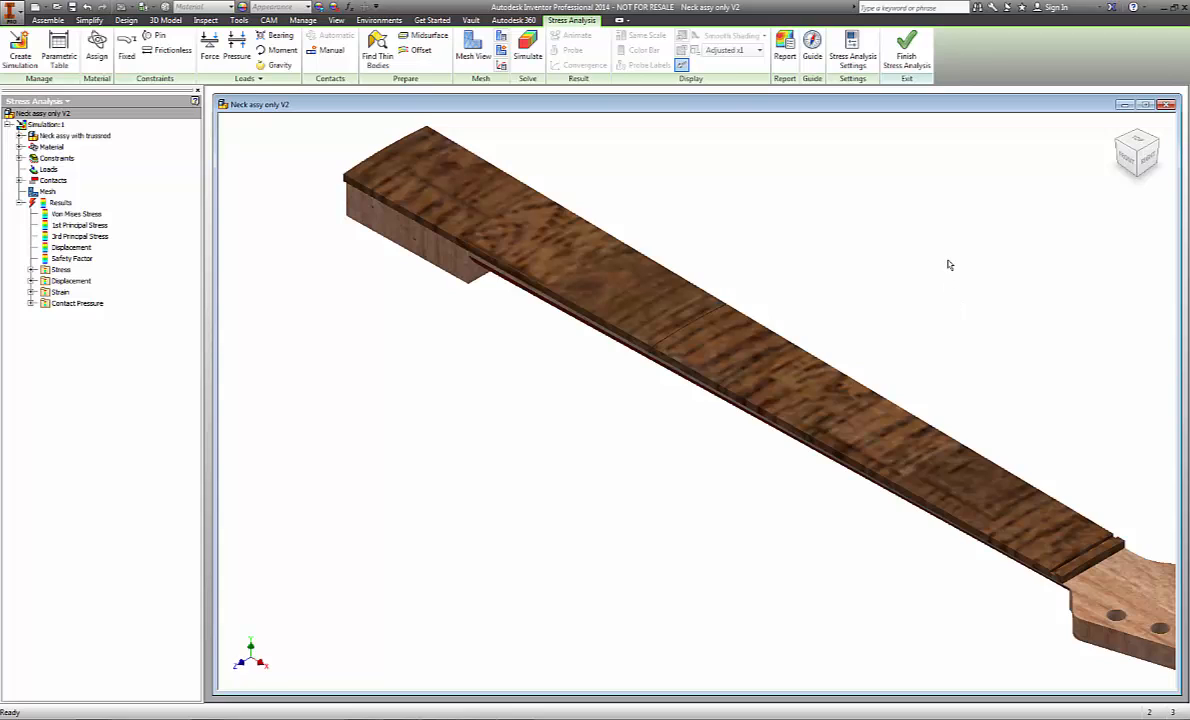
mouse_move(869, 249)
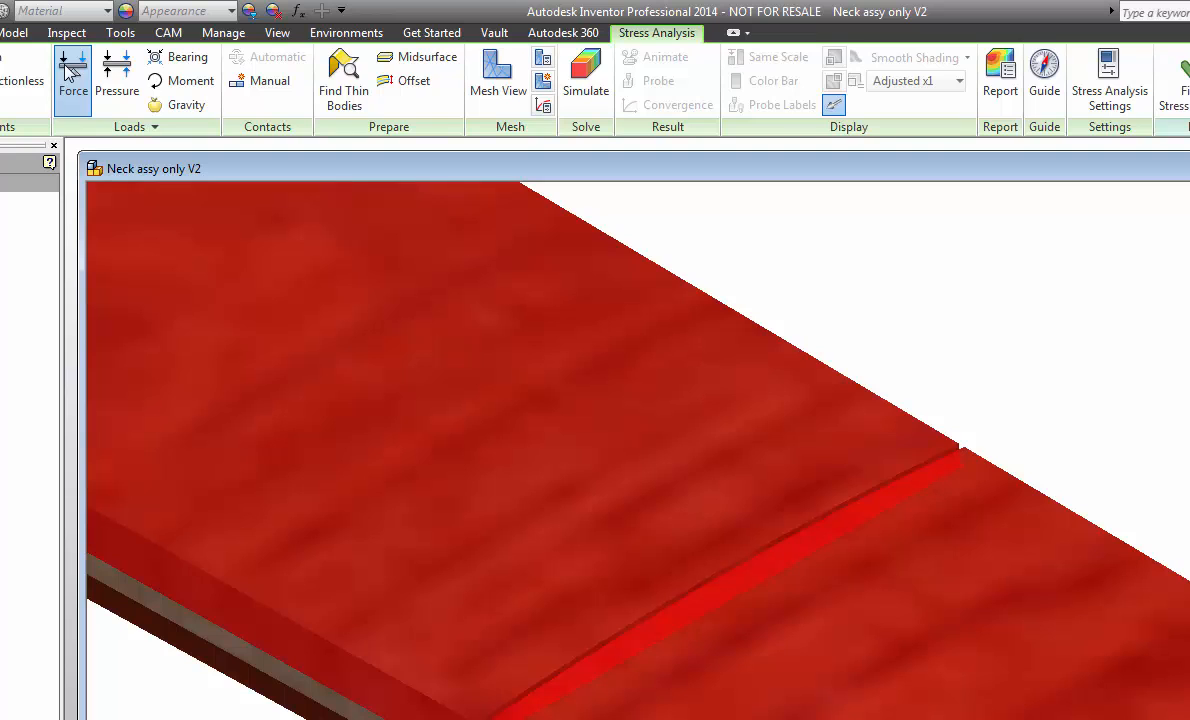
- Start a new force load located on the edge across the fretboard
click(72, 75)
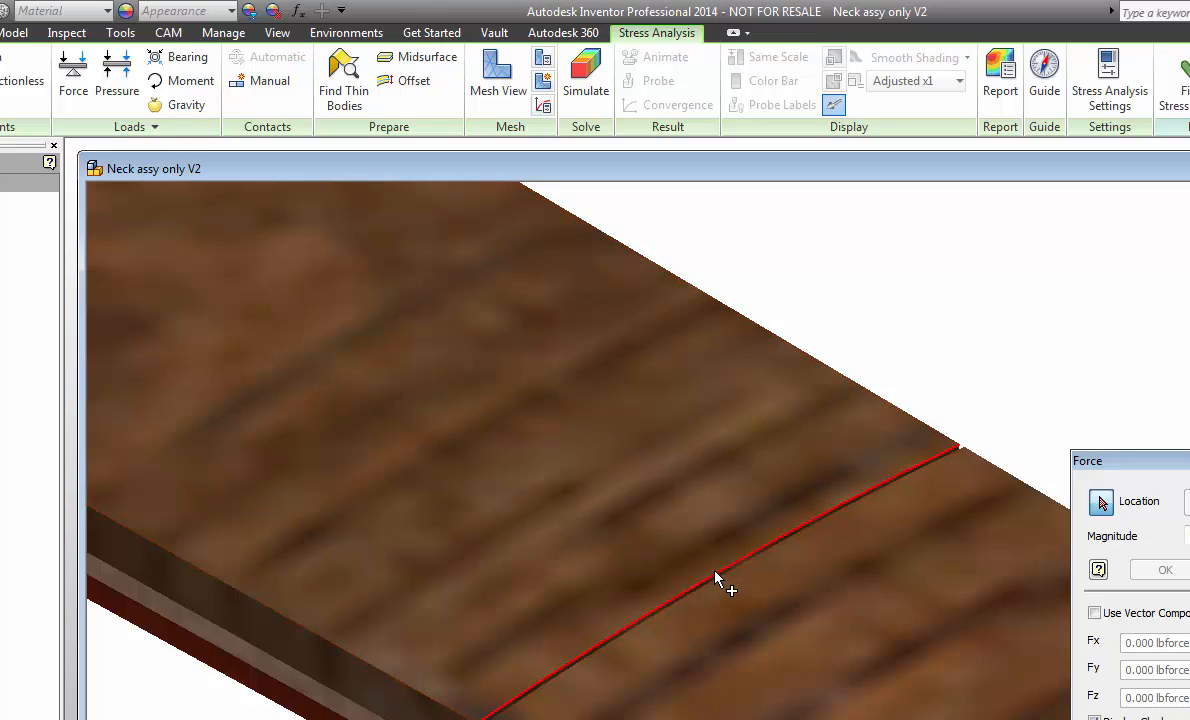
click(718, 573)
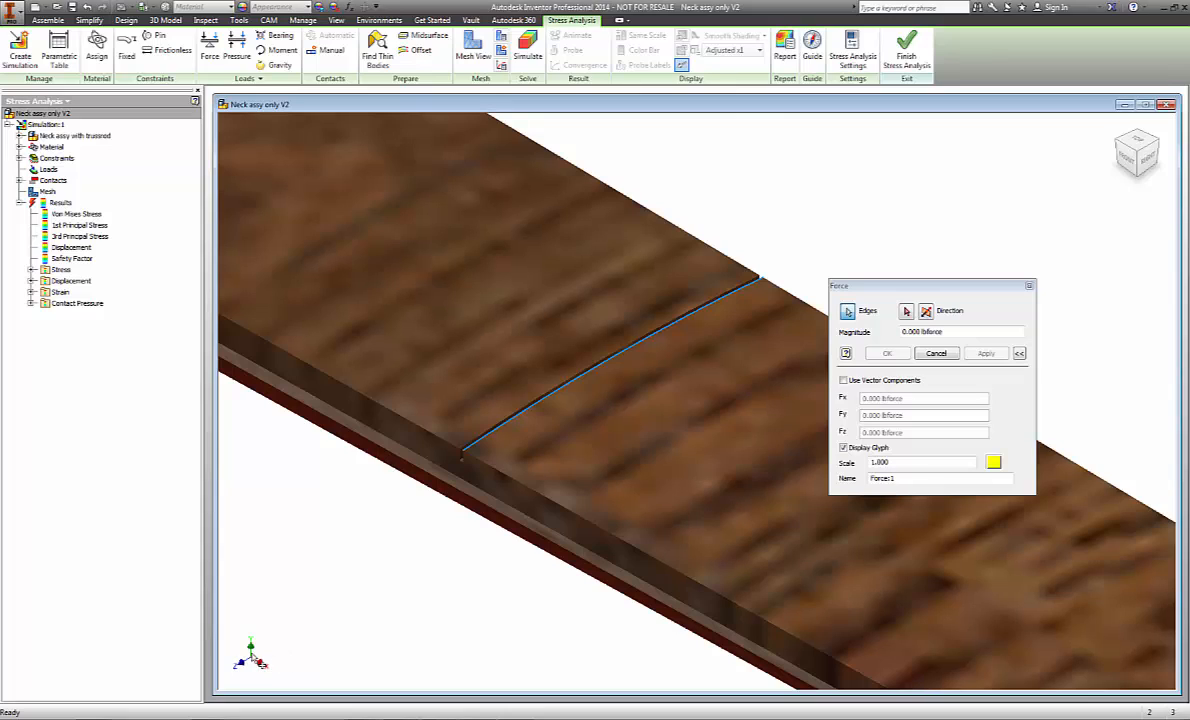
mouse_move(278, 662)
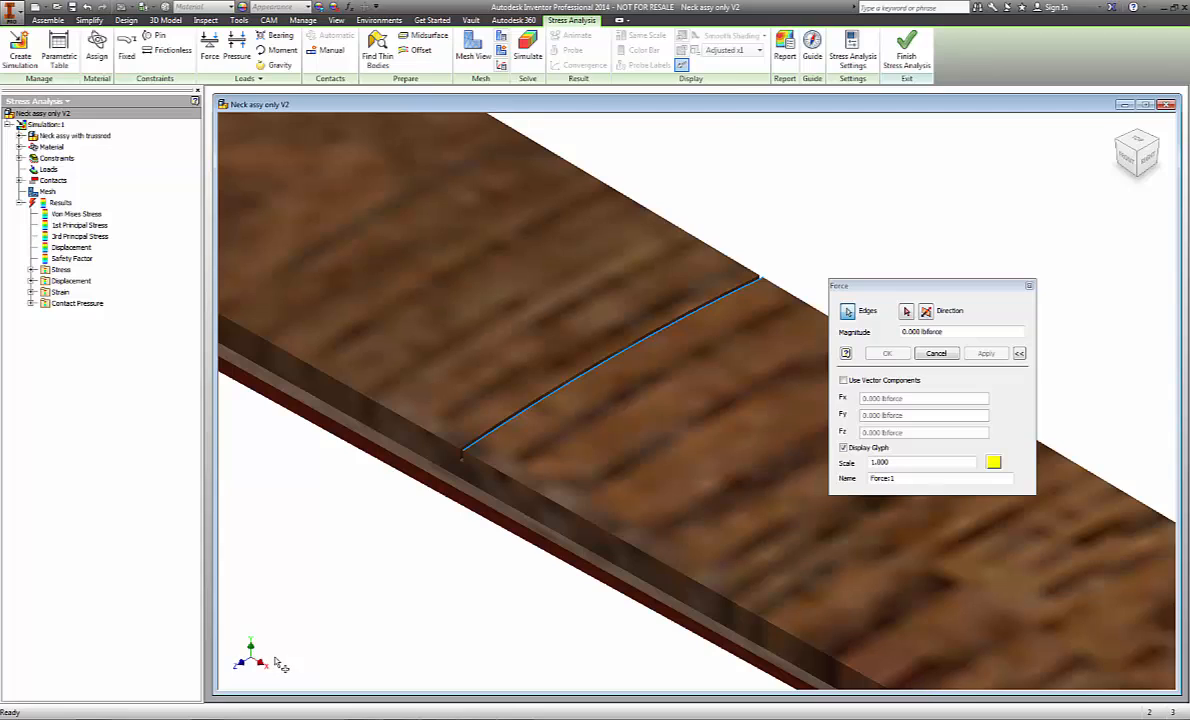
mouse_move(280, 665)
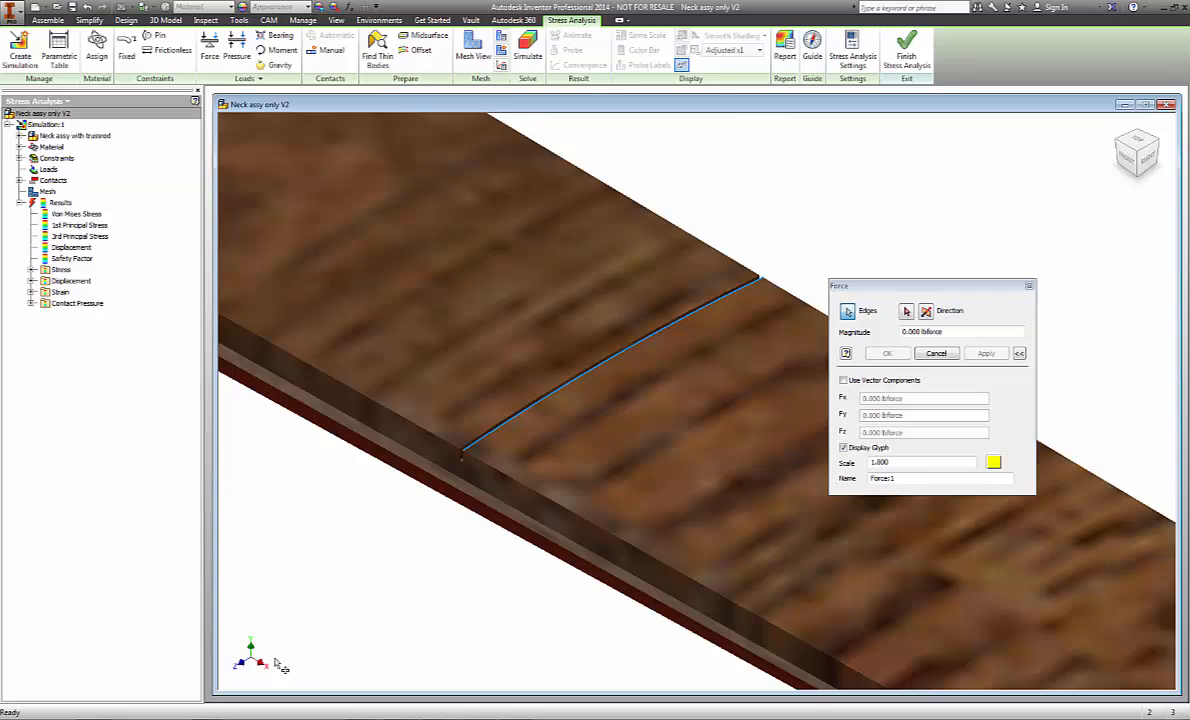
mouse_move(718, 505)
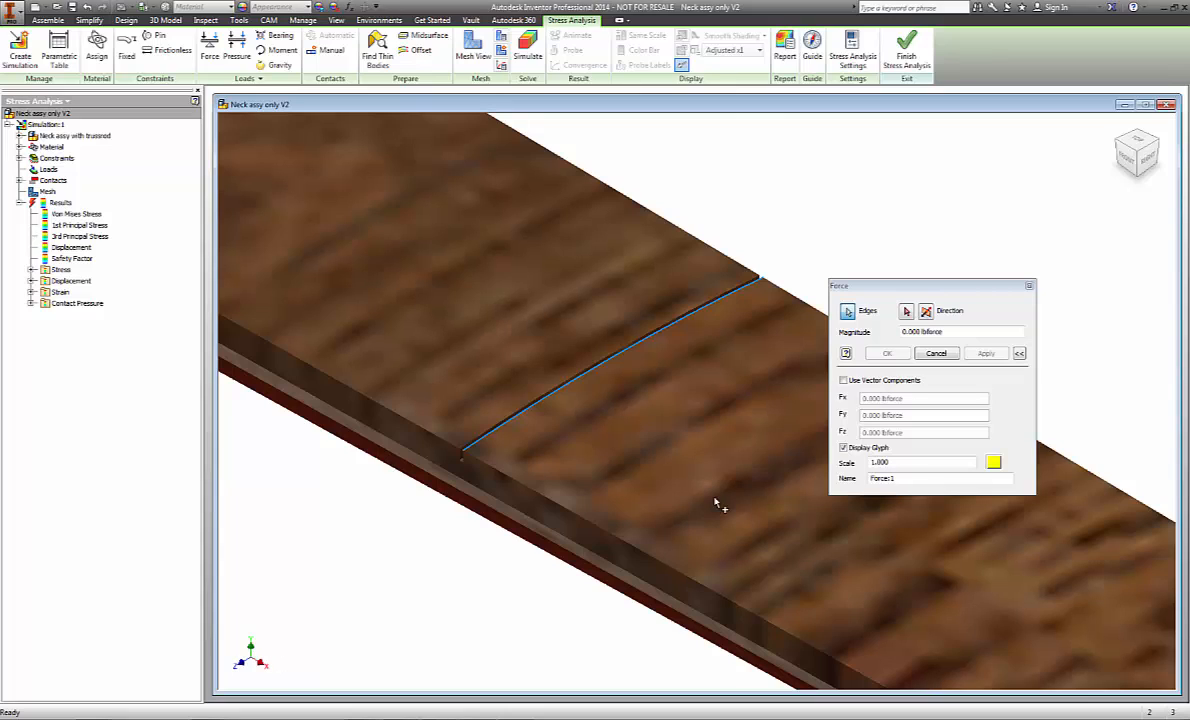
- Switch the fretboard force to entry by vector components
click(844, 380)
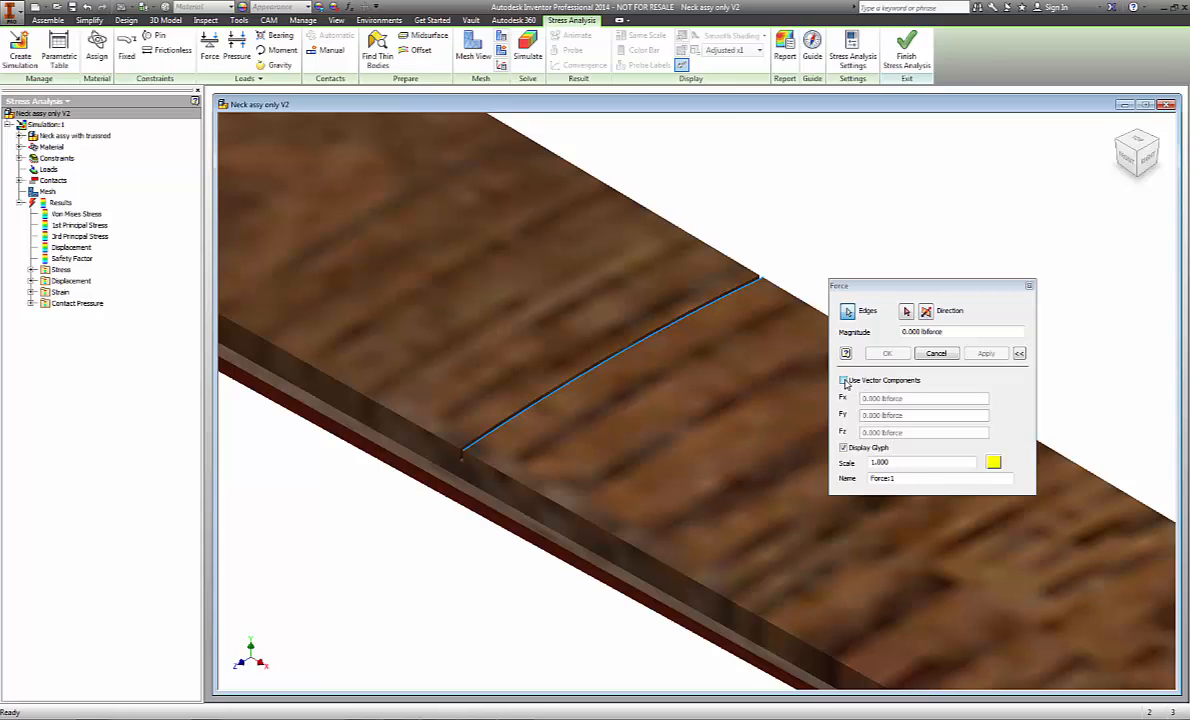
click(843, 380)
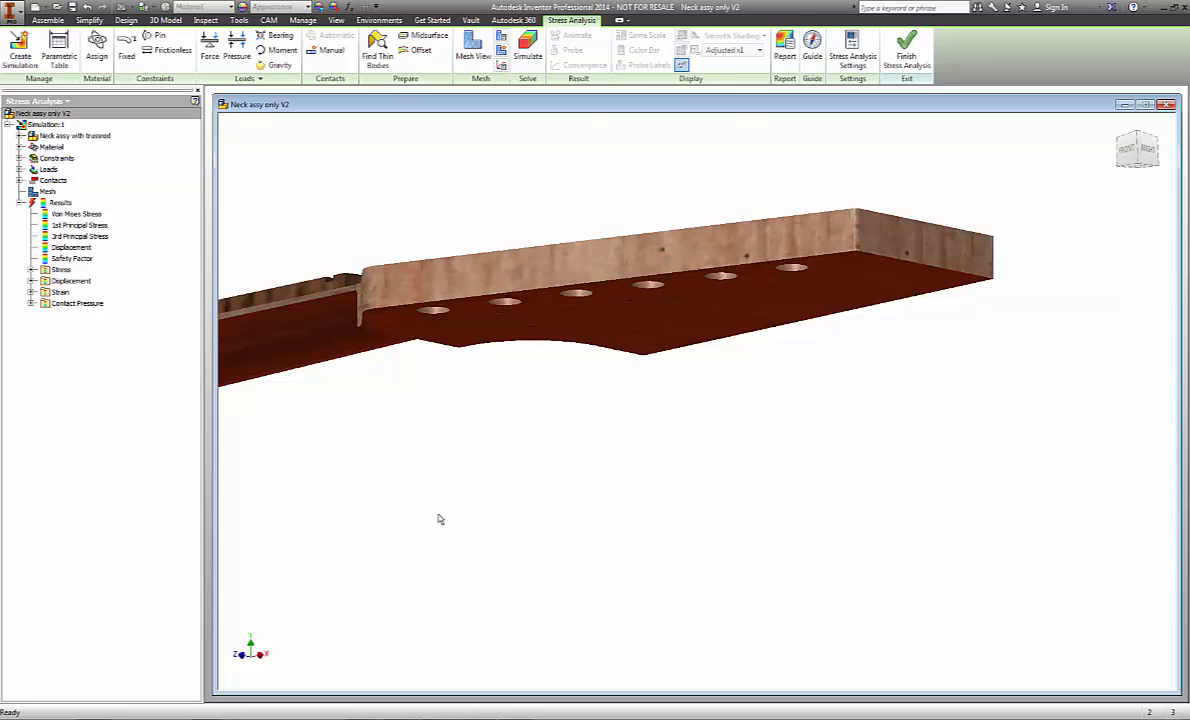
- Apply a force of -100 lbforce X and 5 lbforce Y to the tuner-hole edges
click(209, 45)
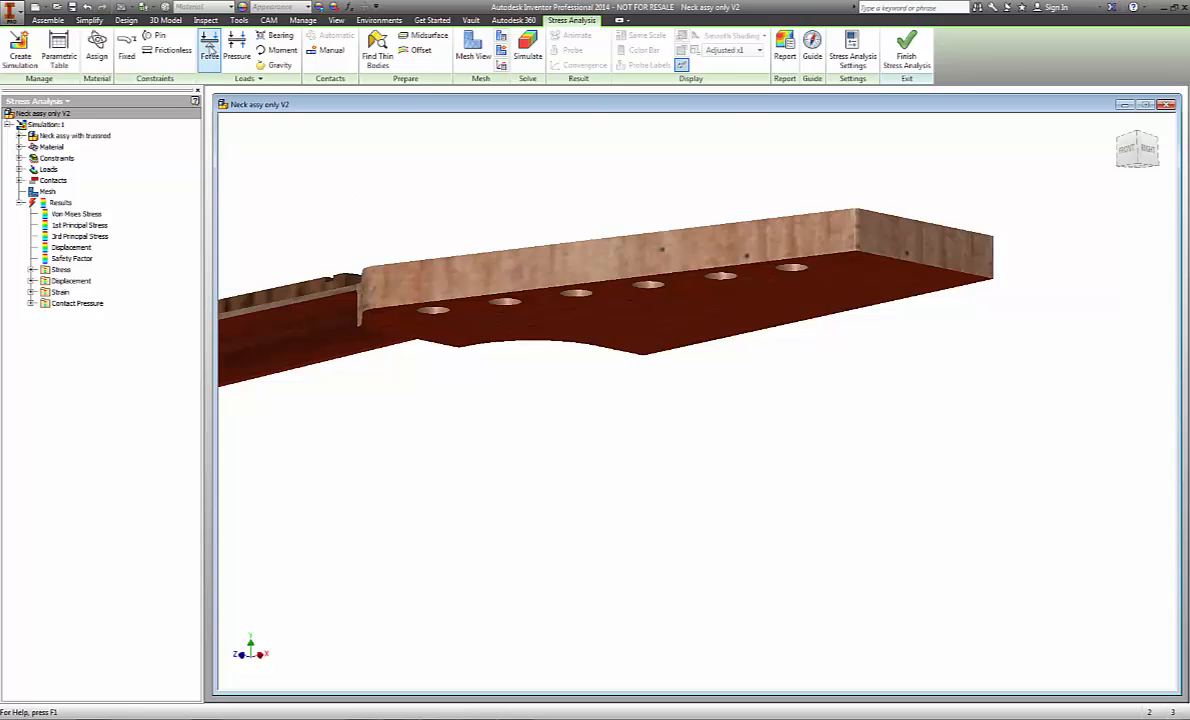
click(209, 43)
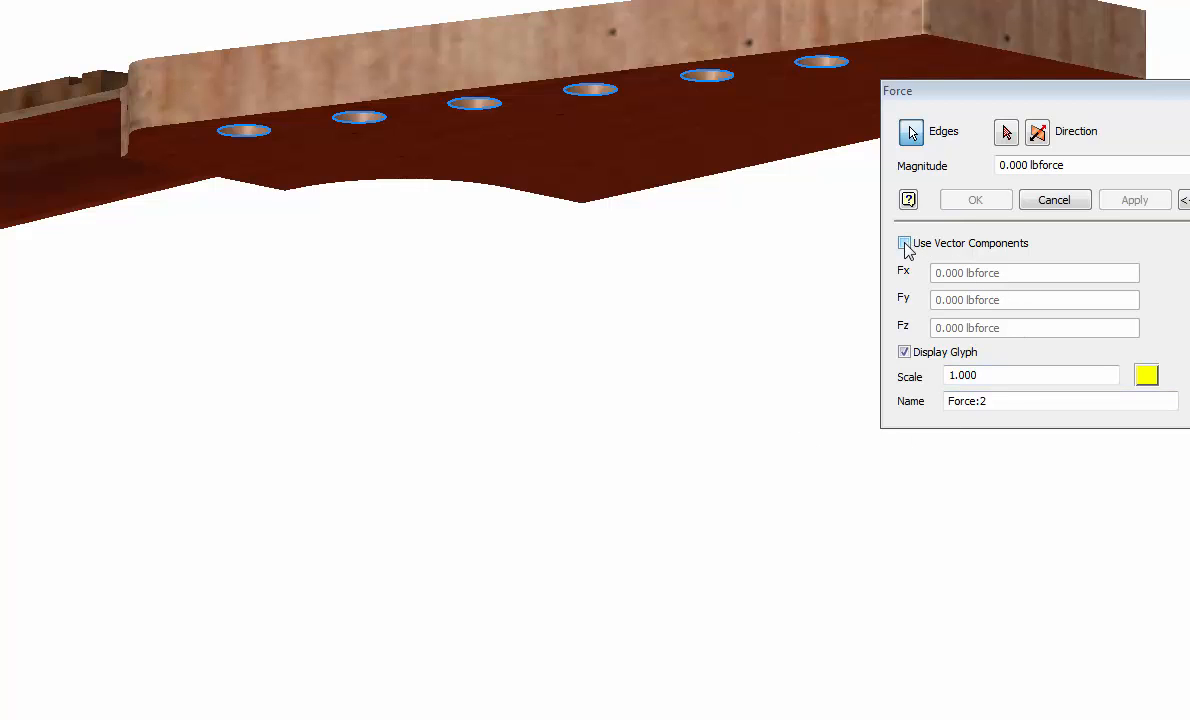
click(904, 243)
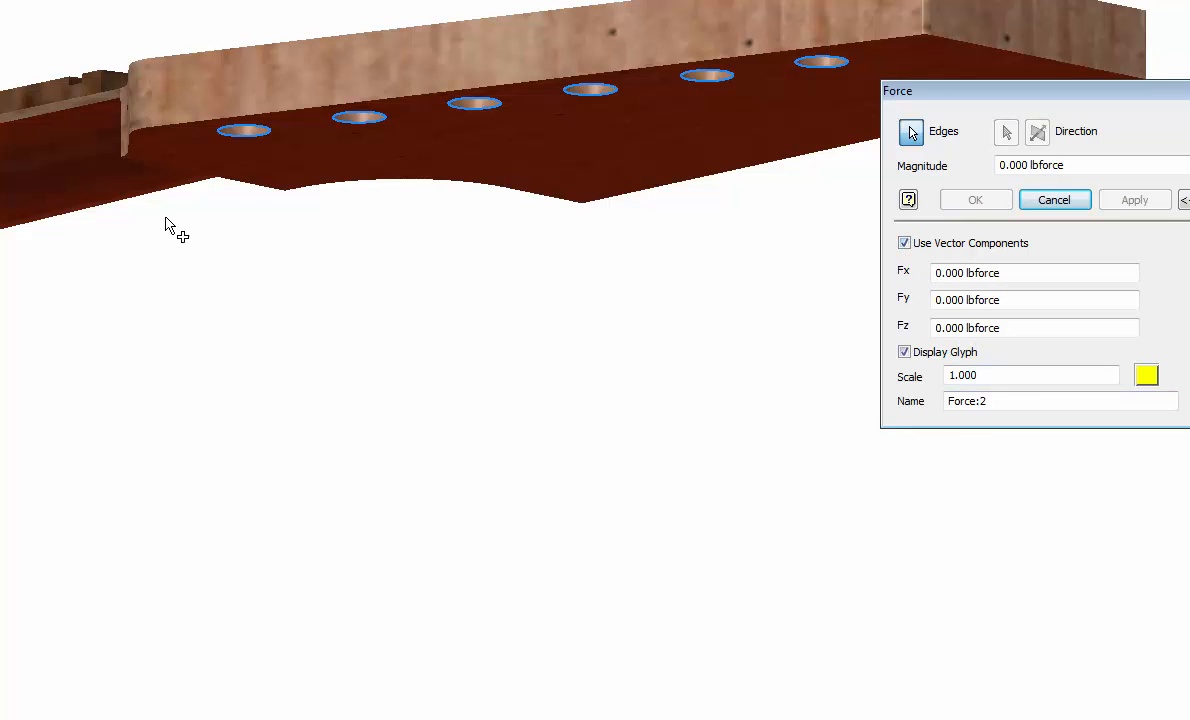
click(1034, 272)
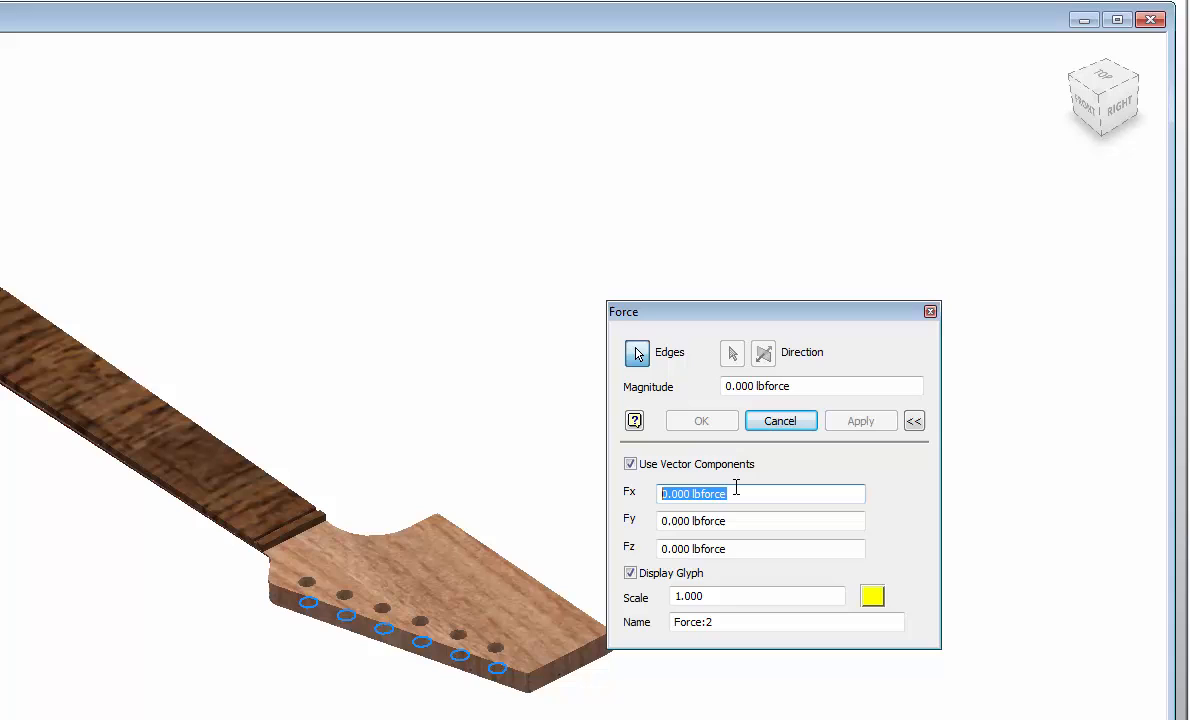
text(-100)
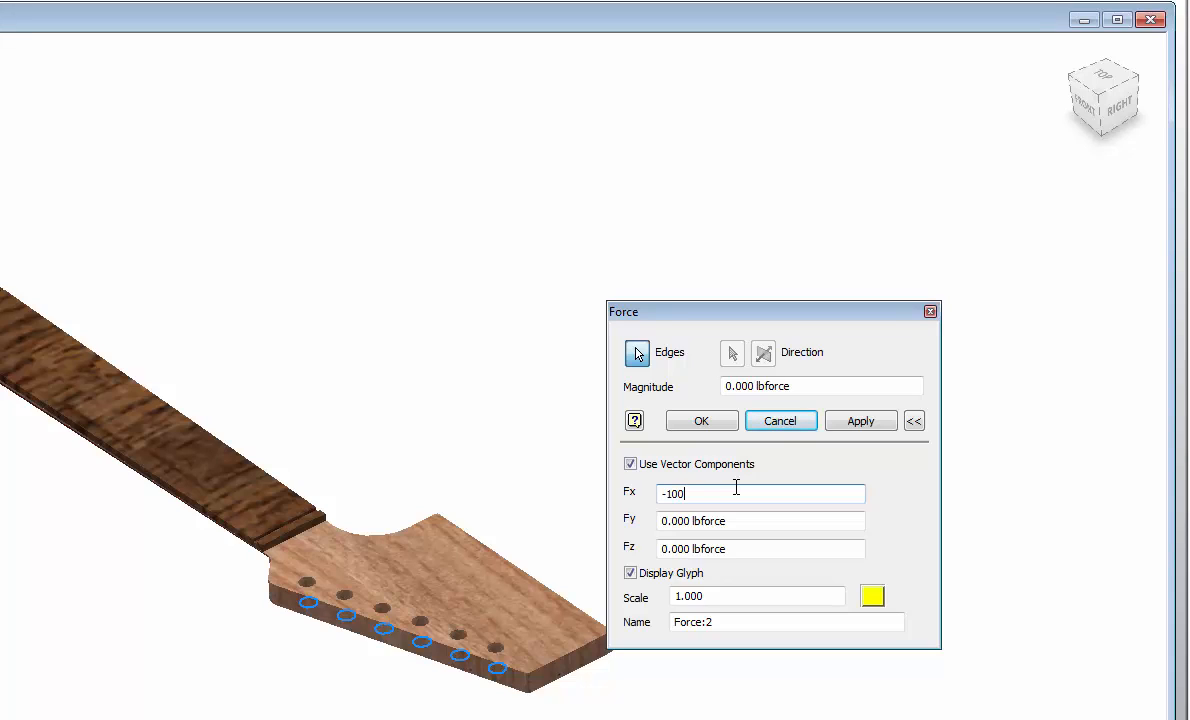
mouse_move(771, 548)
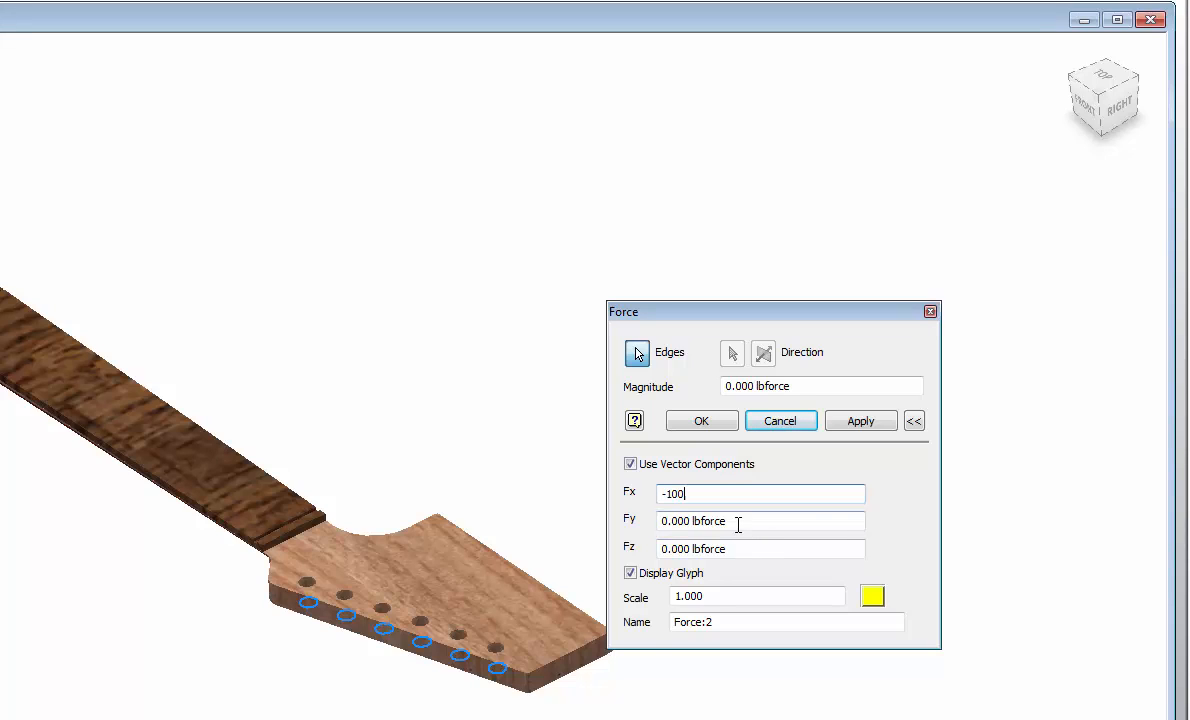
key(Tab)
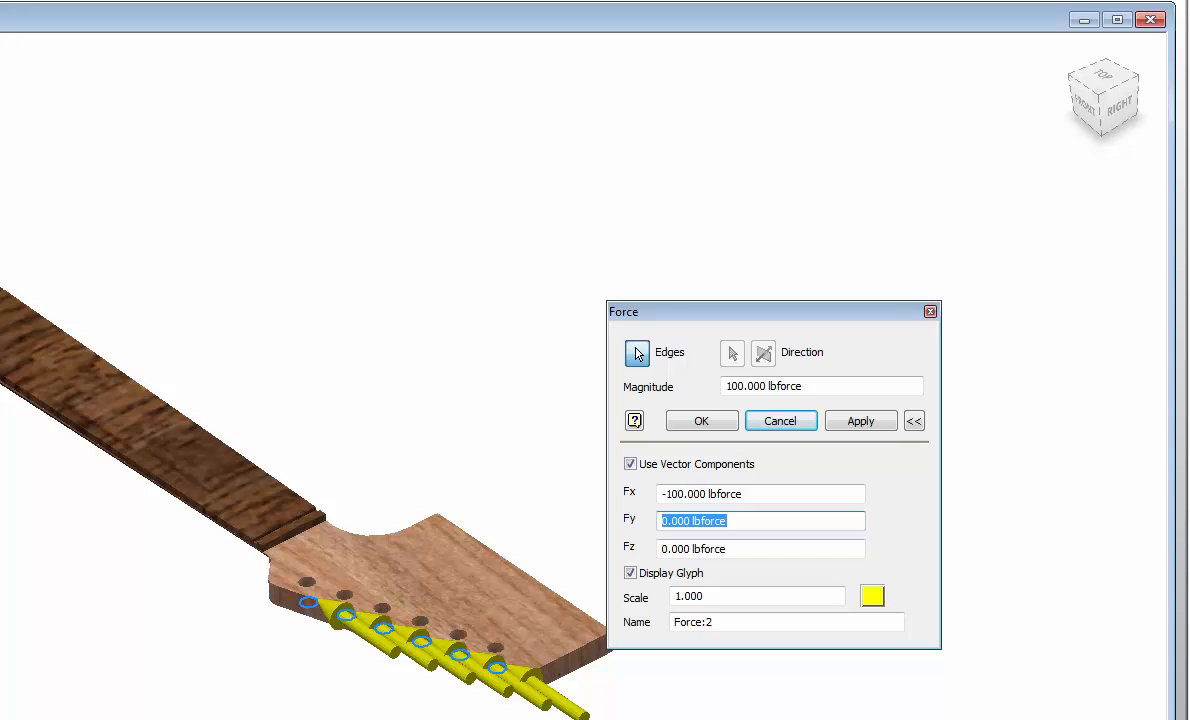
mouse_move(206, 673)
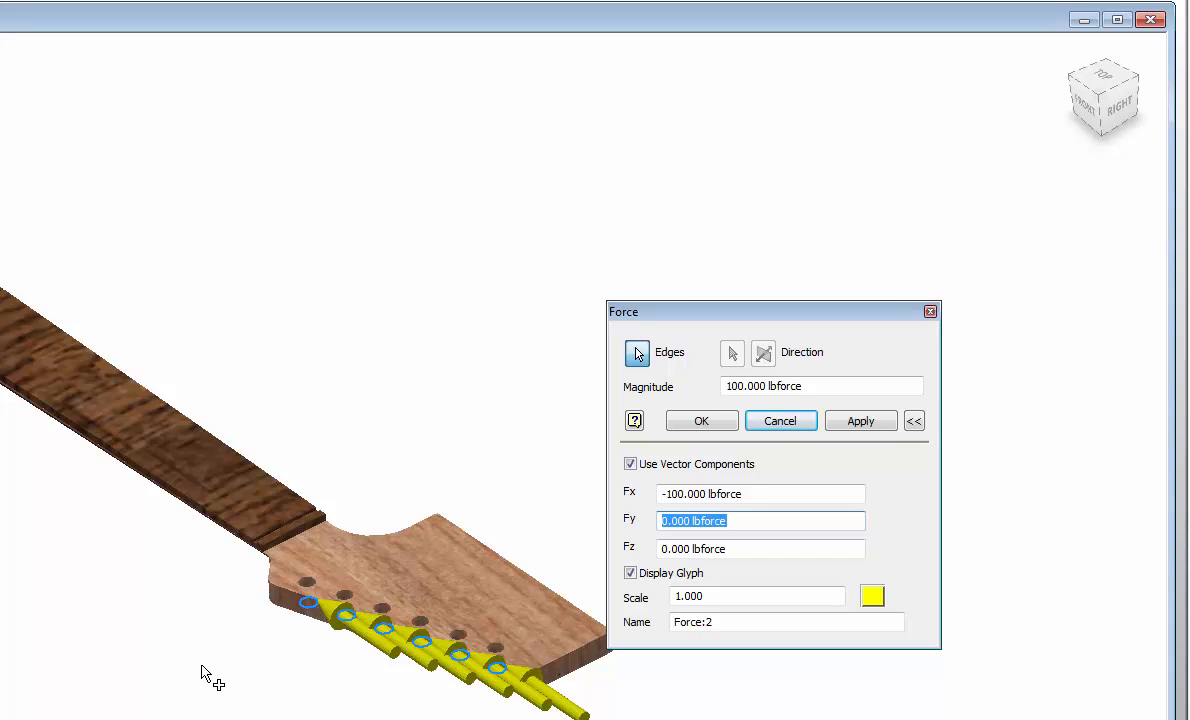
mouse_move(135, 610)
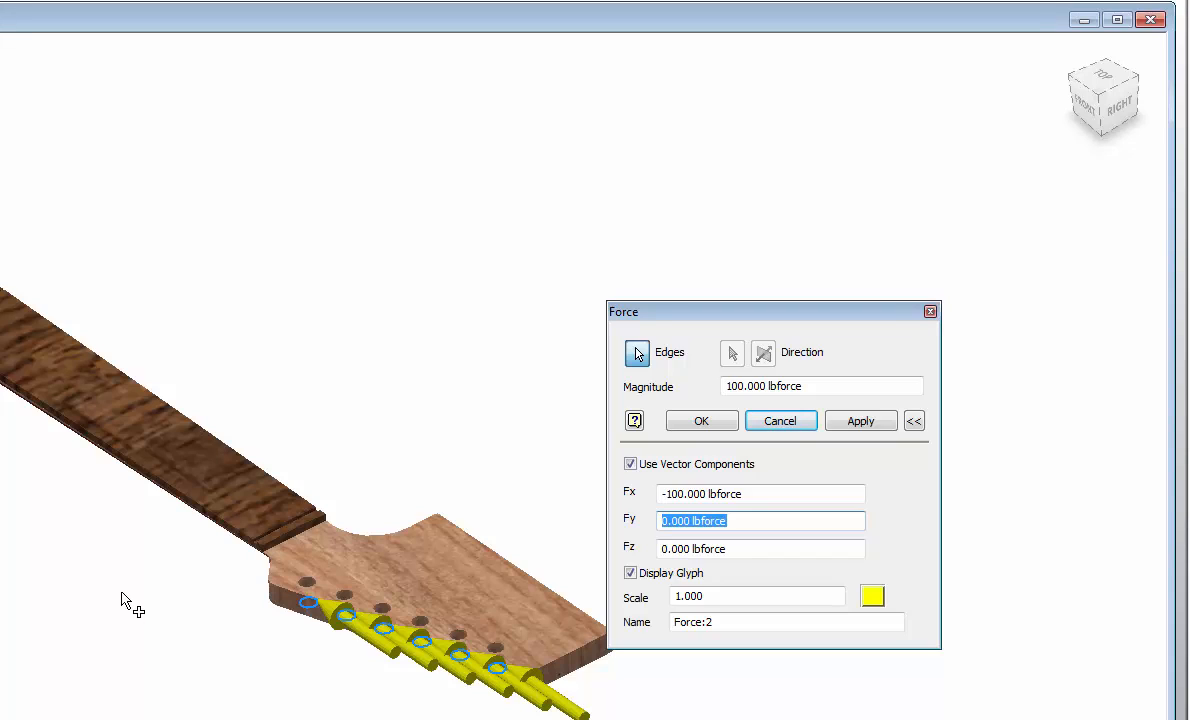
mouse_move(507, 500)
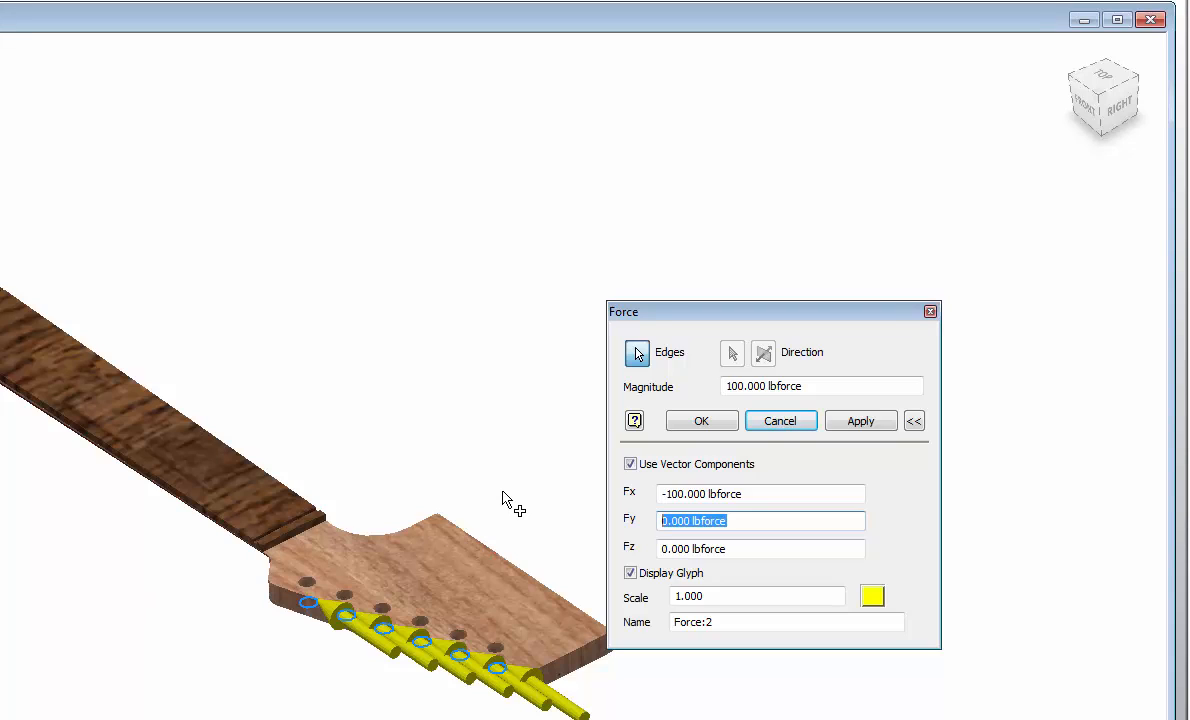
text(5)
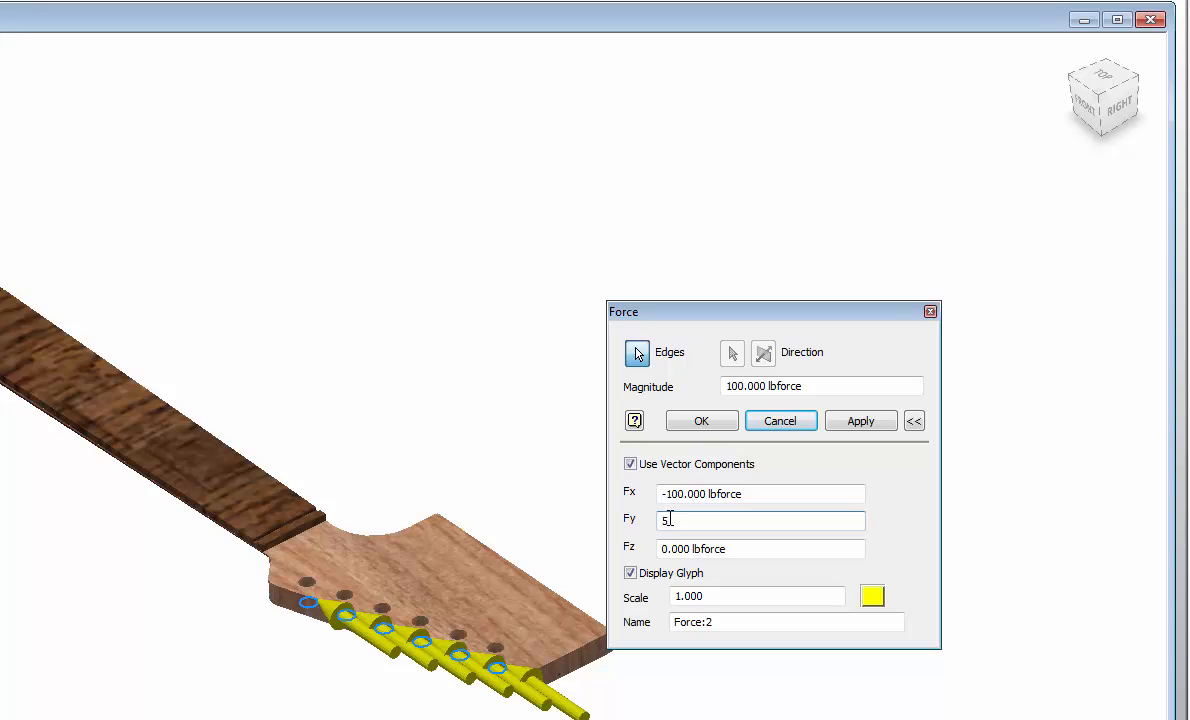
click(860, 420)
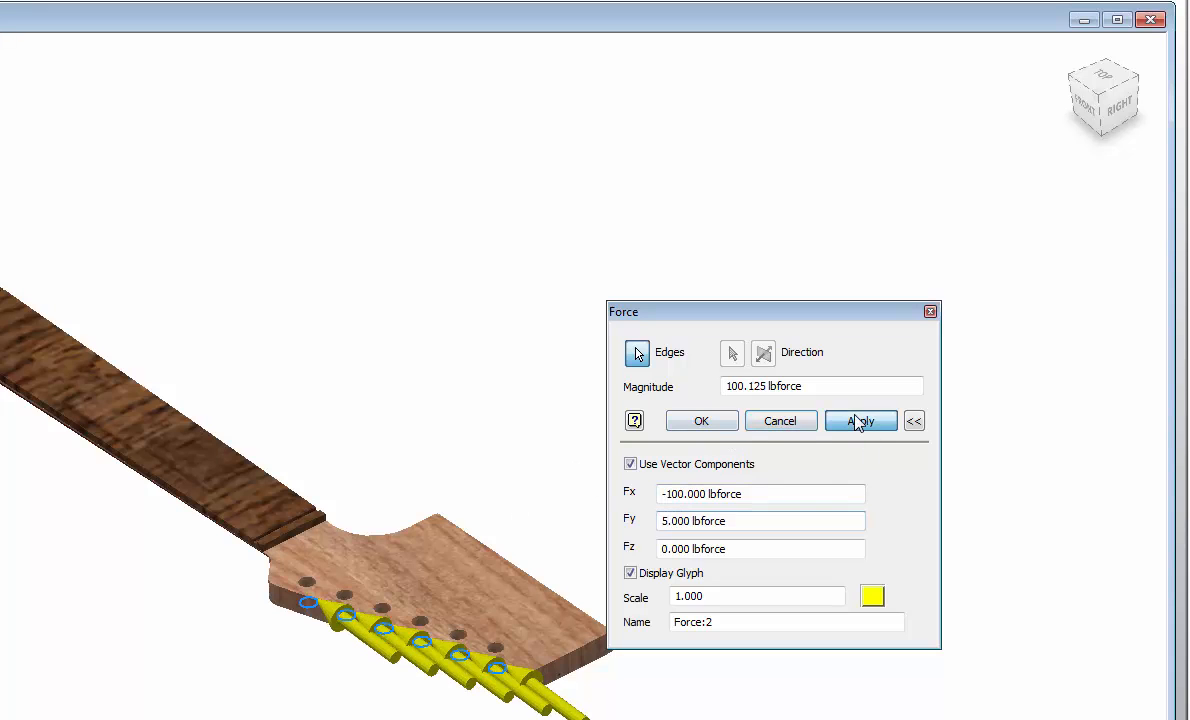
click(860, 420)
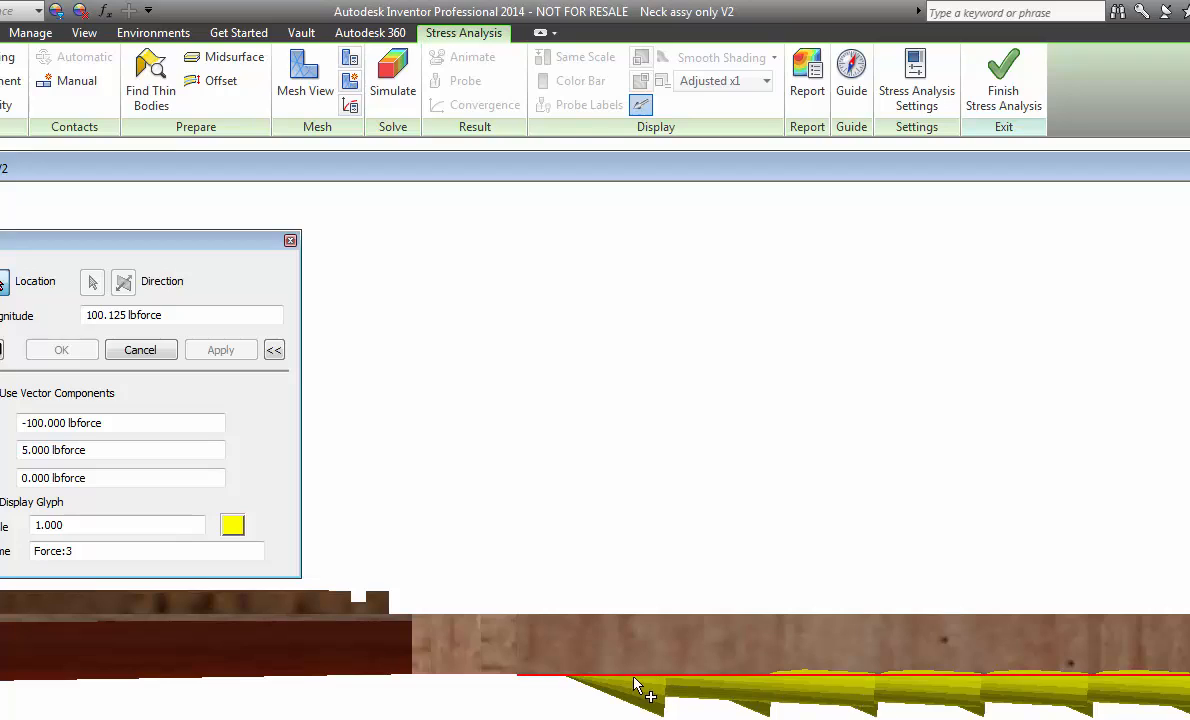
mouse_move(852, 689)
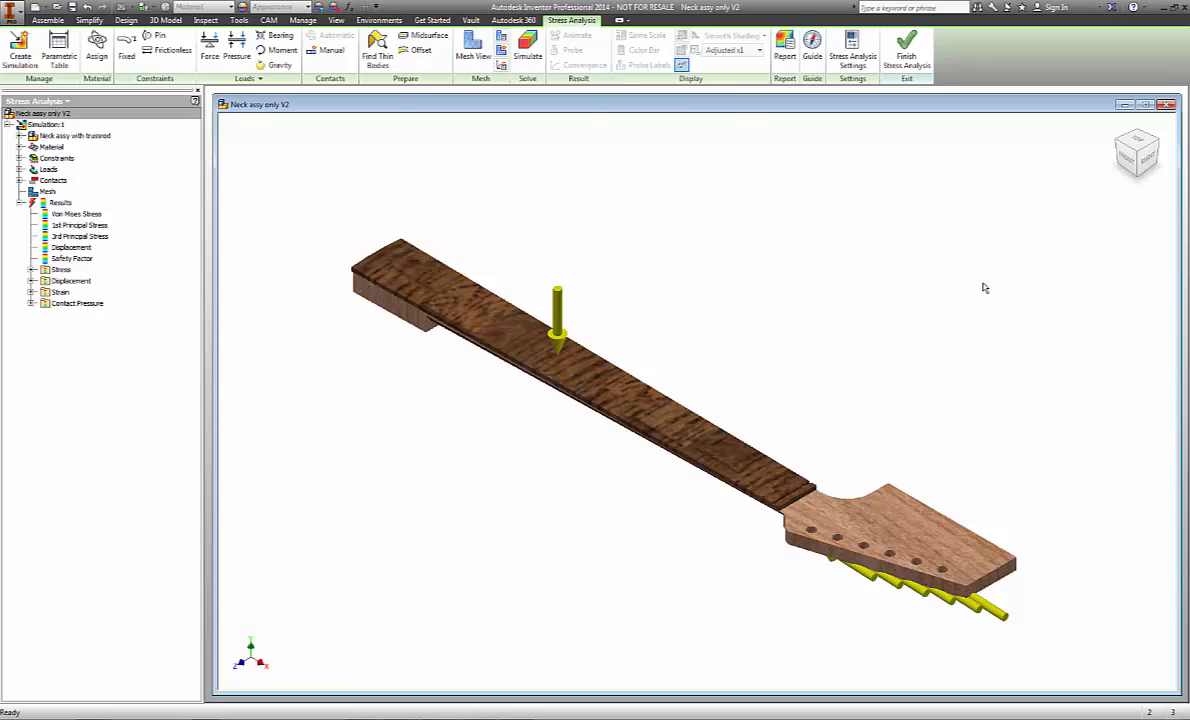
- Check the Material node to confirm maple wood on the fretboard part
click(56, 158)
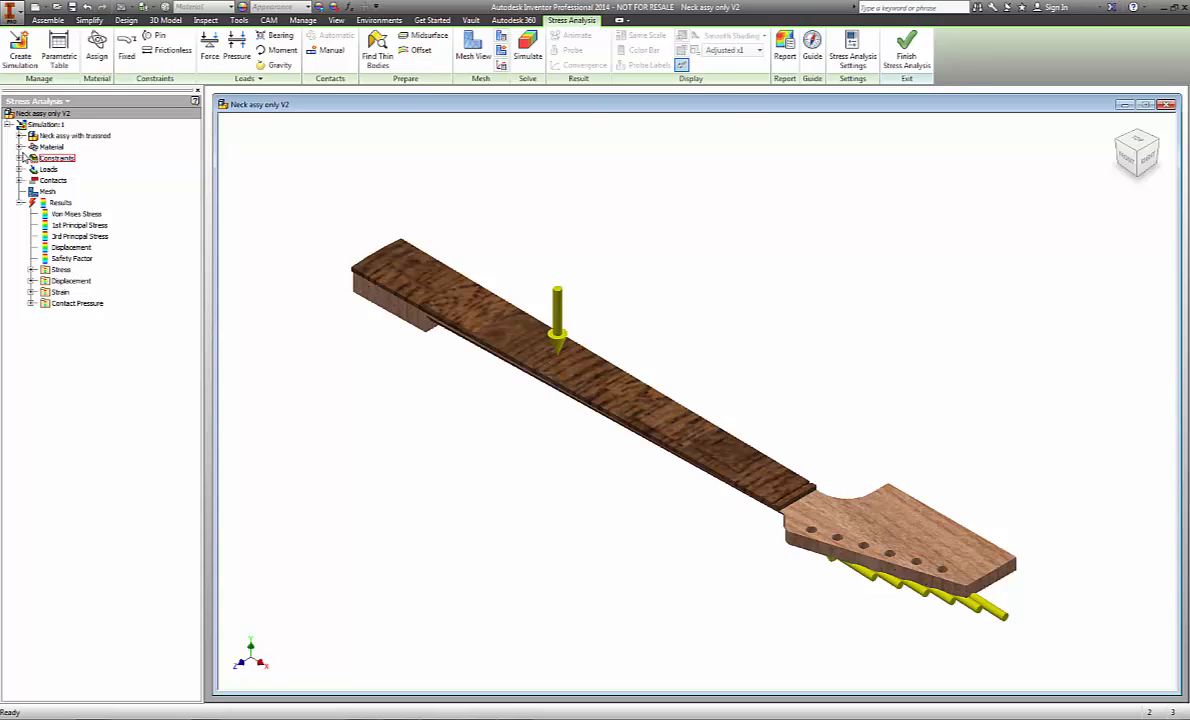
click(25, 158)
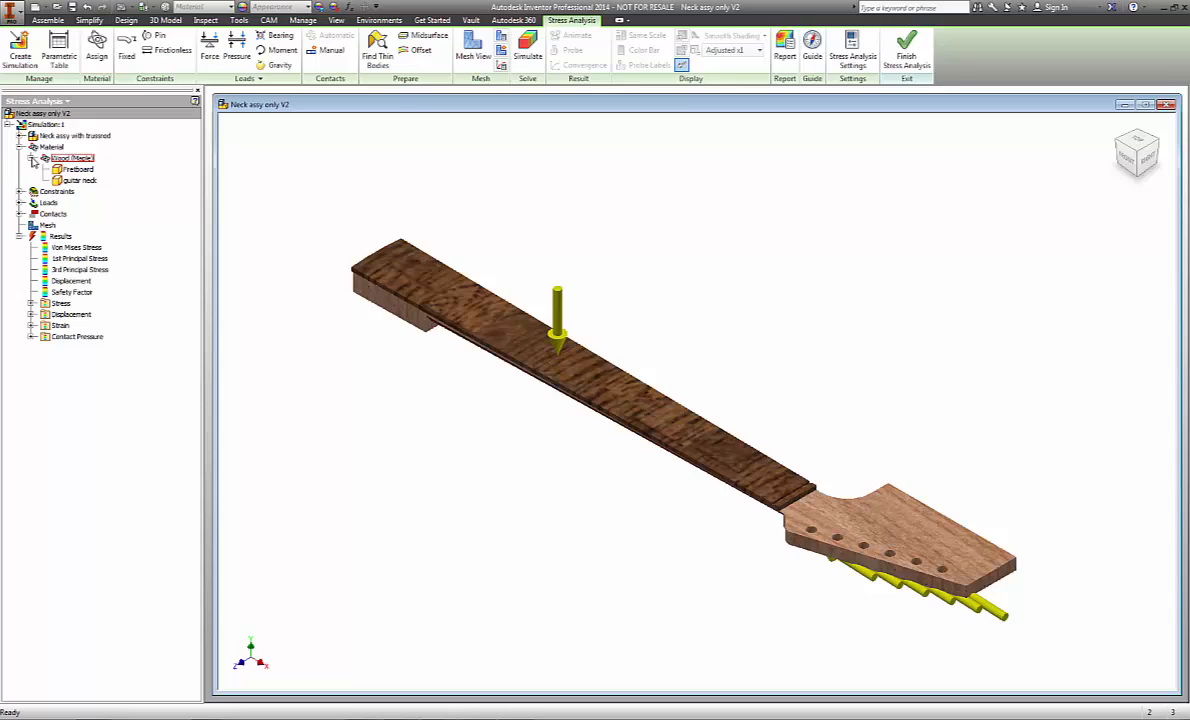
click(77, 169)
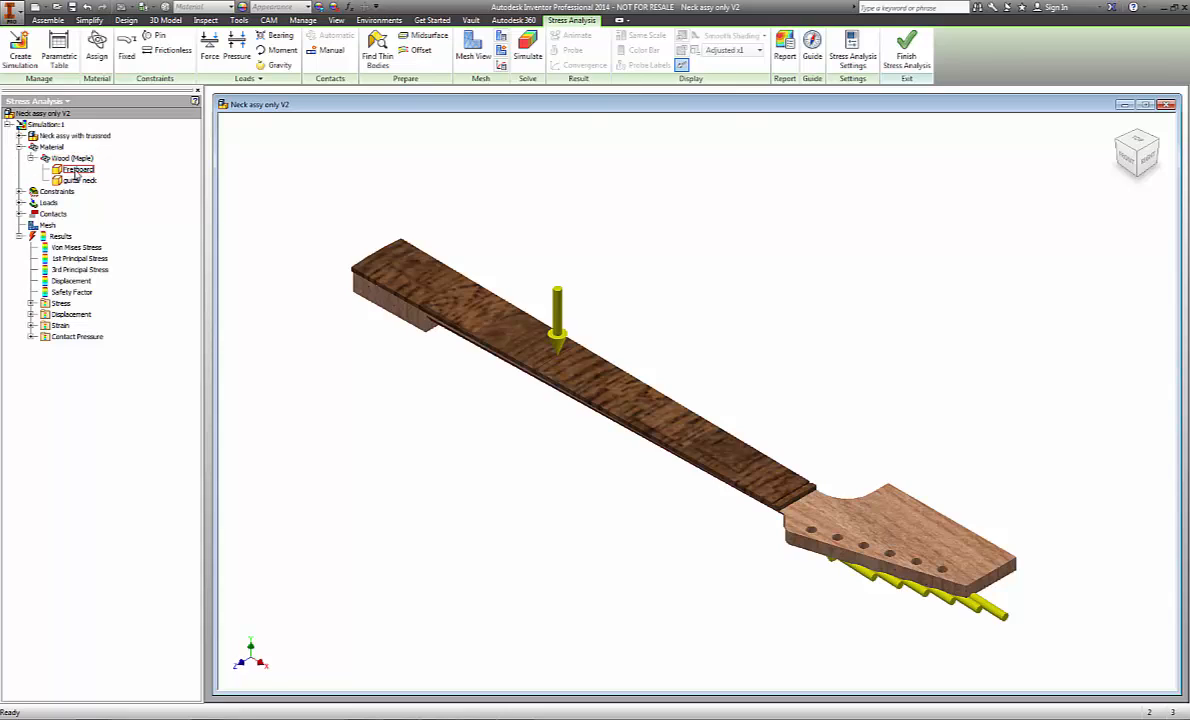
- List the fixed constraint and loads, highlighting Force:1 and Force:2 on the model
click(53, 214)
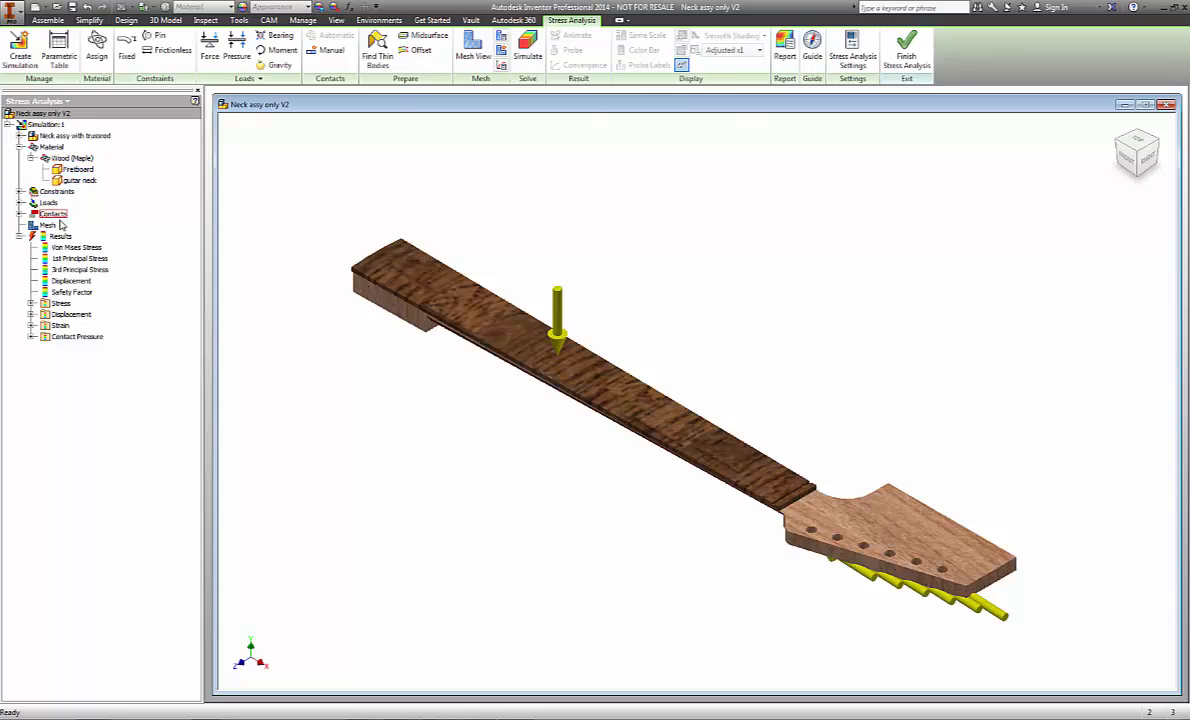
click(57, 191)
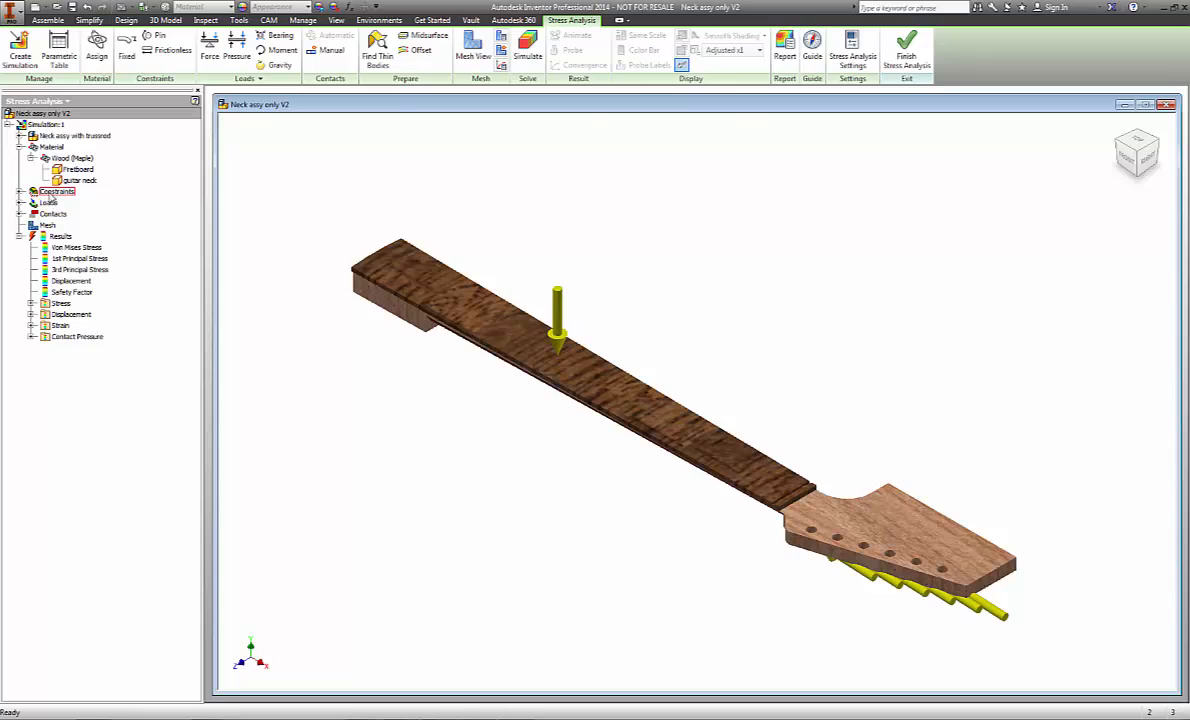
click(75, 202)
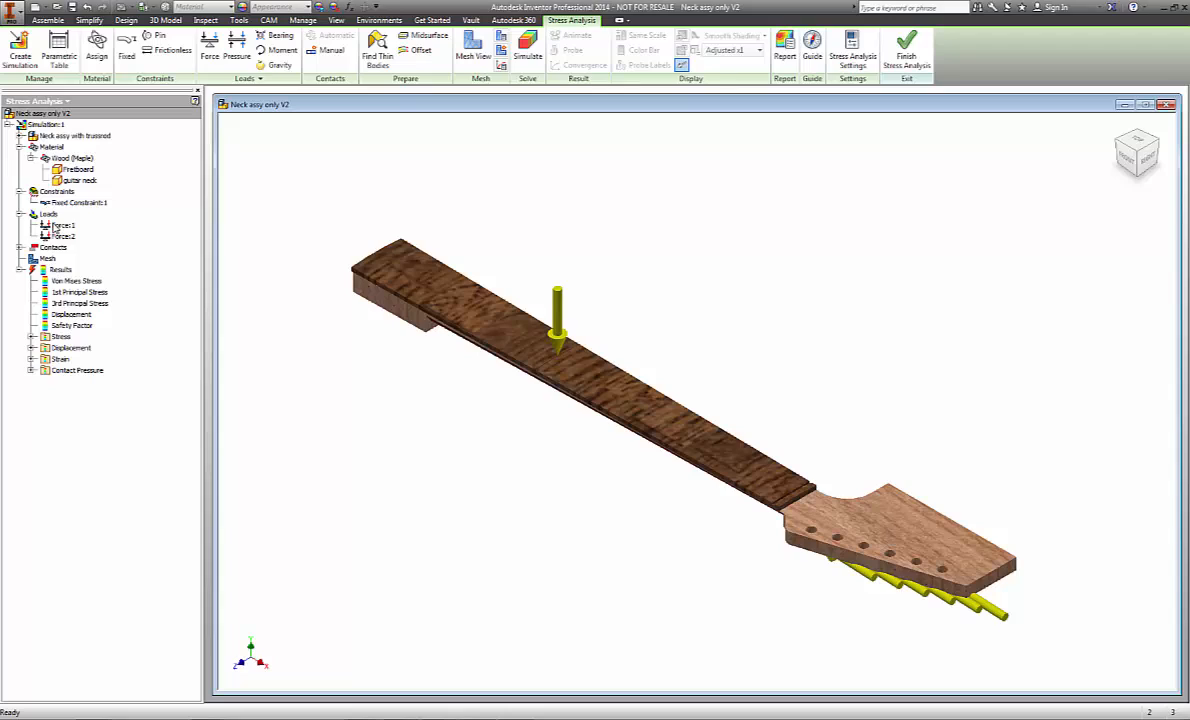
click(62, 225)
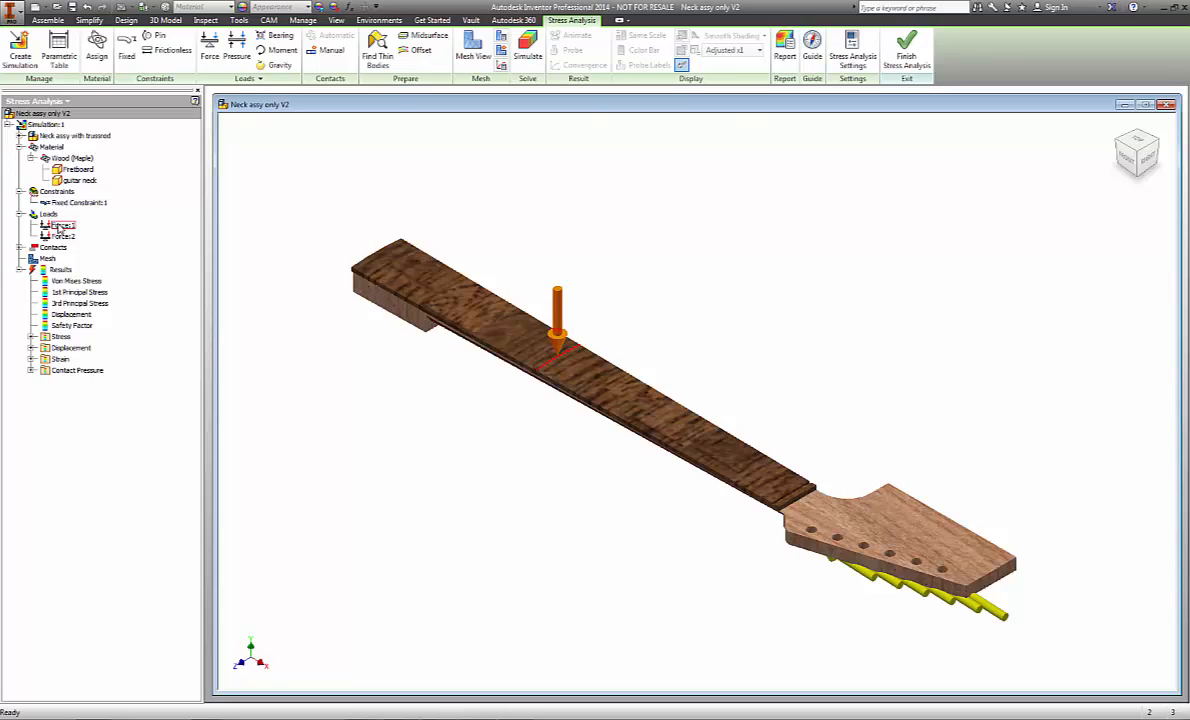
click(63, 235)
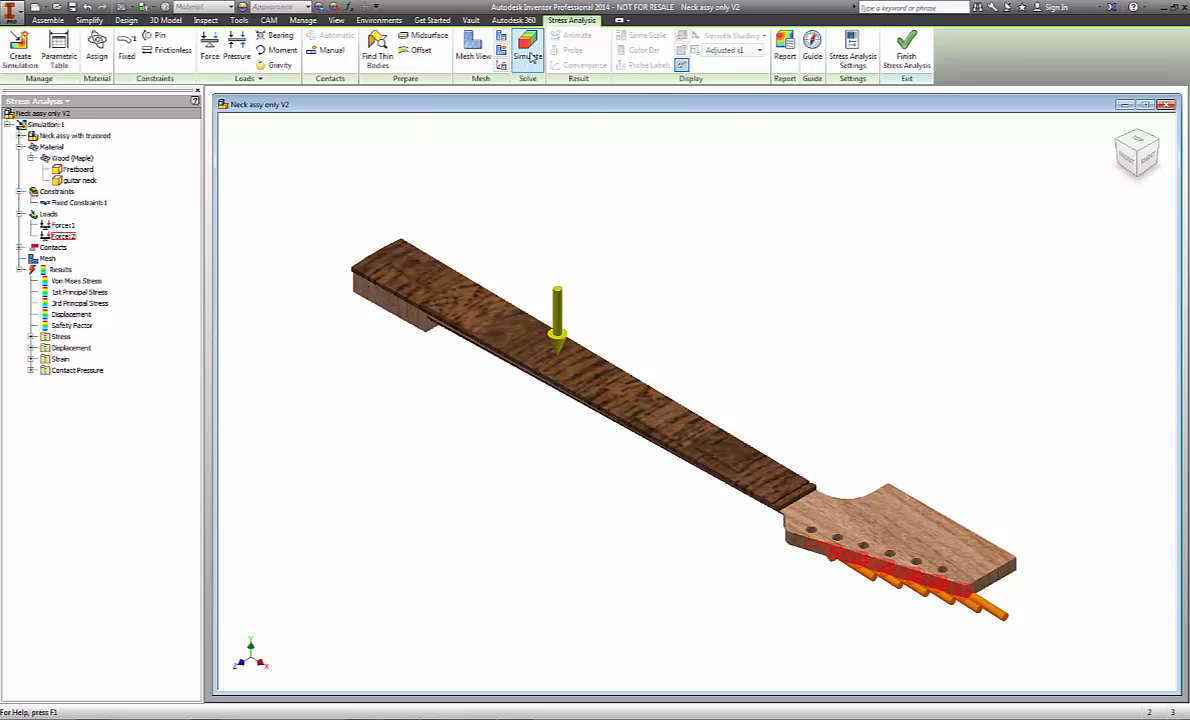
- Run the simulation, producing Von Mises stress and about 0.038 in maximum displacement
click(527, 50)
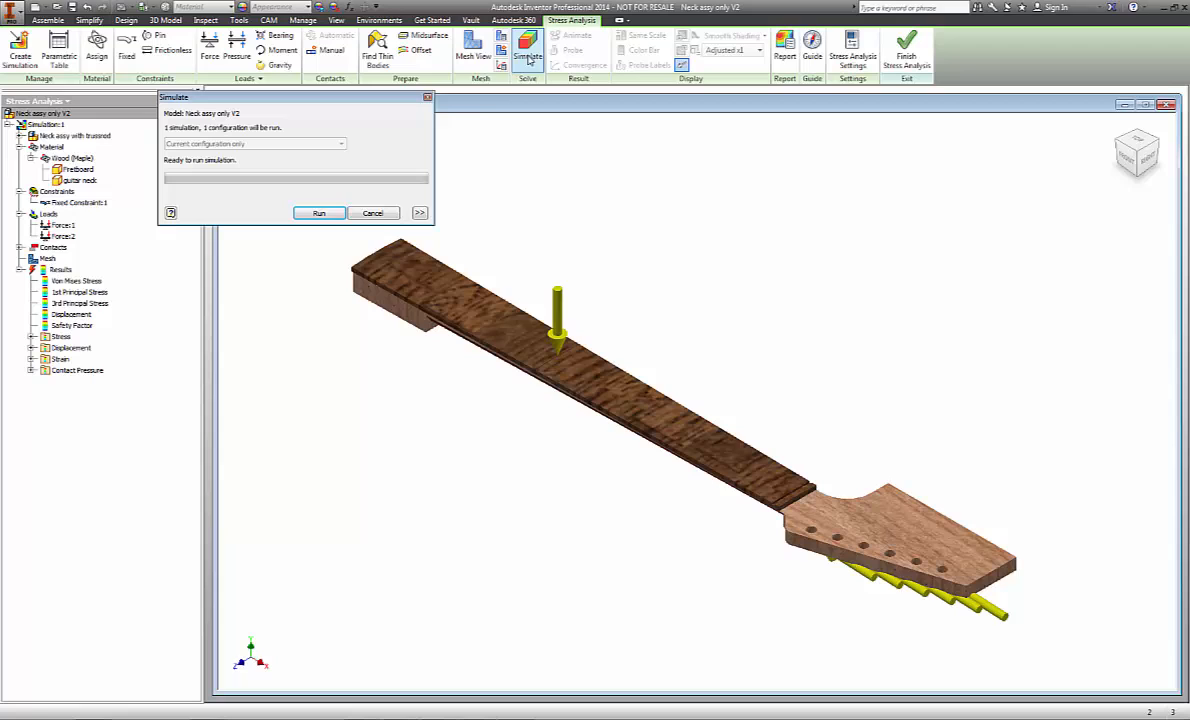
click(318, 213)
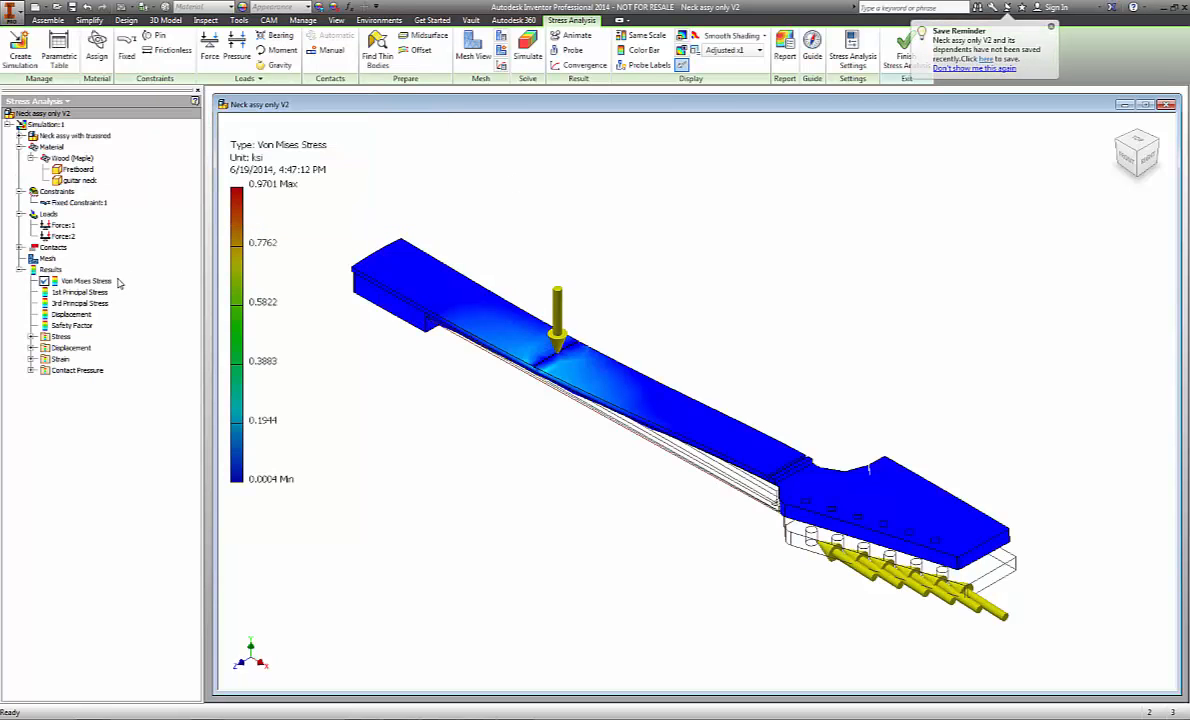
click(72, 325)
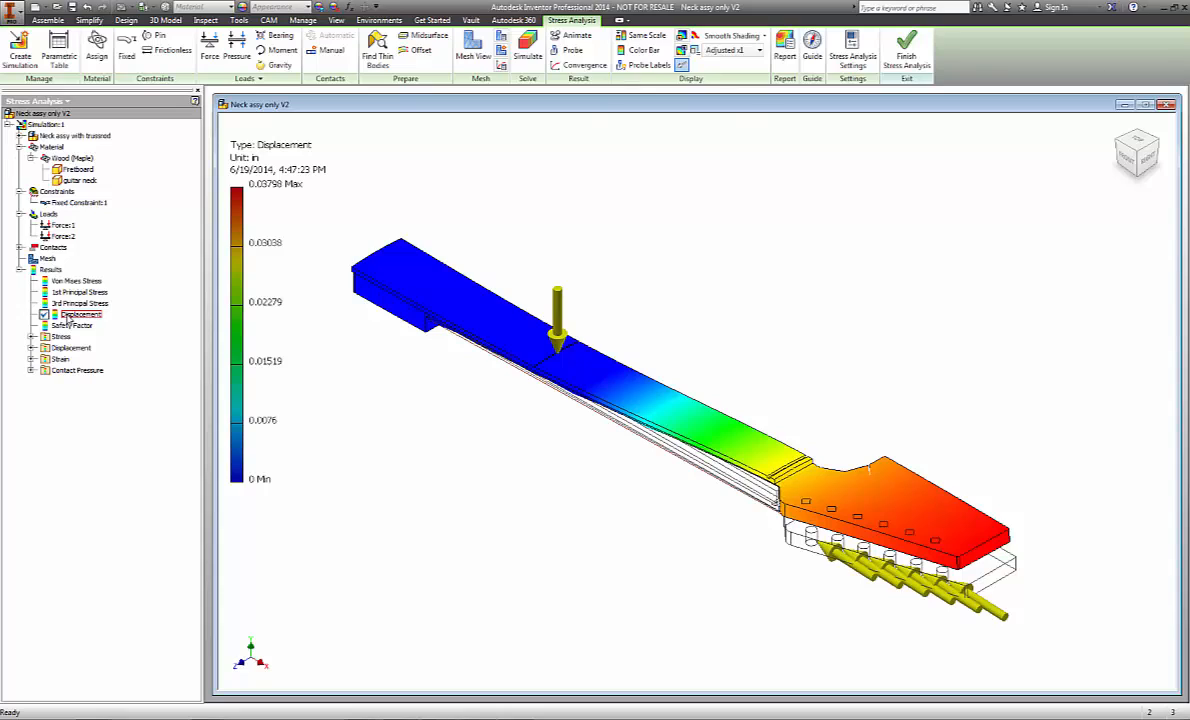
mouse_move(268, 190)
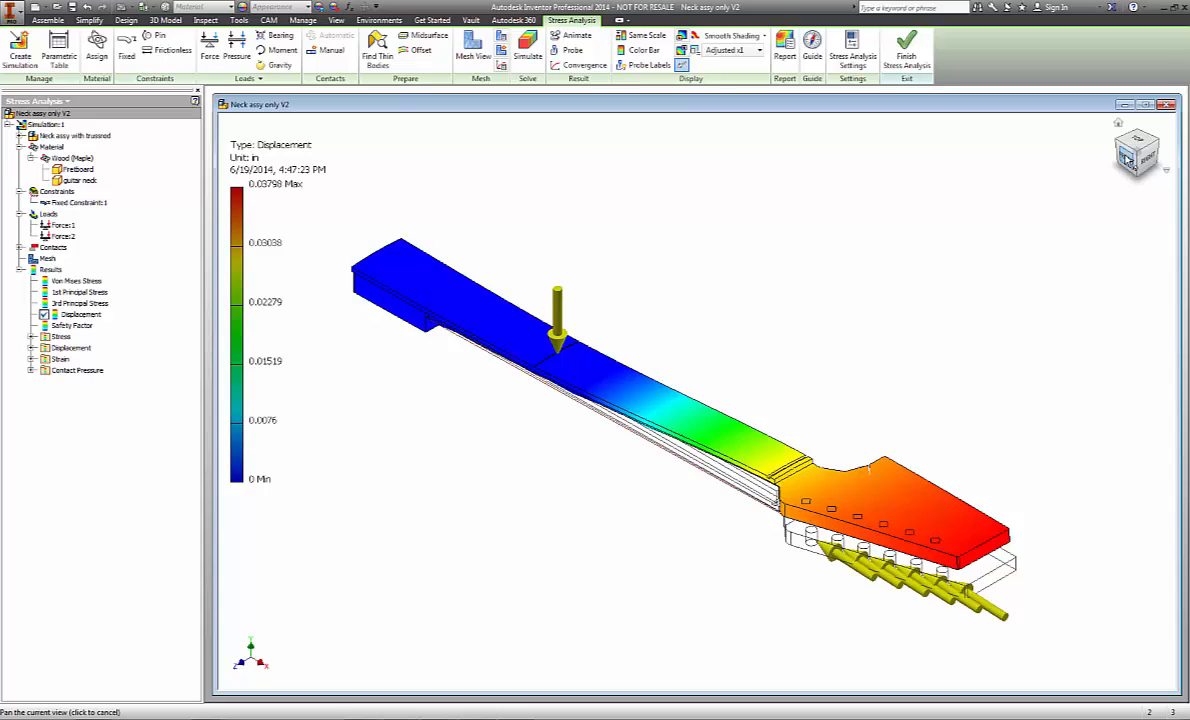
- Switch to the front view to see the neck bending toward the headstock
click(1137, 152)
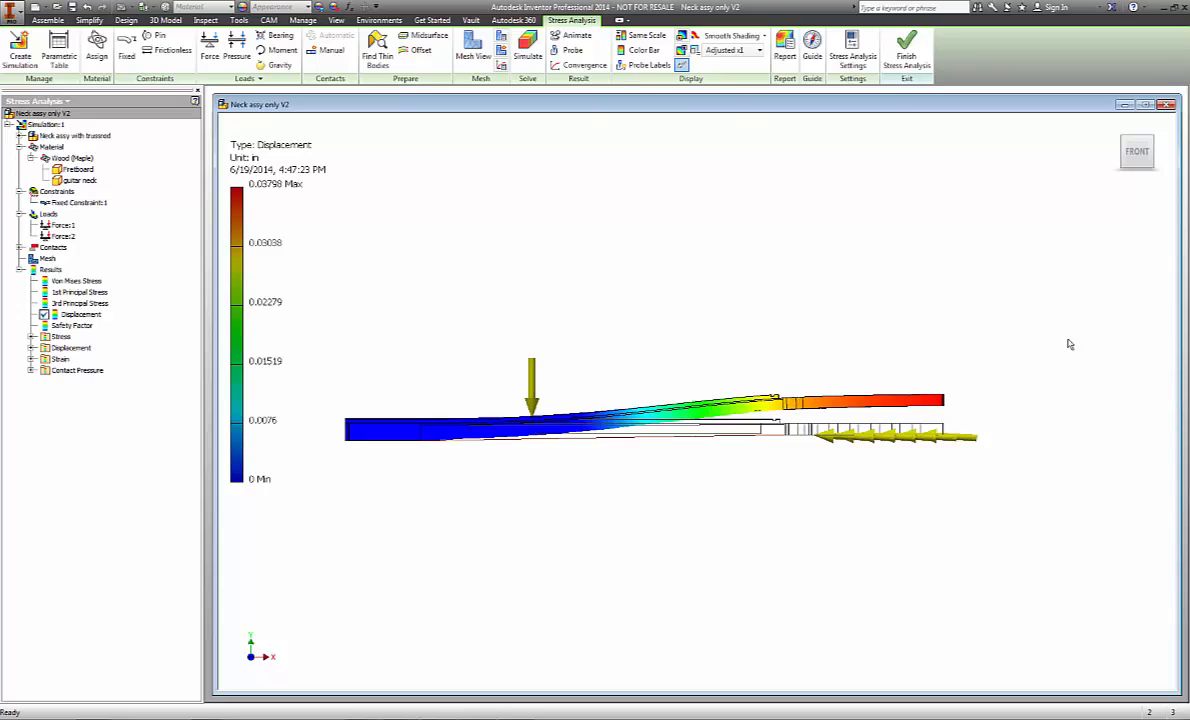
mouse_move(1022, 345)
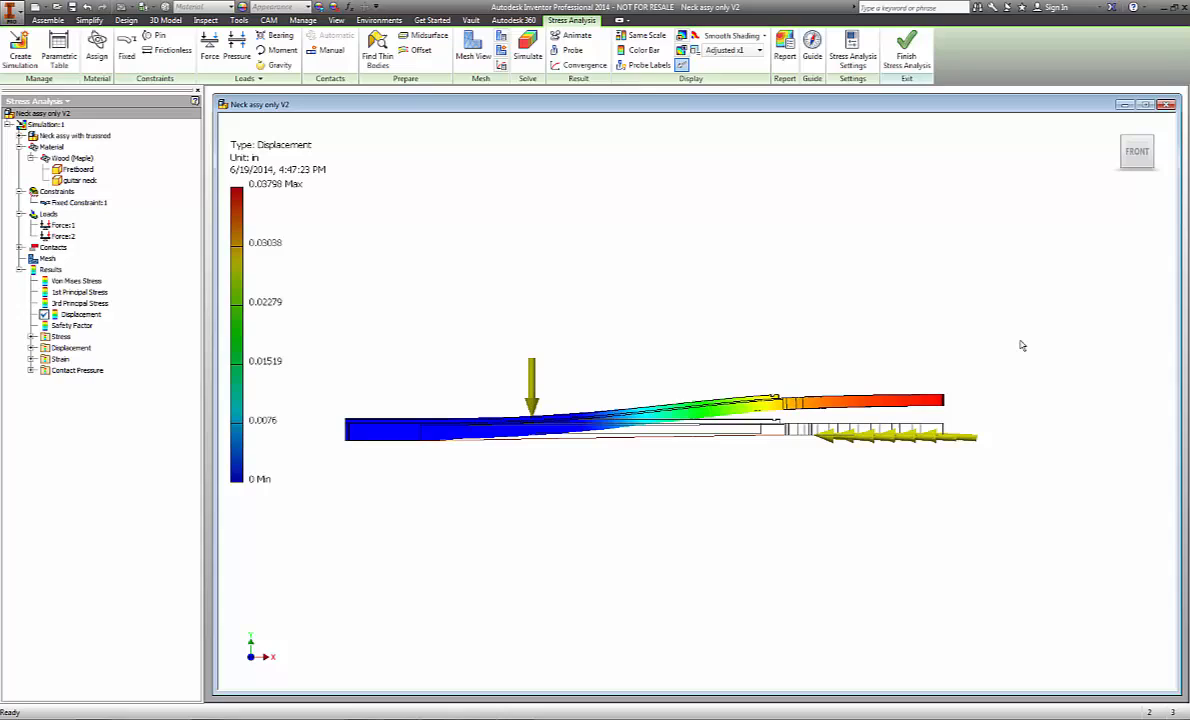
mouse_move(1008, 350)
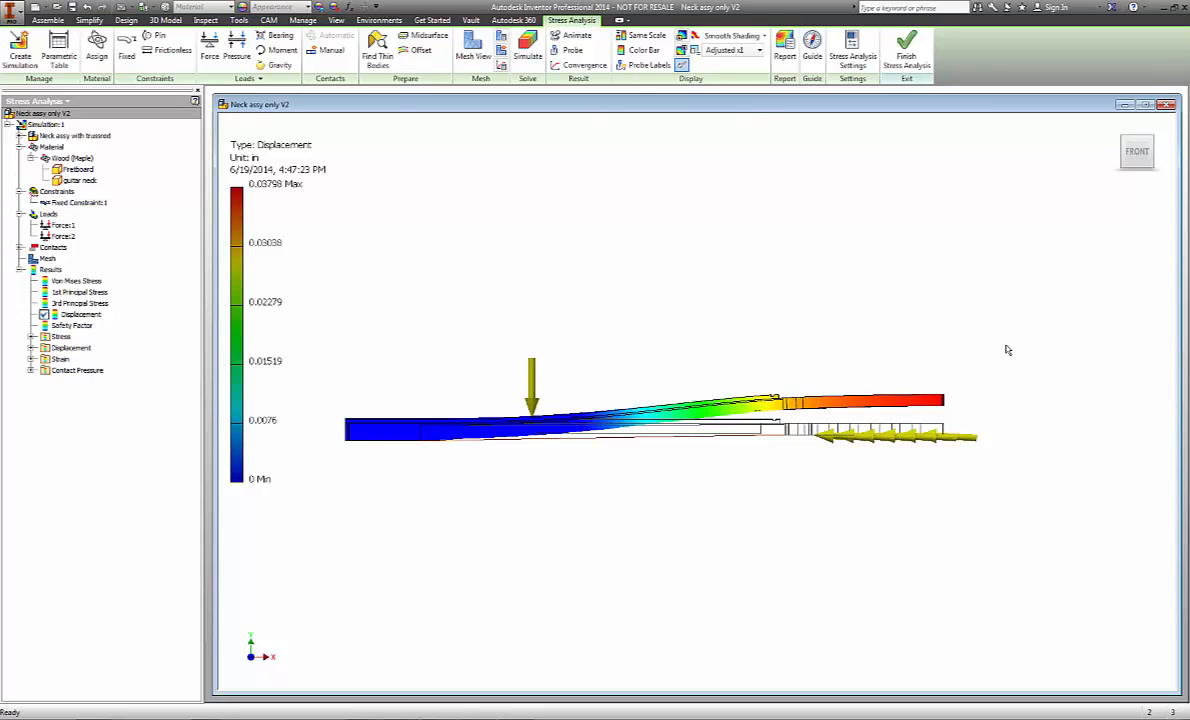
mouse_move(891, 360)
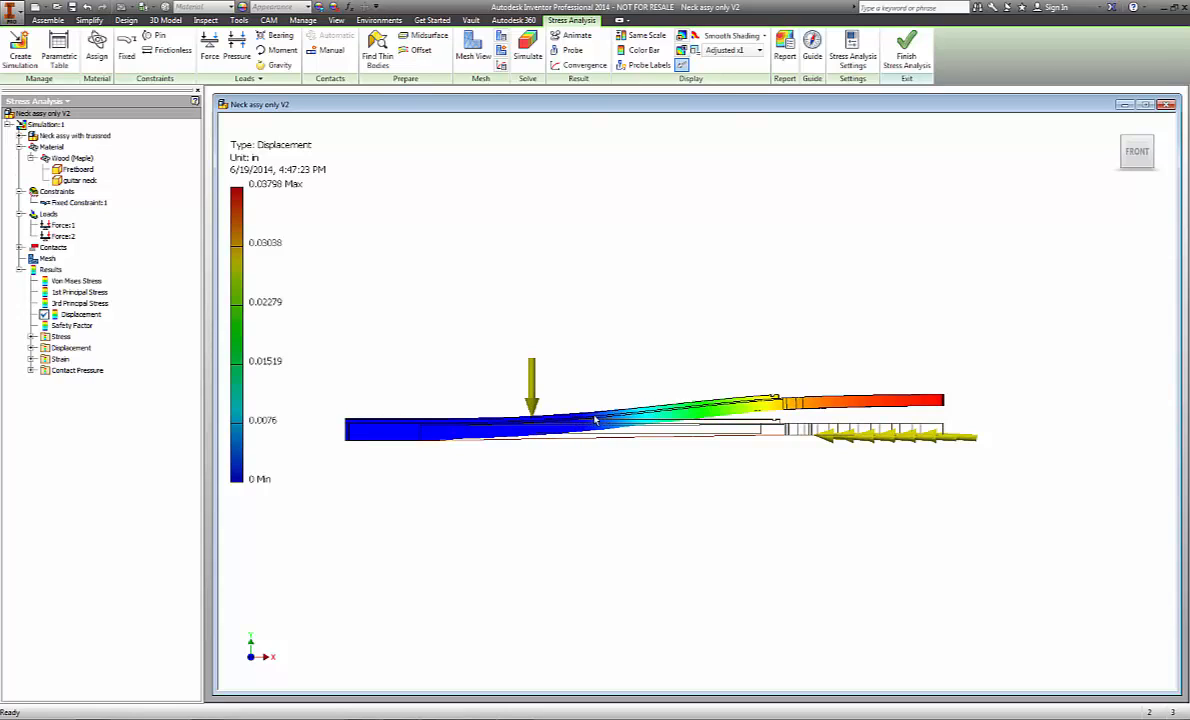
mouse_move(550, 422)
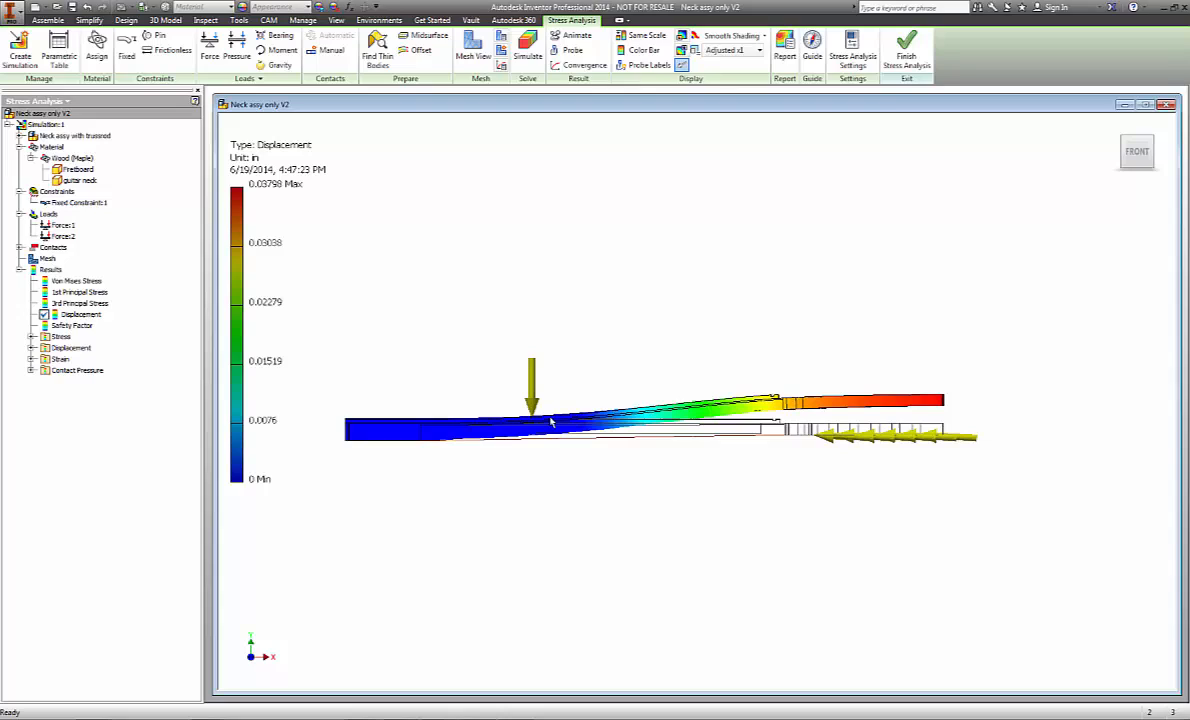
mouse_move(613, 308)
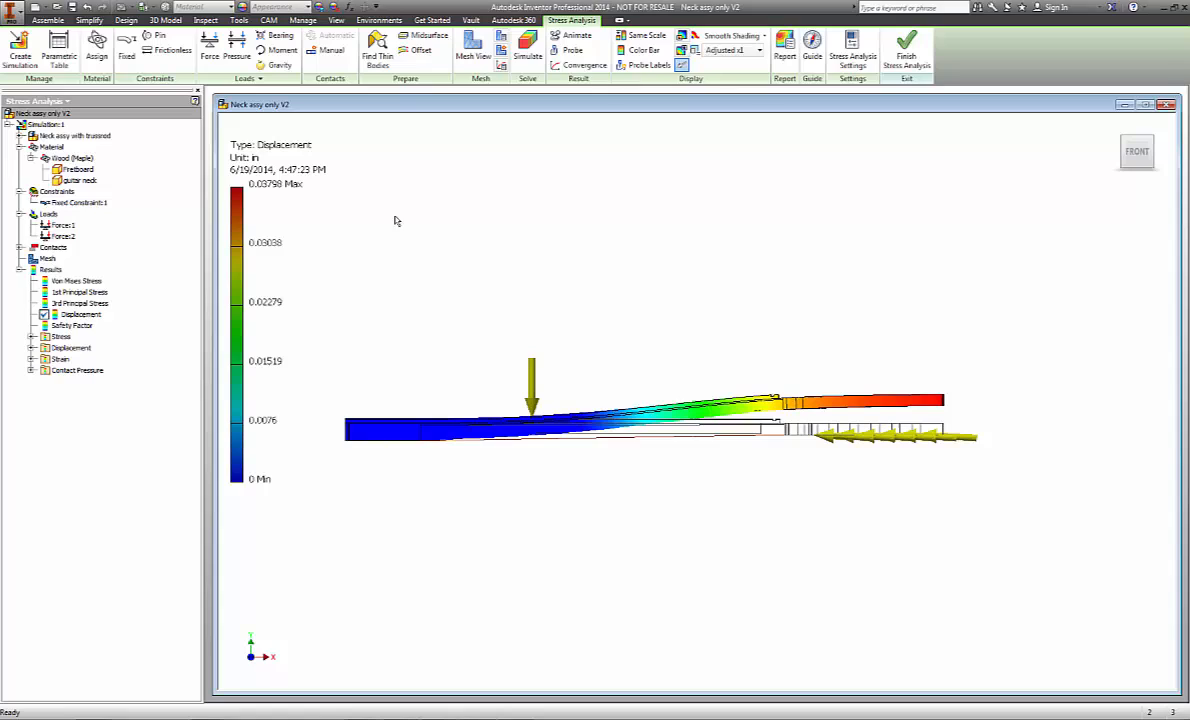
mouse_move(268, 193)
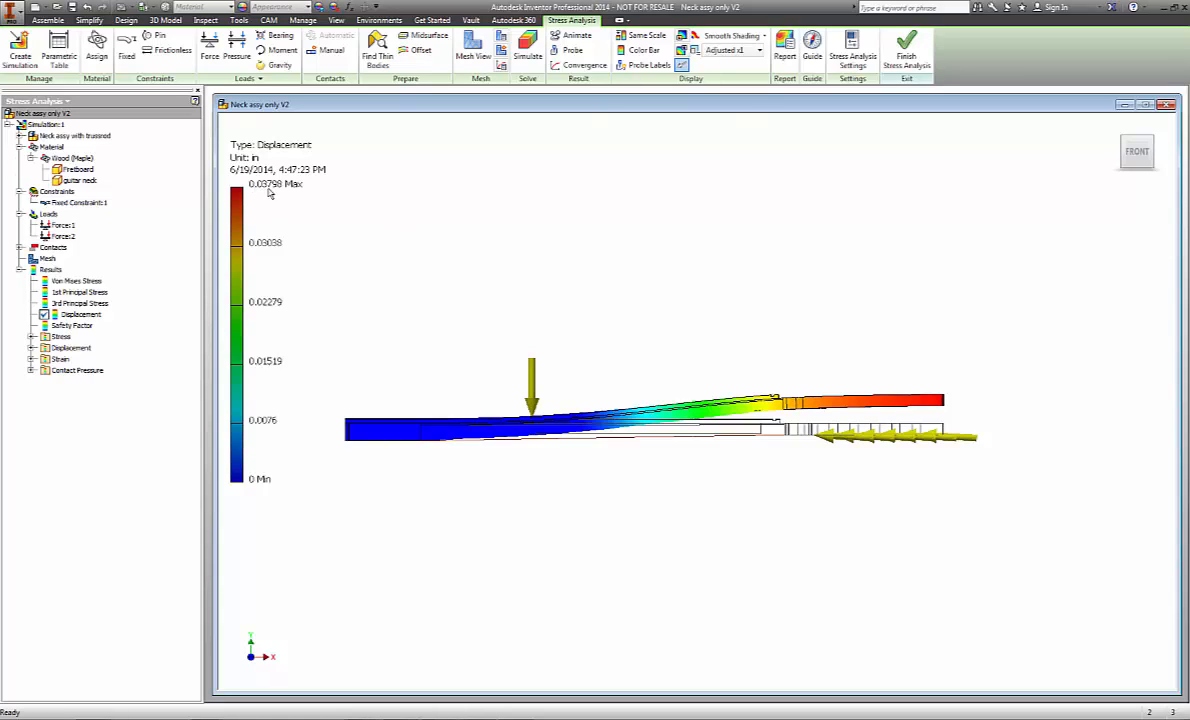
mouse_move(820, 340)
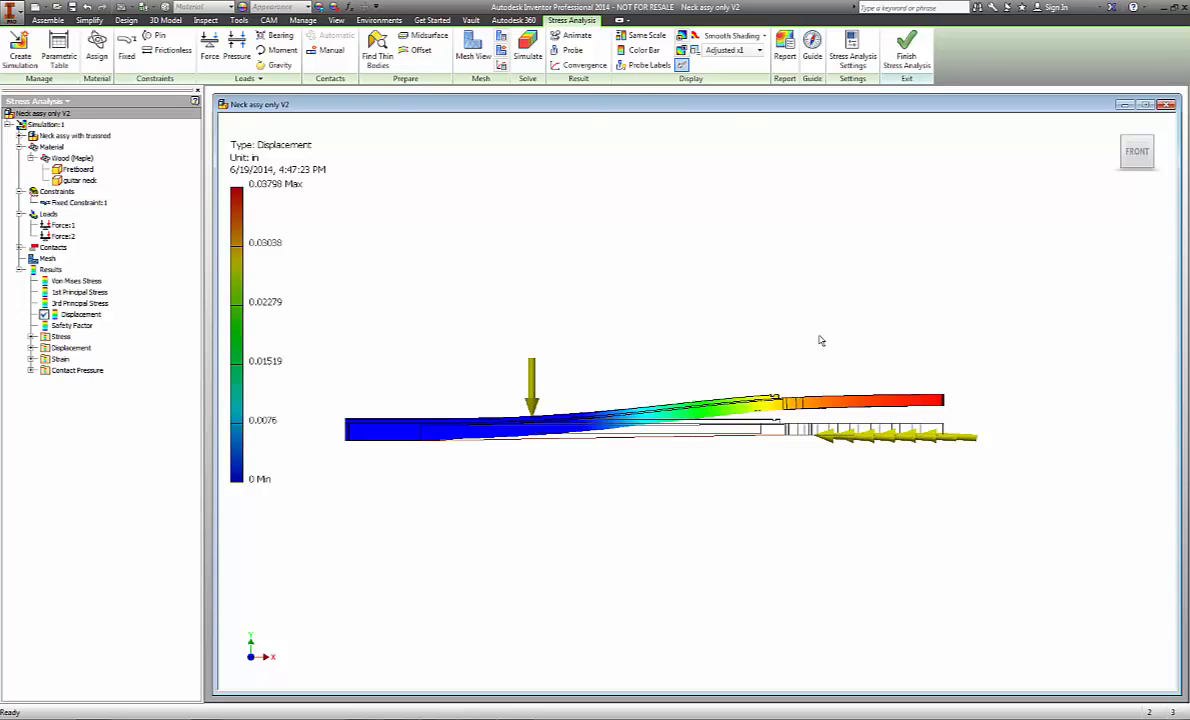
mouse_move(545, 406)
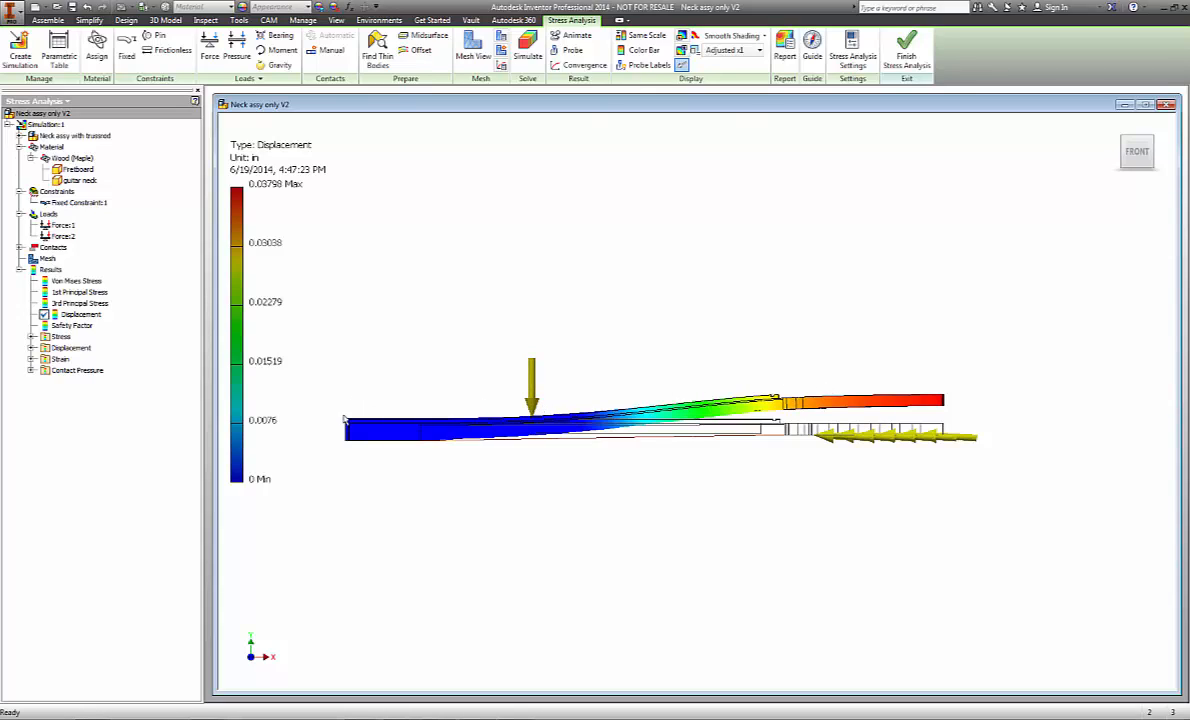
mouse_move(893, 388)
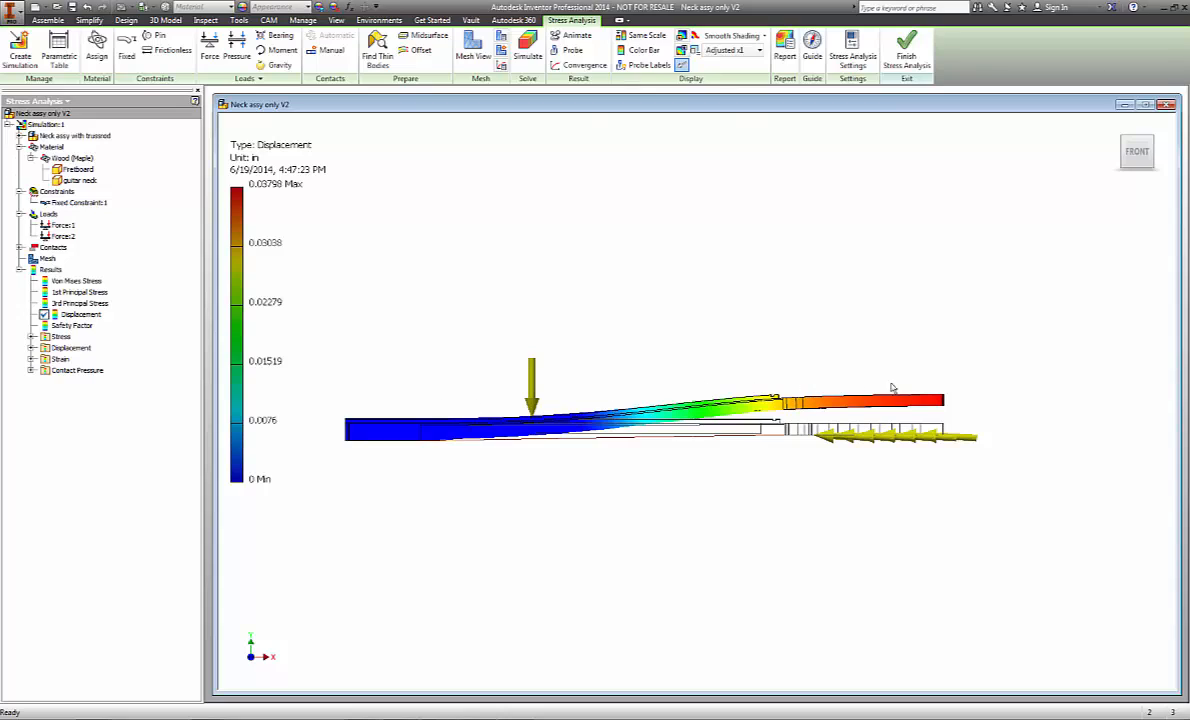
mouse_move(957, 389)
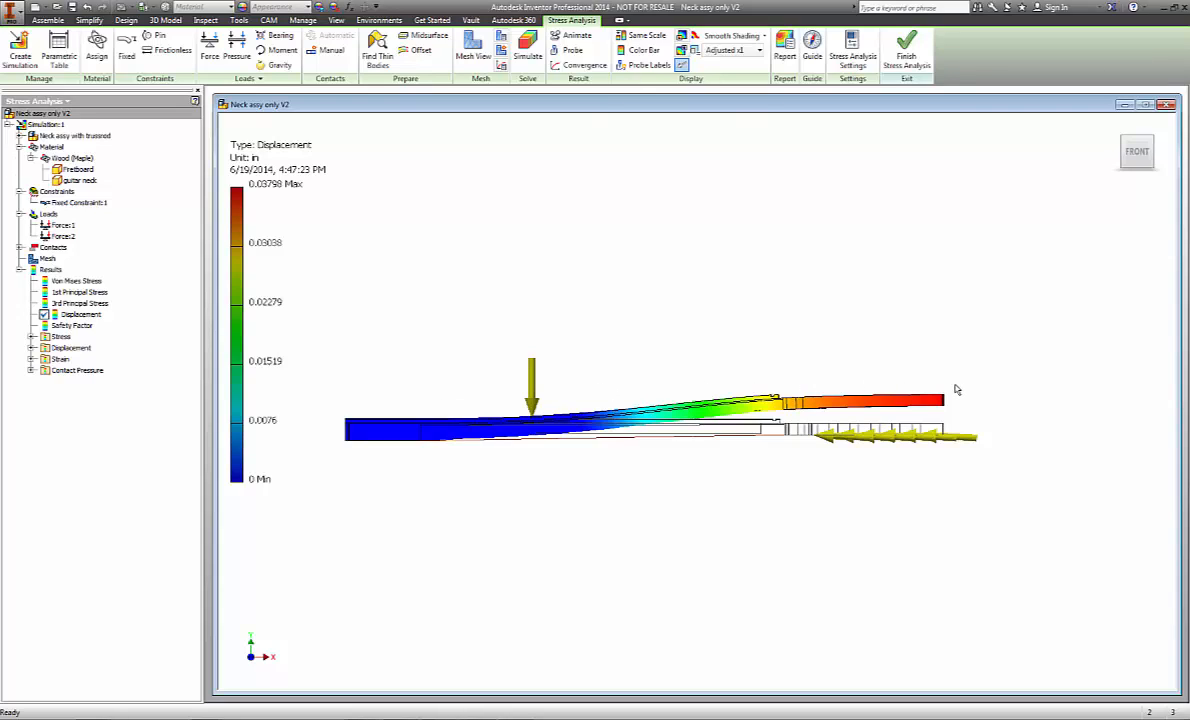
mouse_move(951, 391)
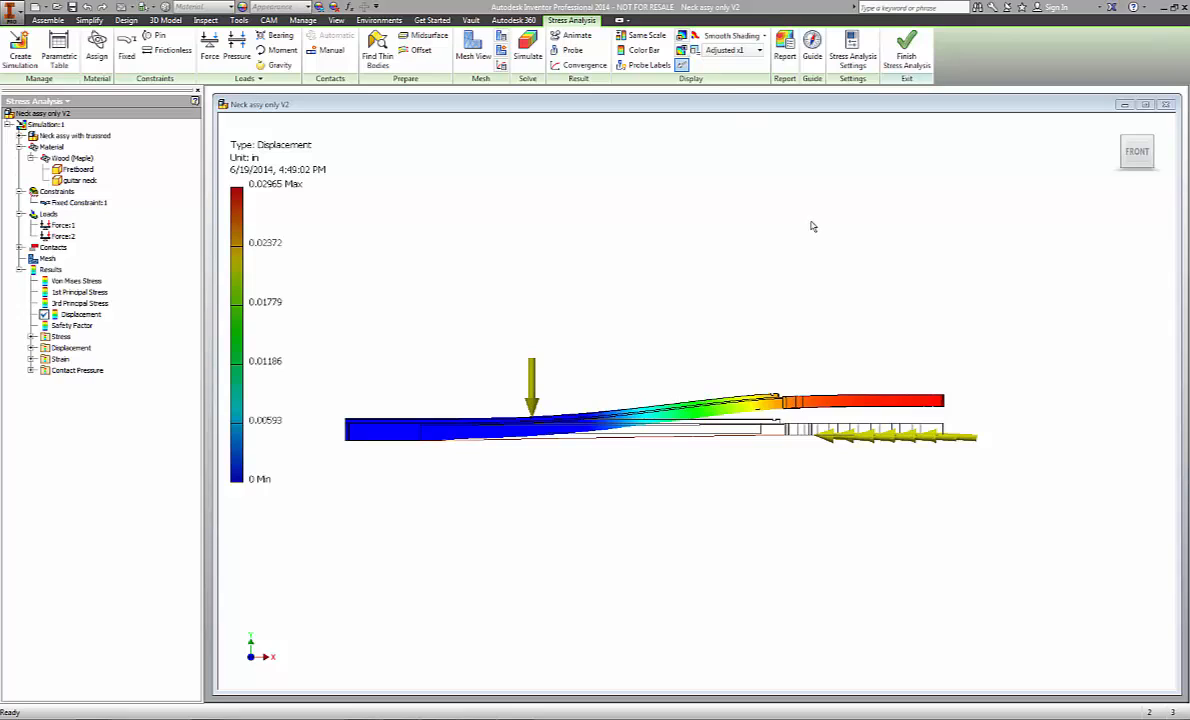
mouse_move(1177, 299)
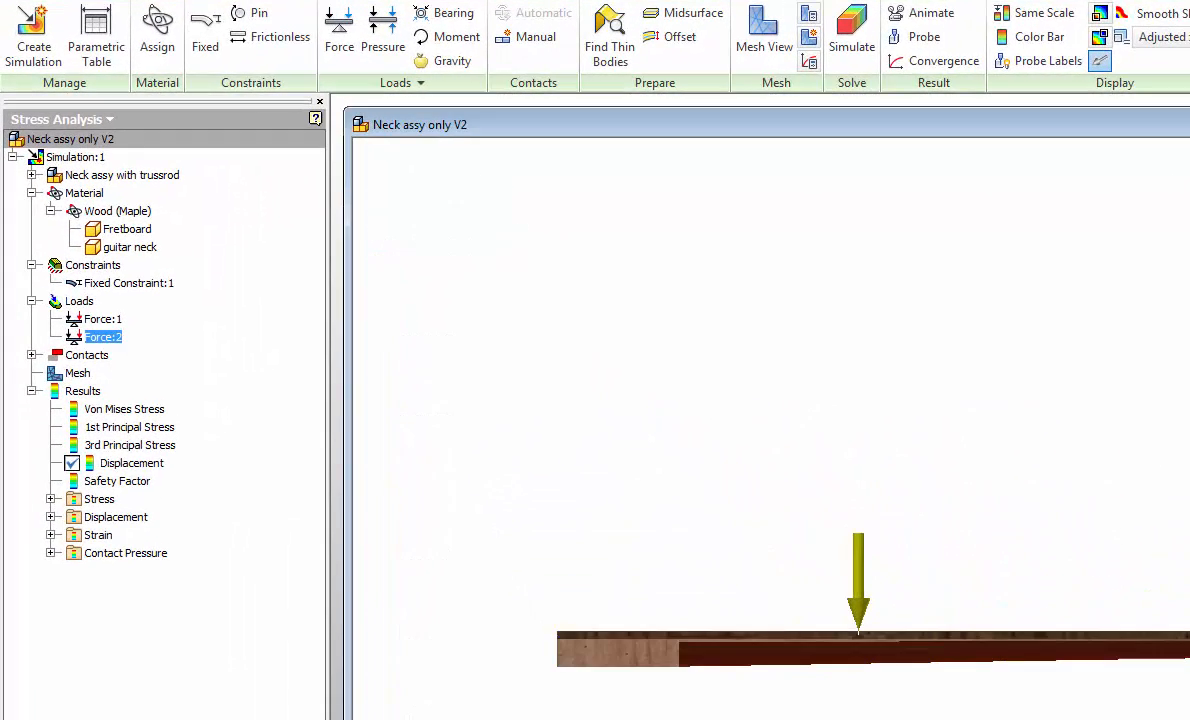
- Edit Force:2 so its Fy component becomes 6 lbforce
double_click(103, 337)
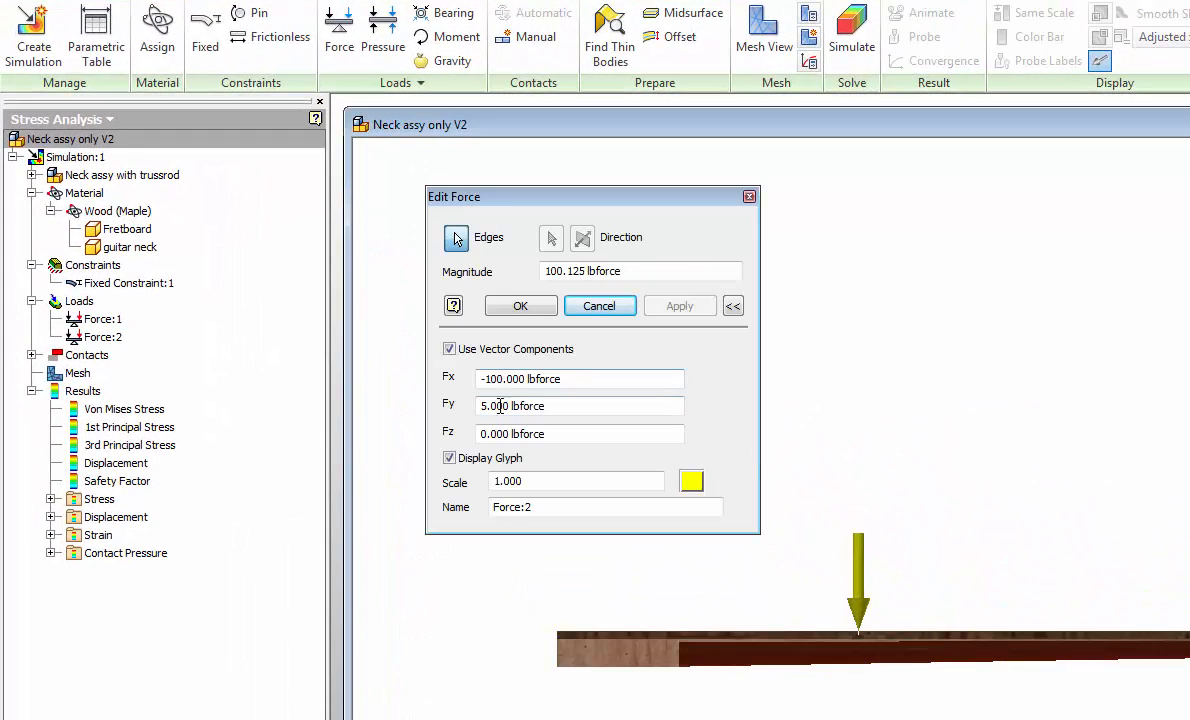
click(580, 405)
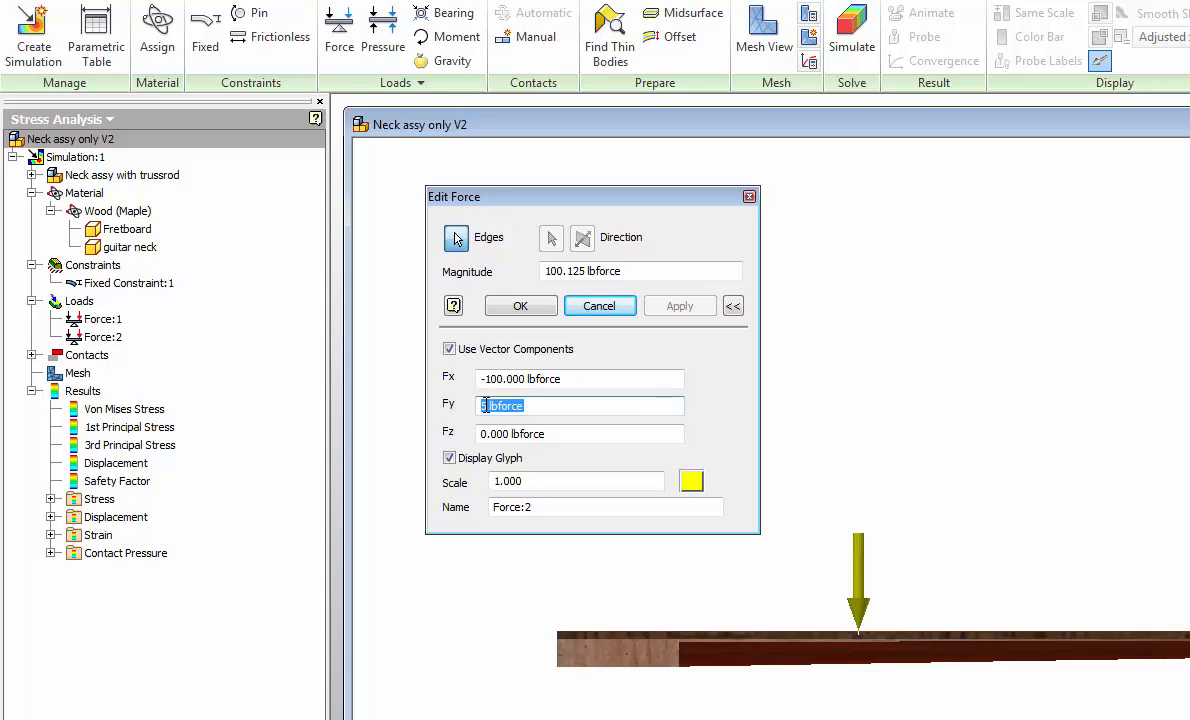
text(6)
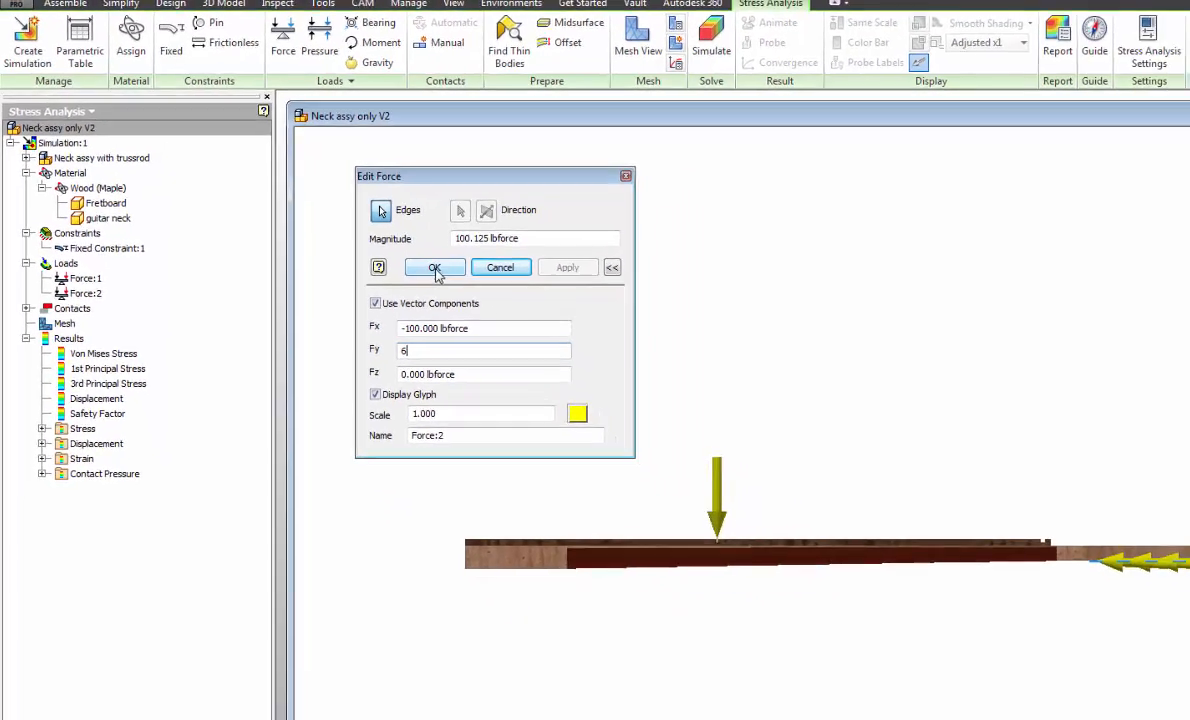
click(434, 267)
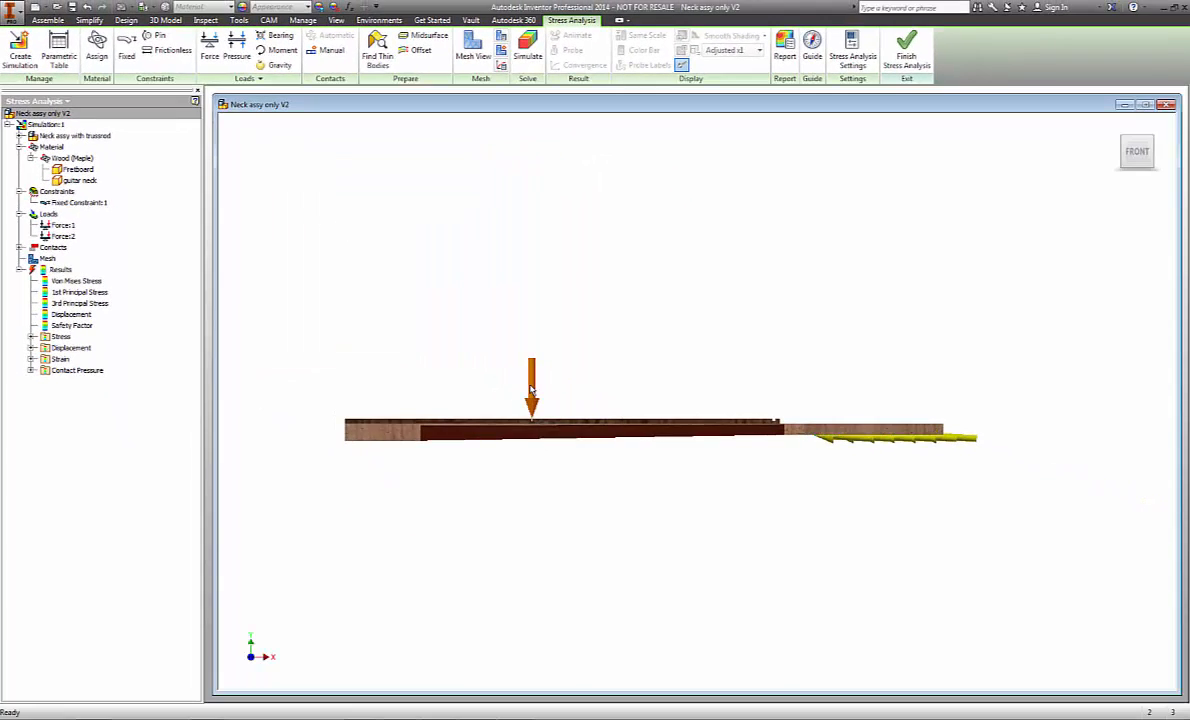
click(528, 45)
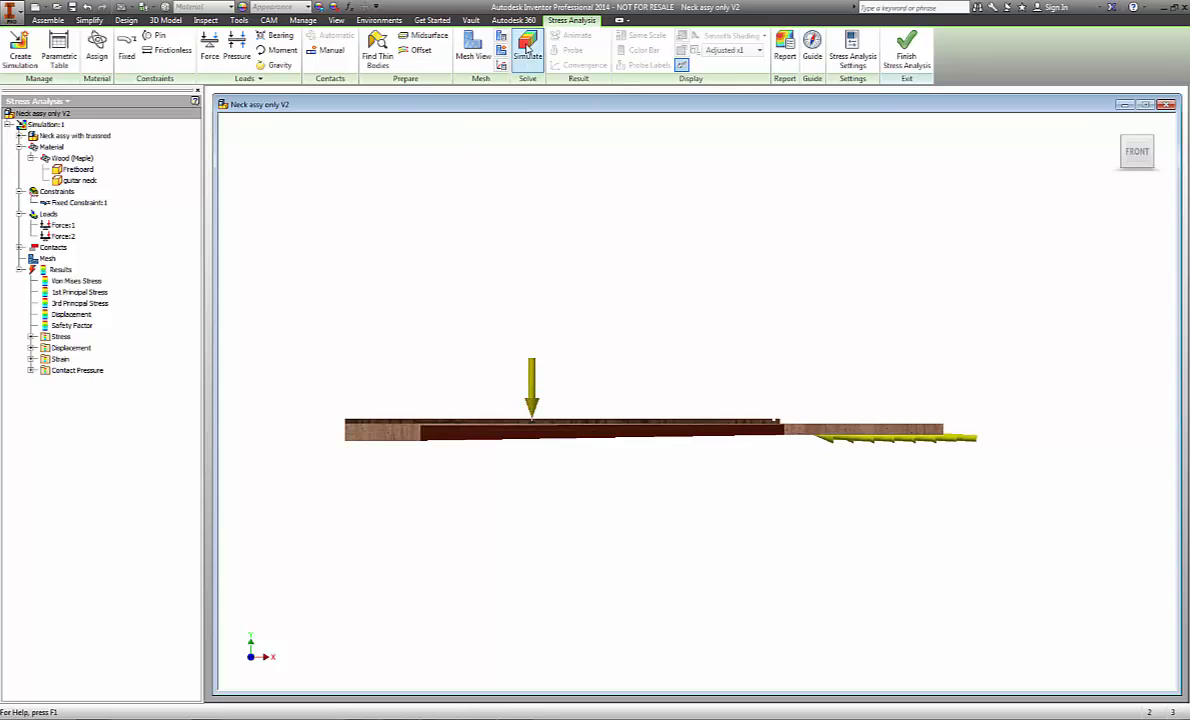
- Rerun the simulation, raising maximum headstock displacement to 0.06703 in
click(527, 43)
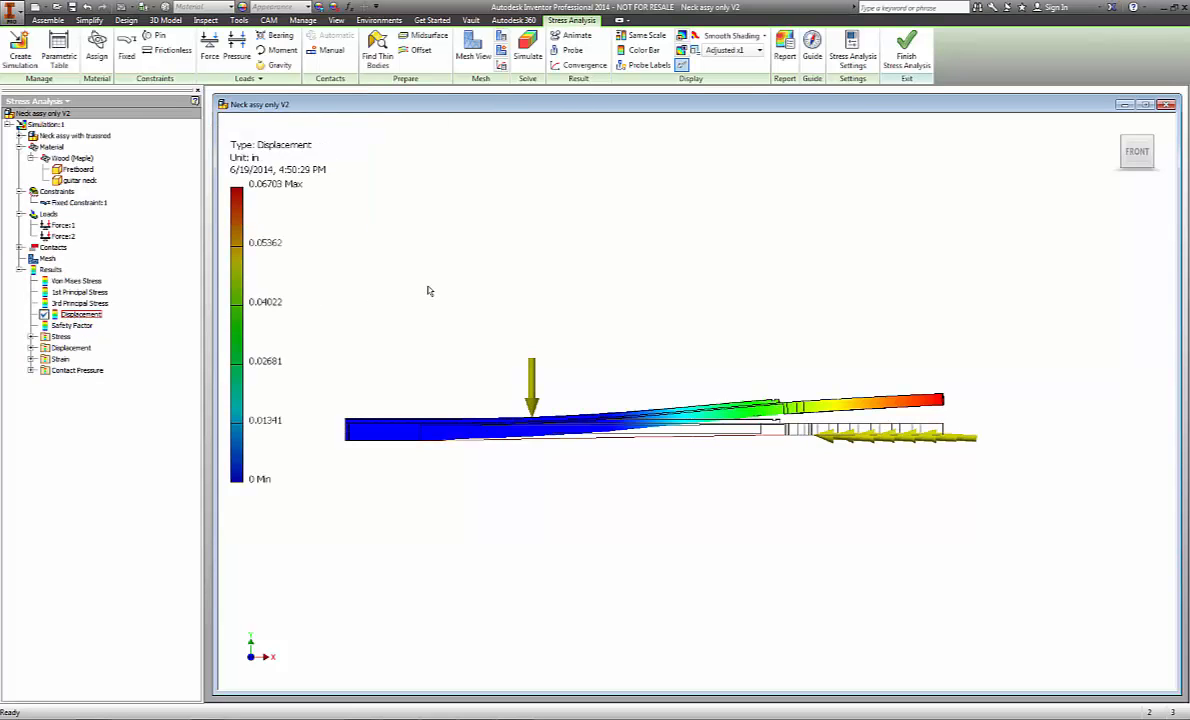
mouse_move(268, 192)
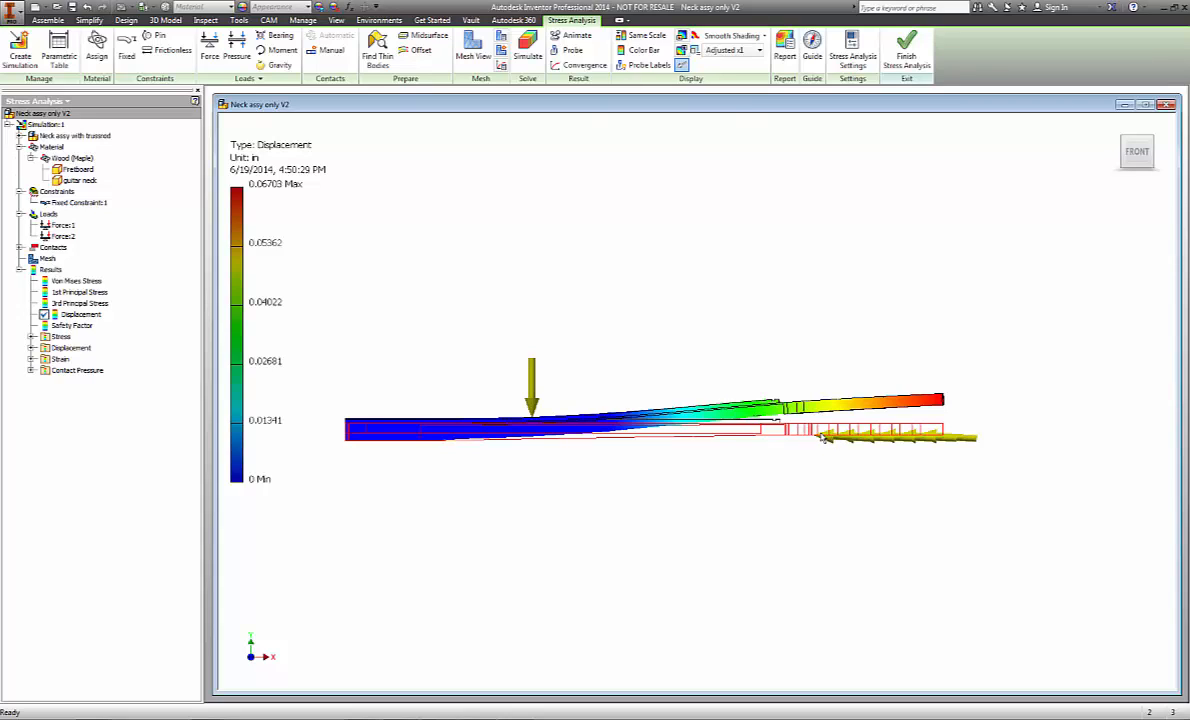
mouse_move(821, 438)
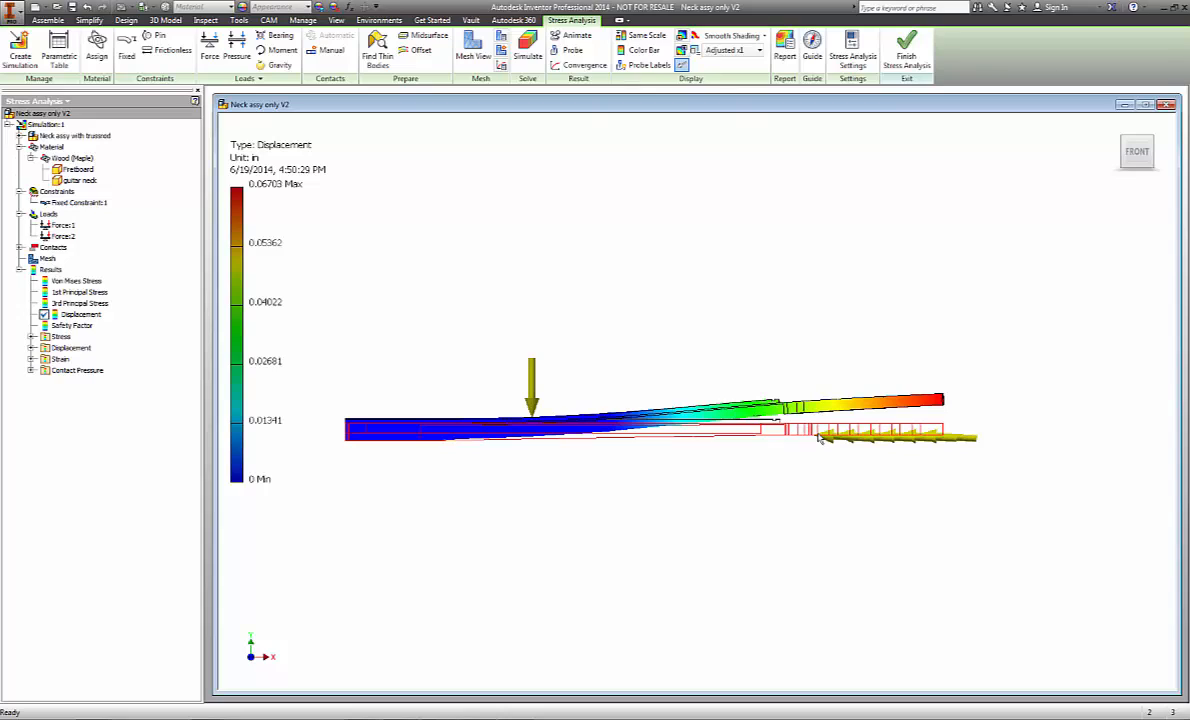
mouse_move(819, 439)
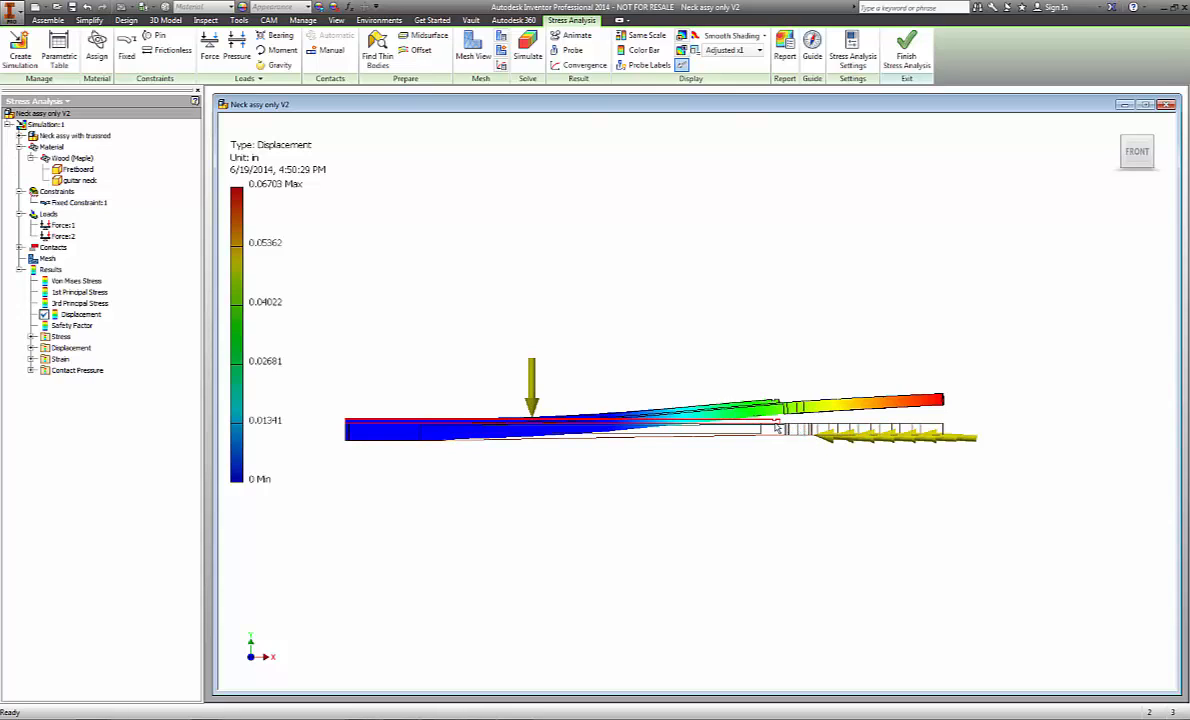
mouse_move(850, 455)
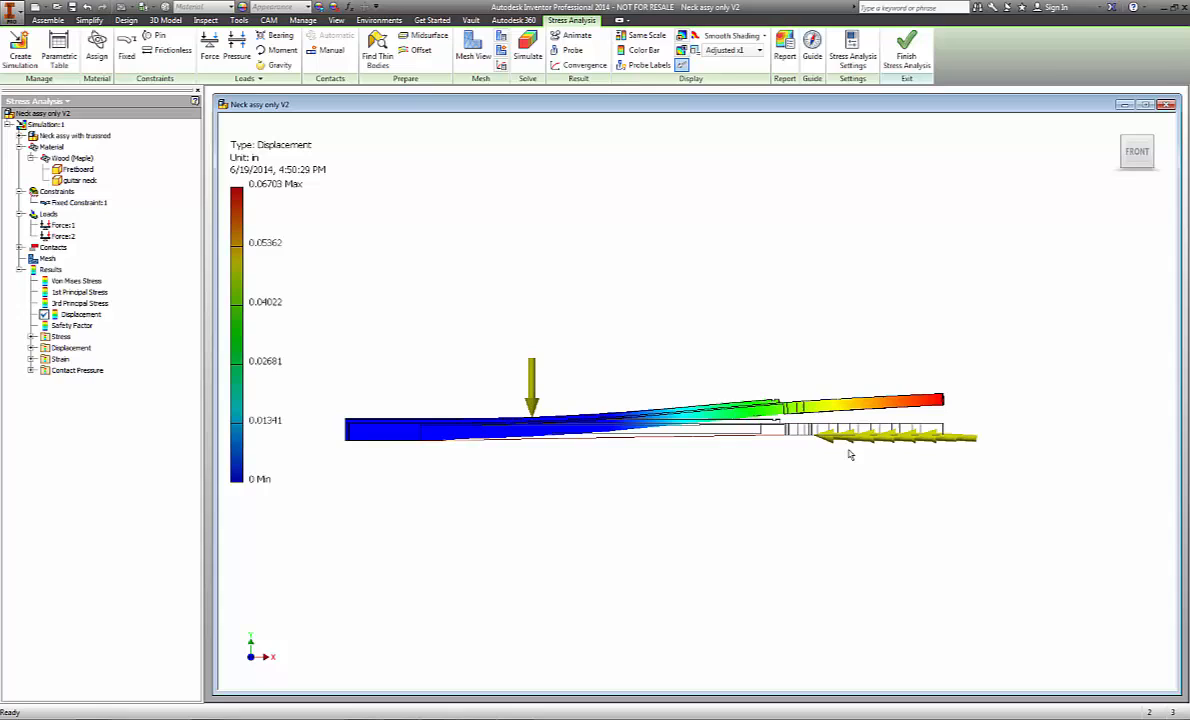
mouse_move(645, 256)
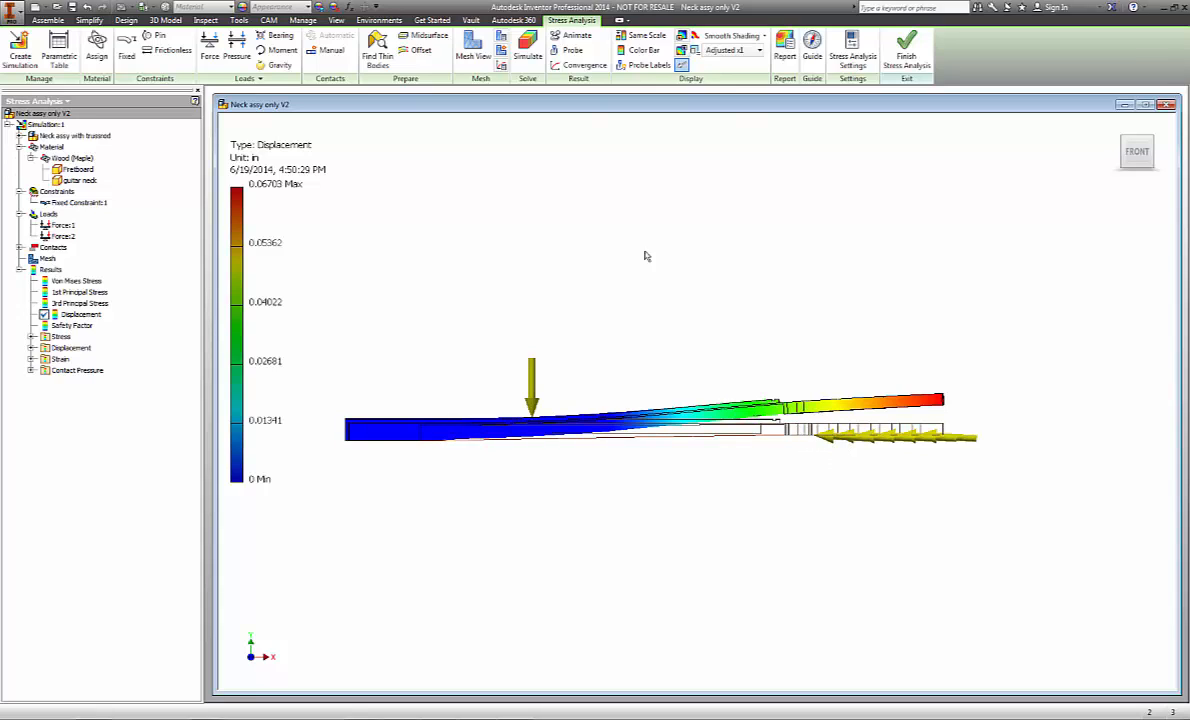
mouse_move(615, 330)
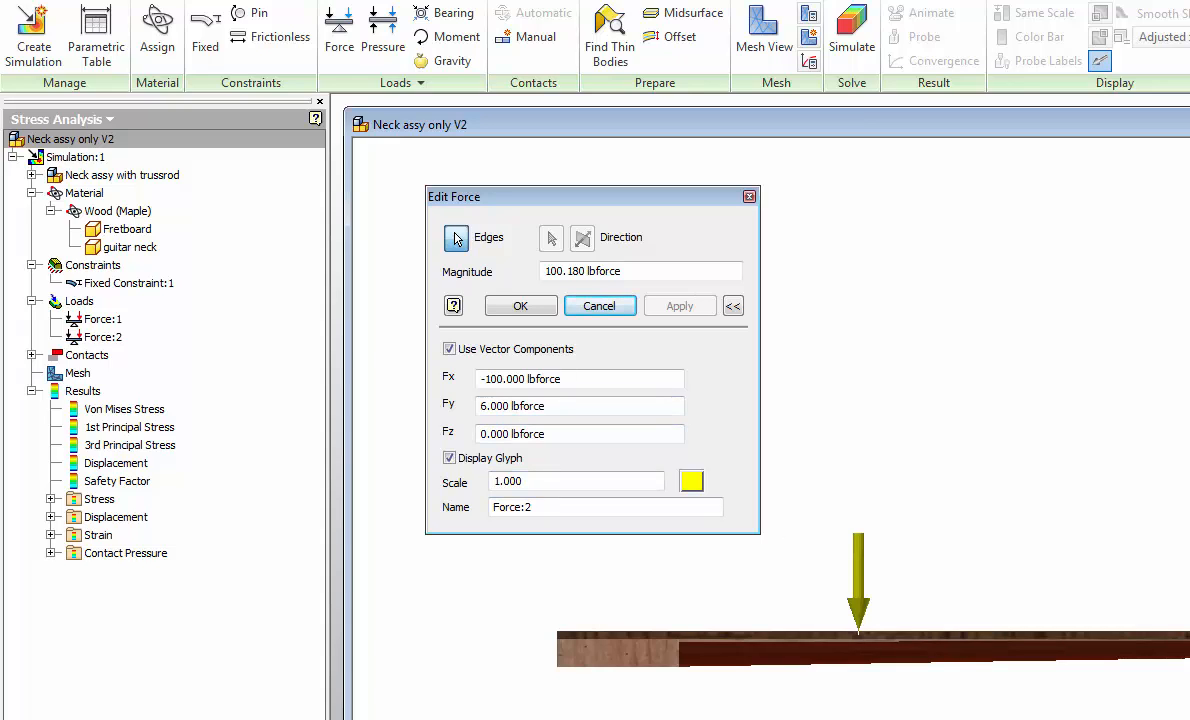
mouse_move(808, 522)
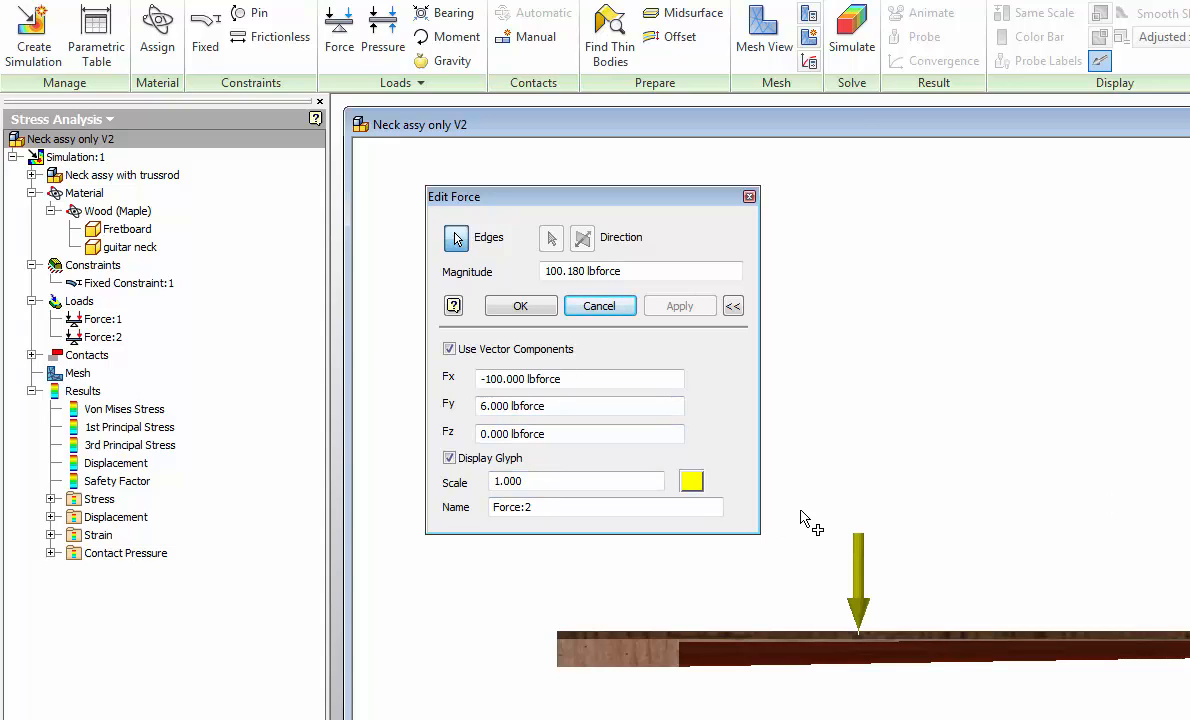
mouse_move(863, 588)
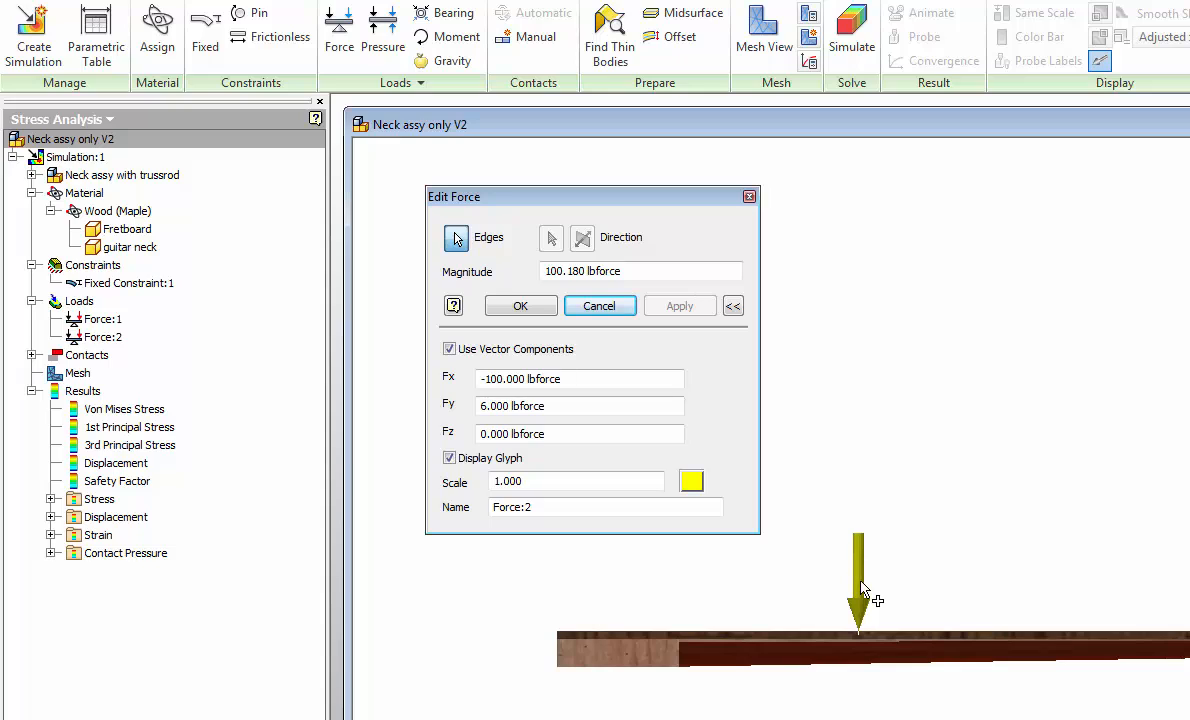
mouse_move(862, 578)
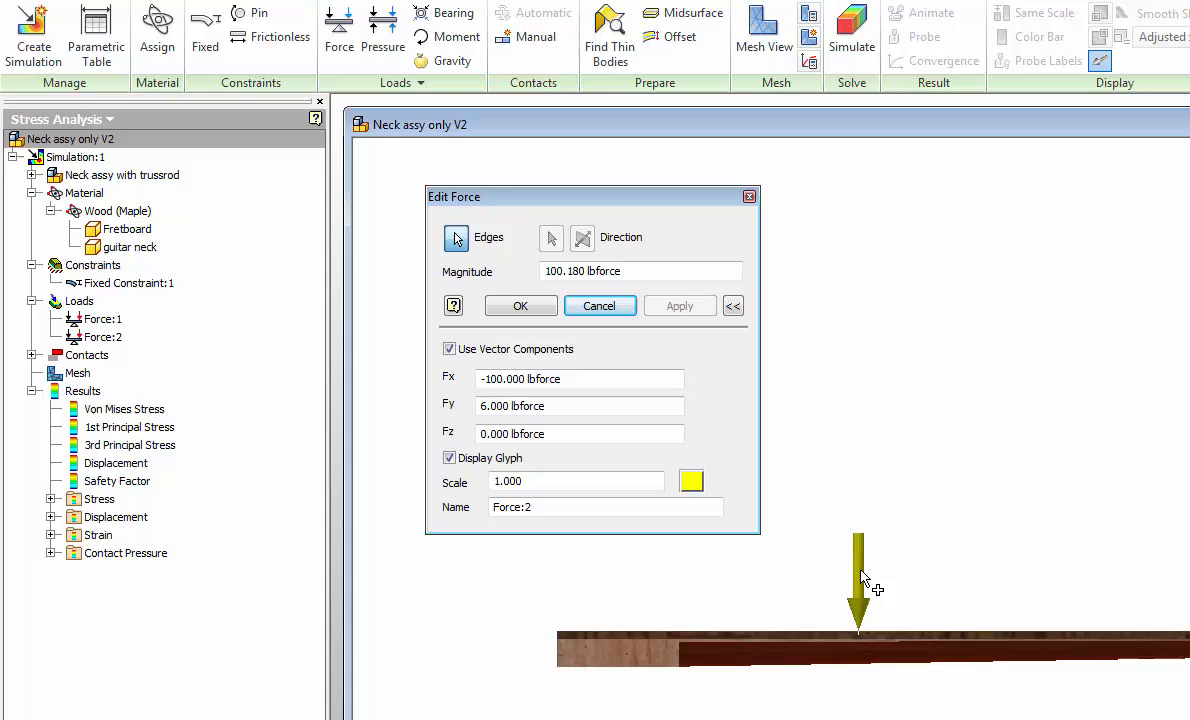
mouse_move(830, 560)
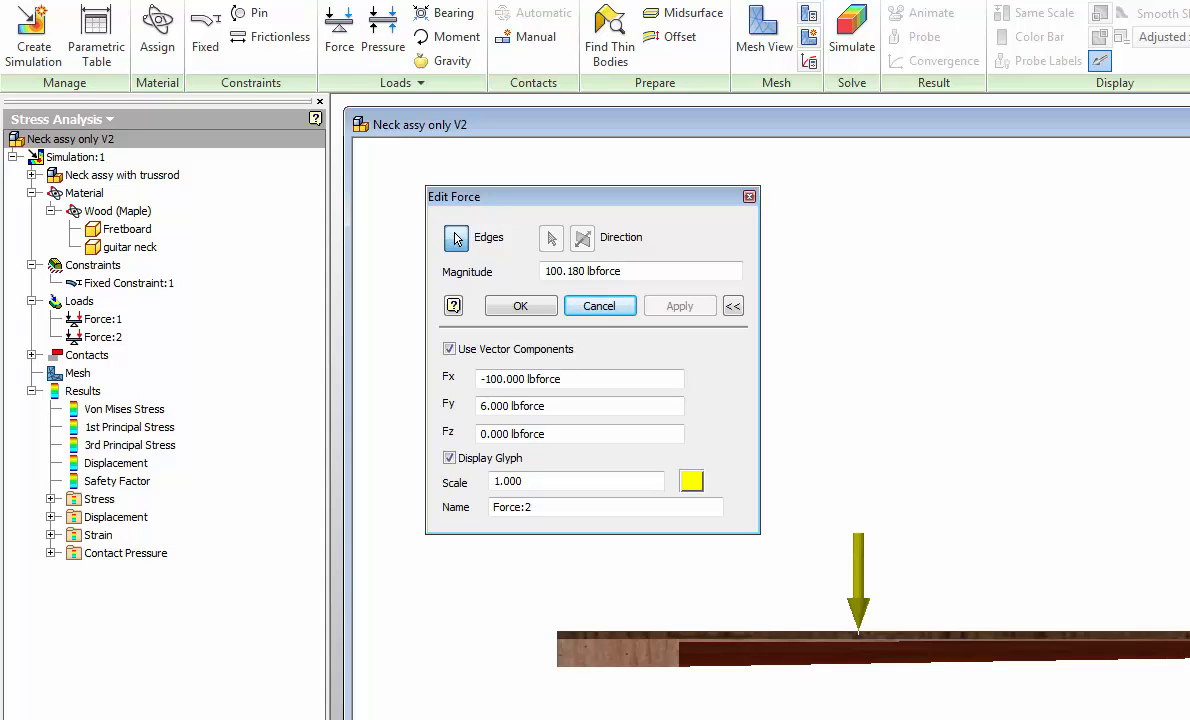
mouse_move(910, 552)
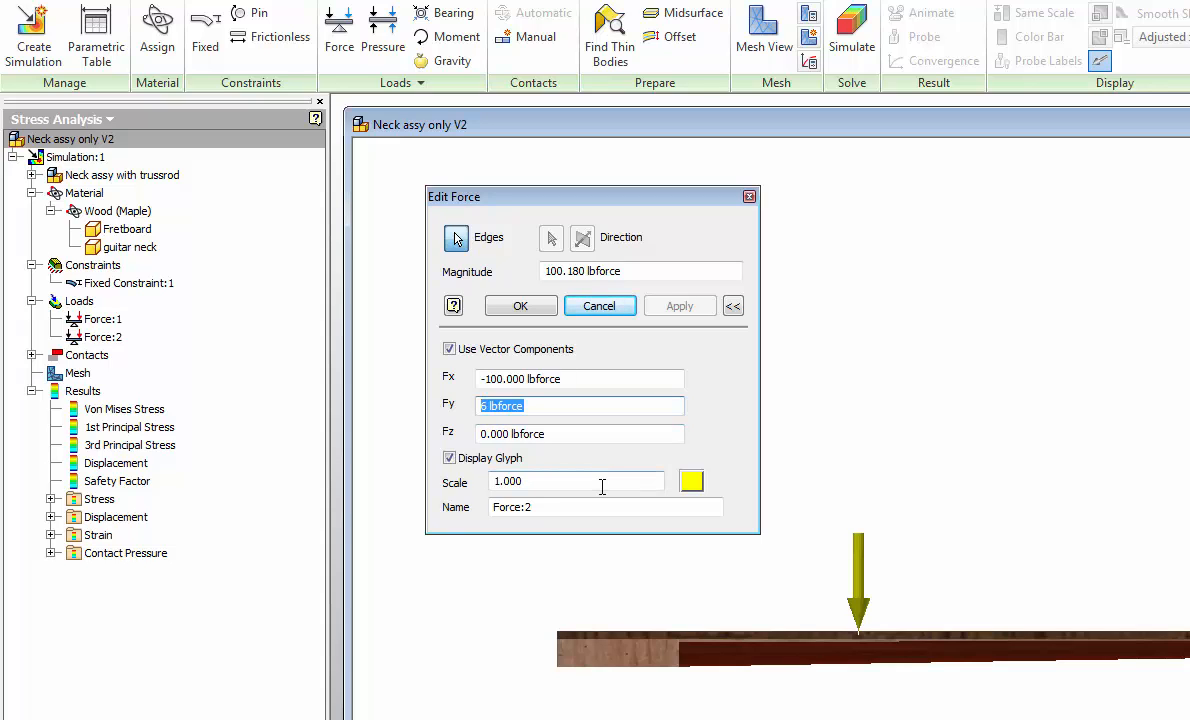
- Enter 7 lbforce as the Fy component of Force:2
text(7)
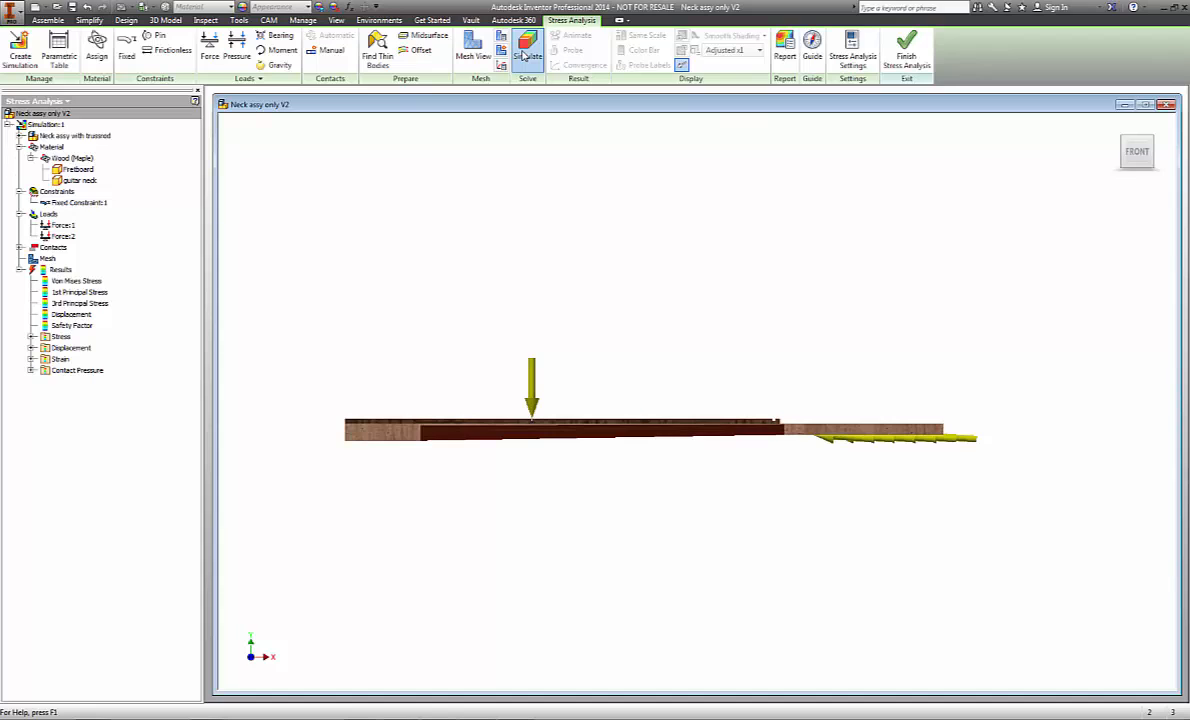
- Re-run the stress simulation with the updated headstock force to refresh displacement results
click(527, 43)
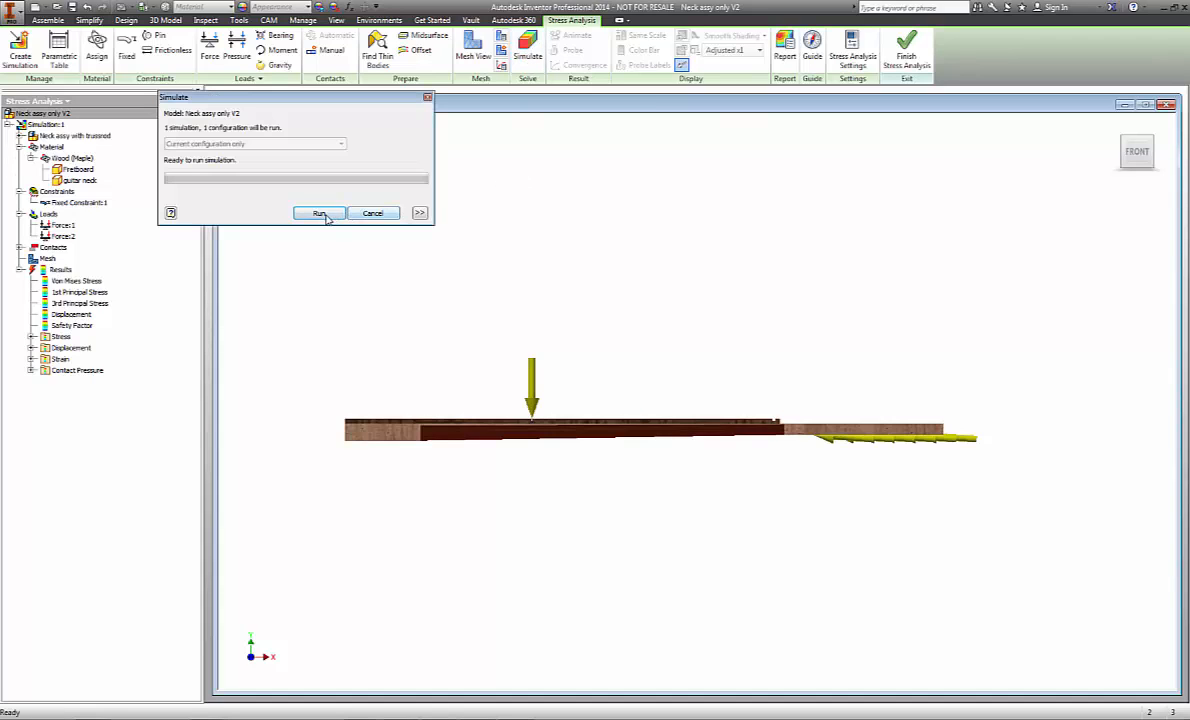
click(319, 213)
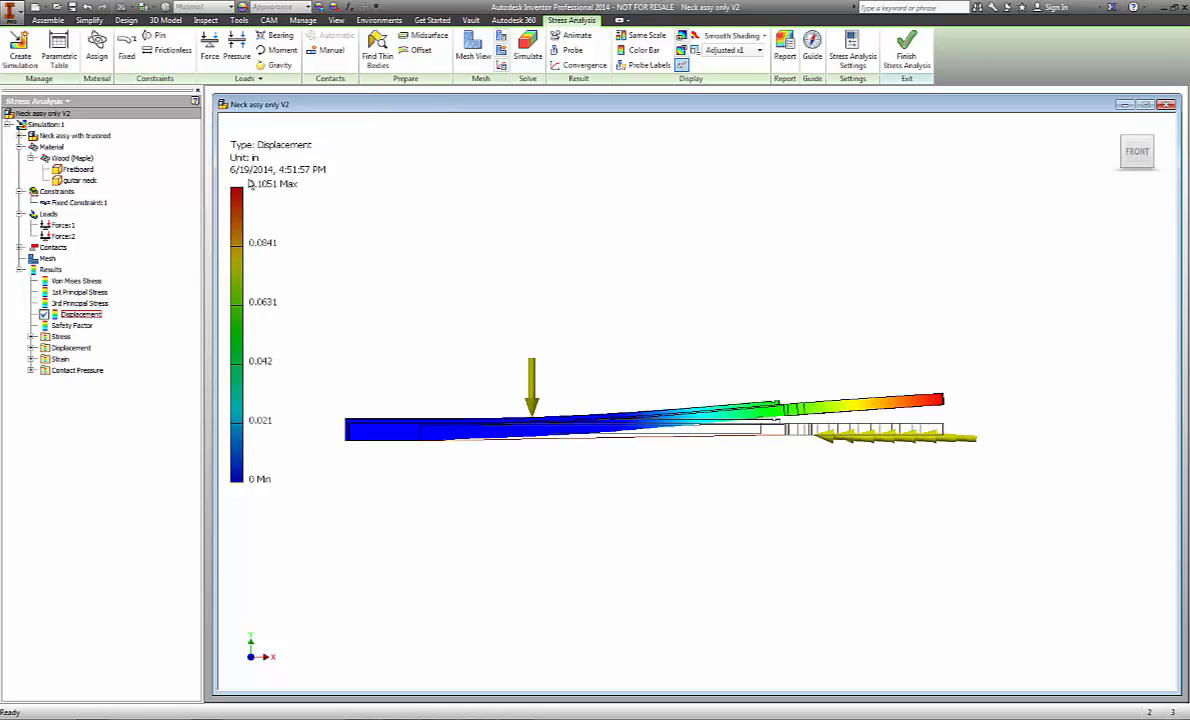
mouse_move(283, 200)
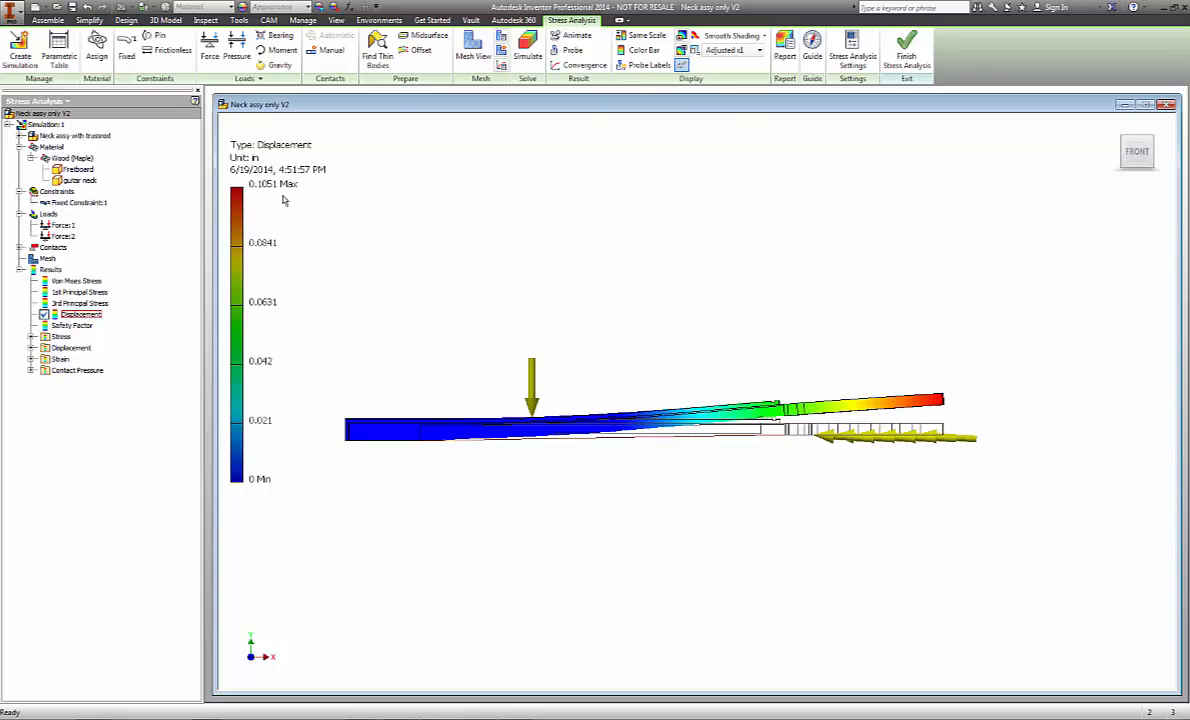
mouse_move(278, 199)
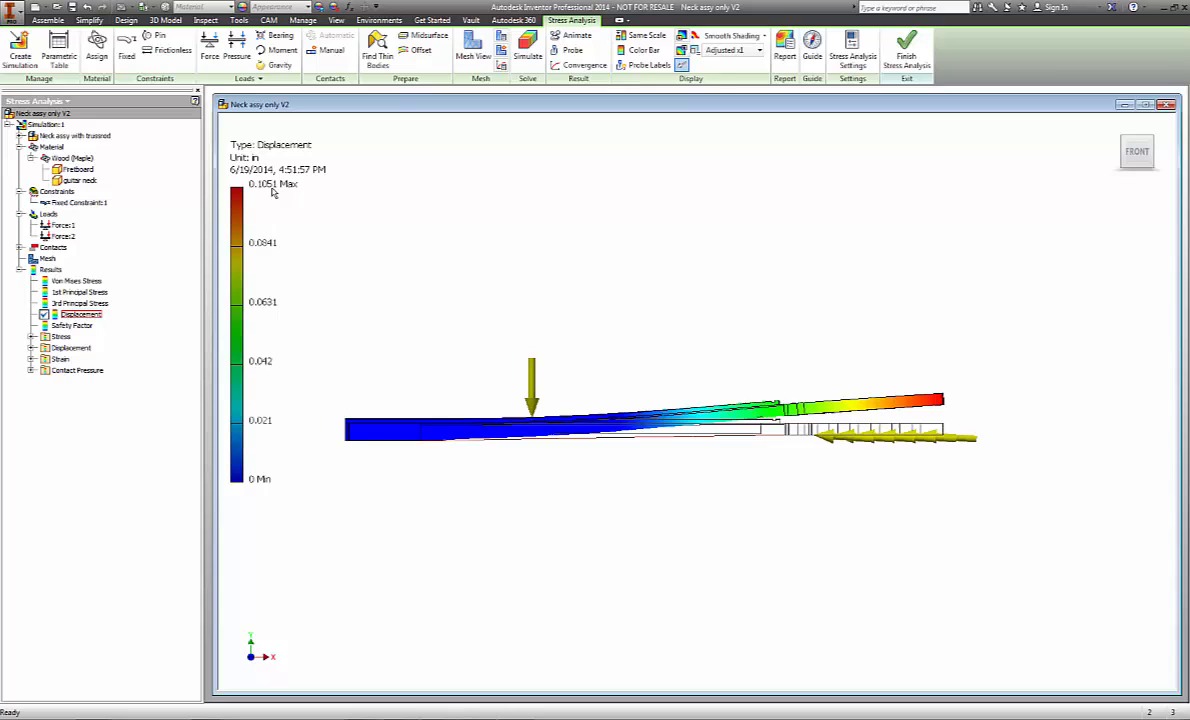
mouse_move(275, 198)
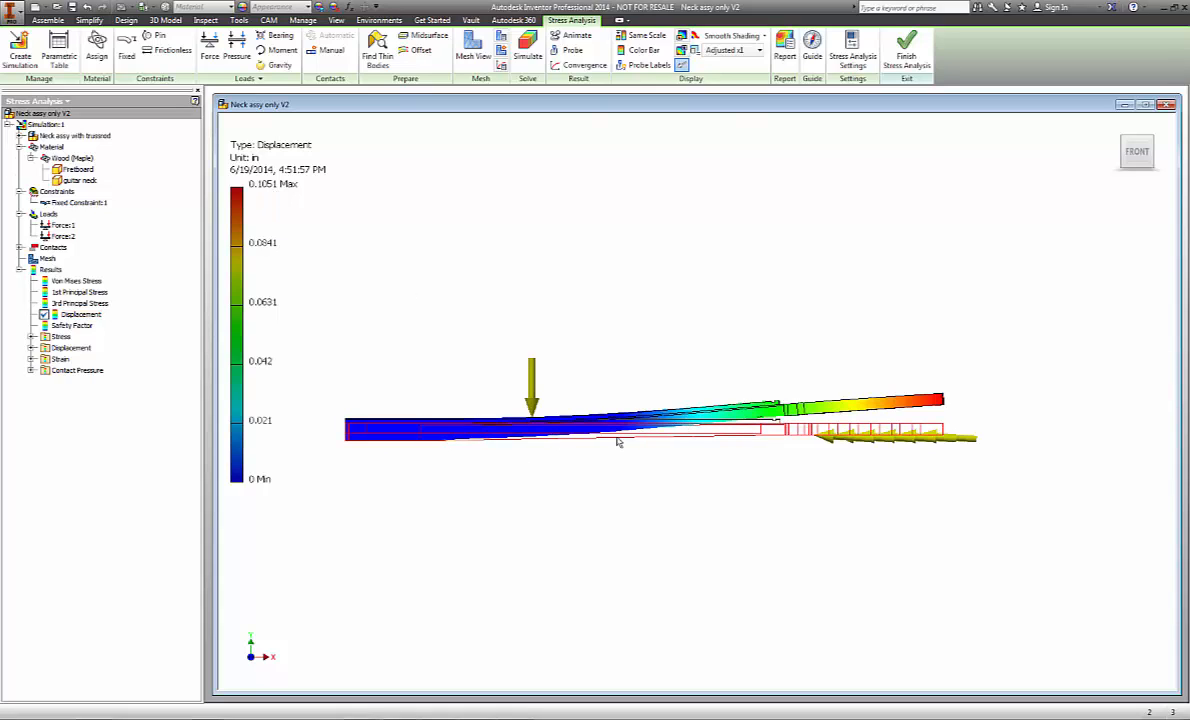
mouse_move(575, 440)
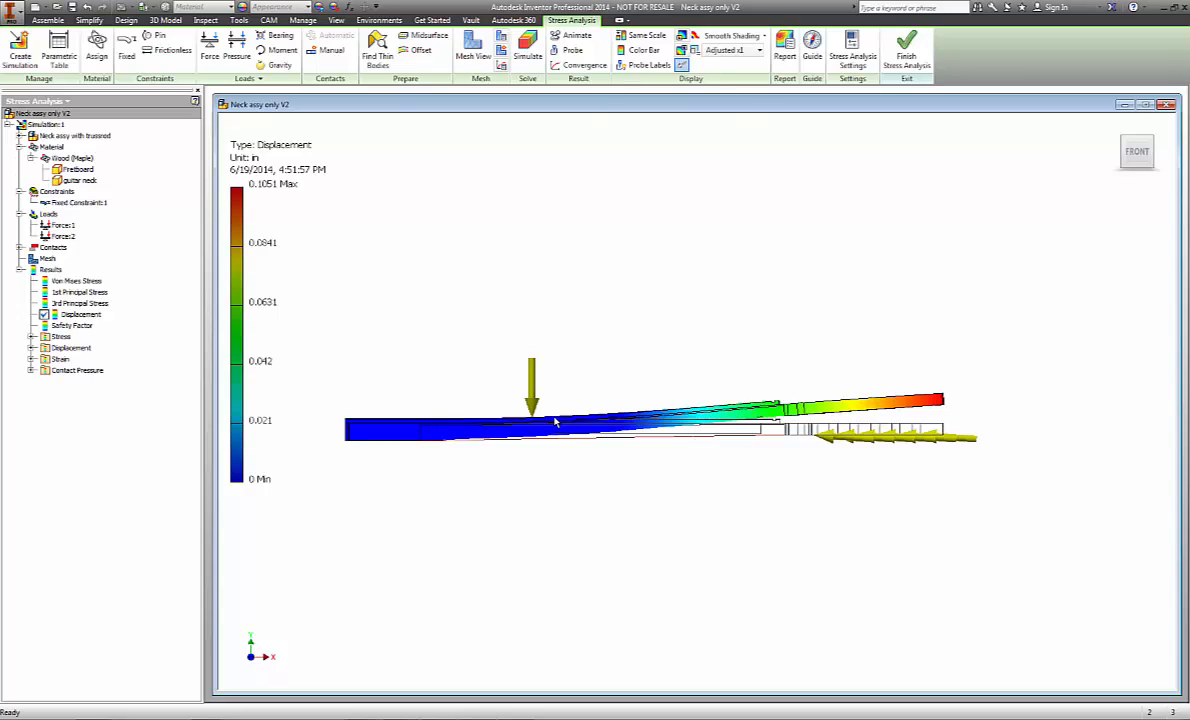
mouse_move(936, 420)
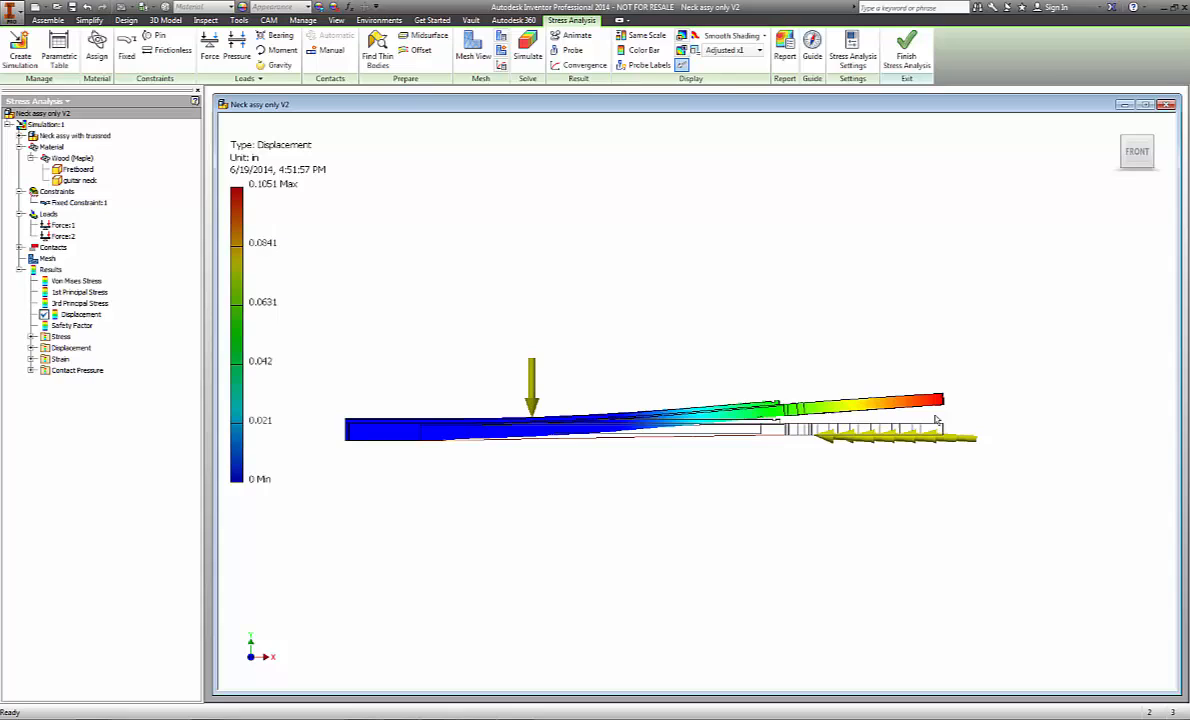
mouse_move(938, 402)
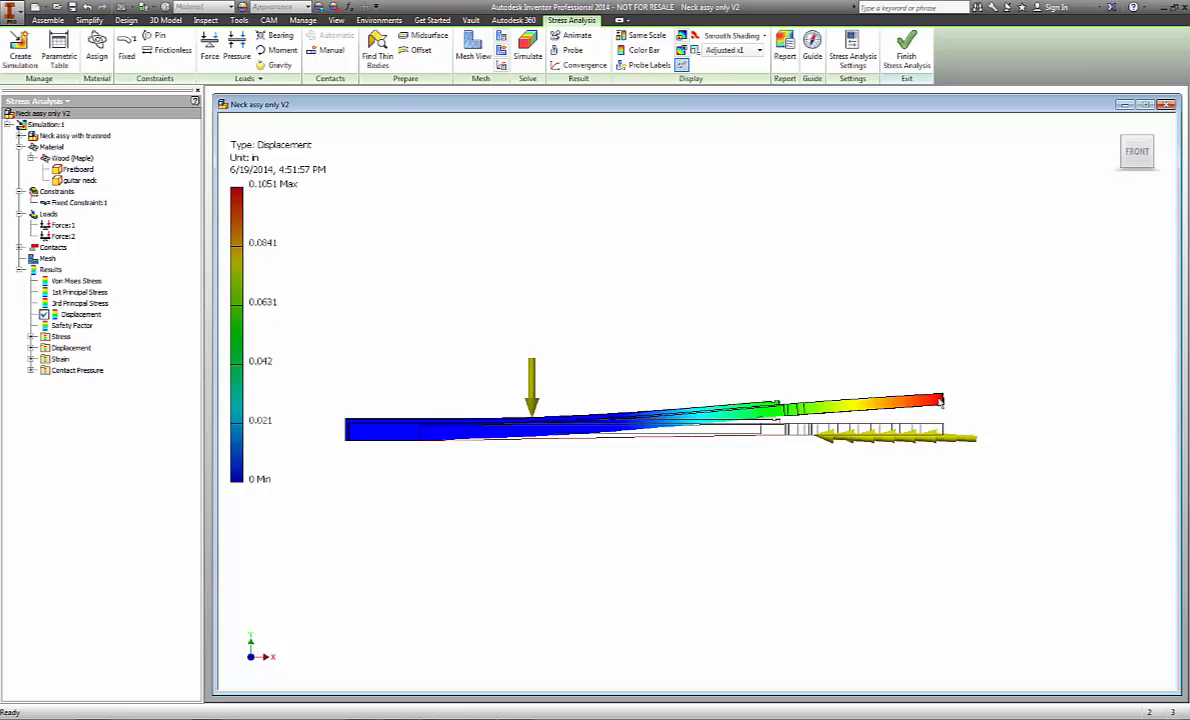
mouse_move(448, 452)
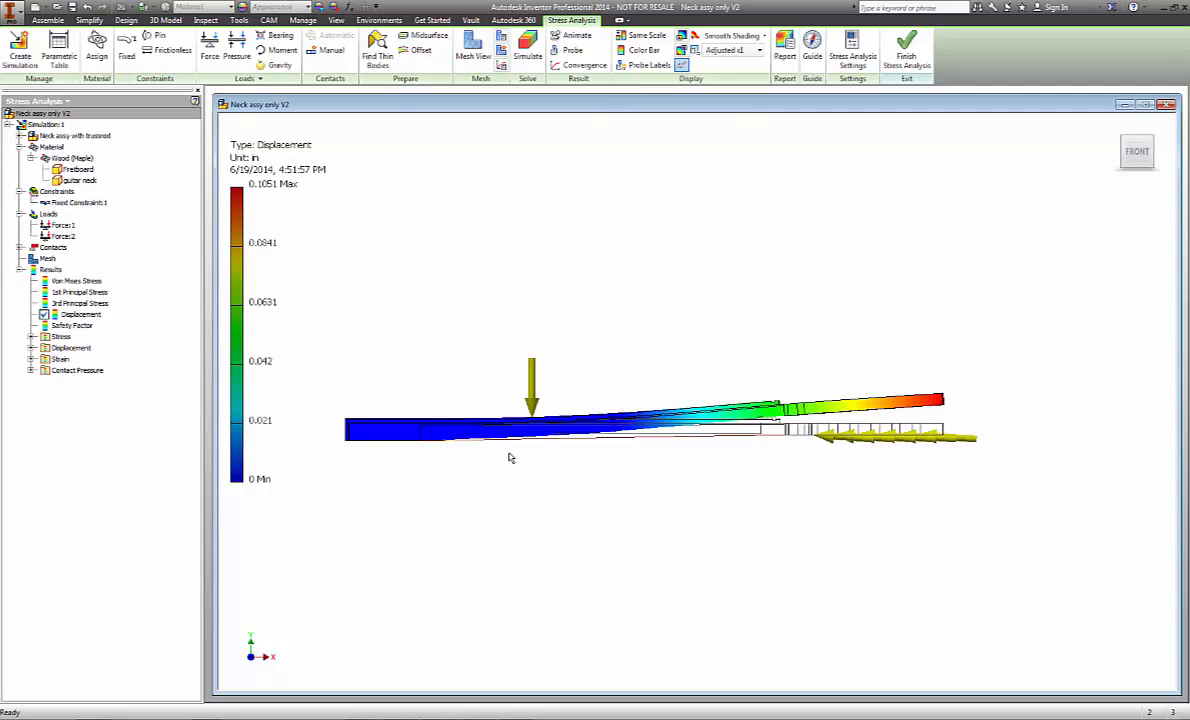
mouse_move(631, 276)
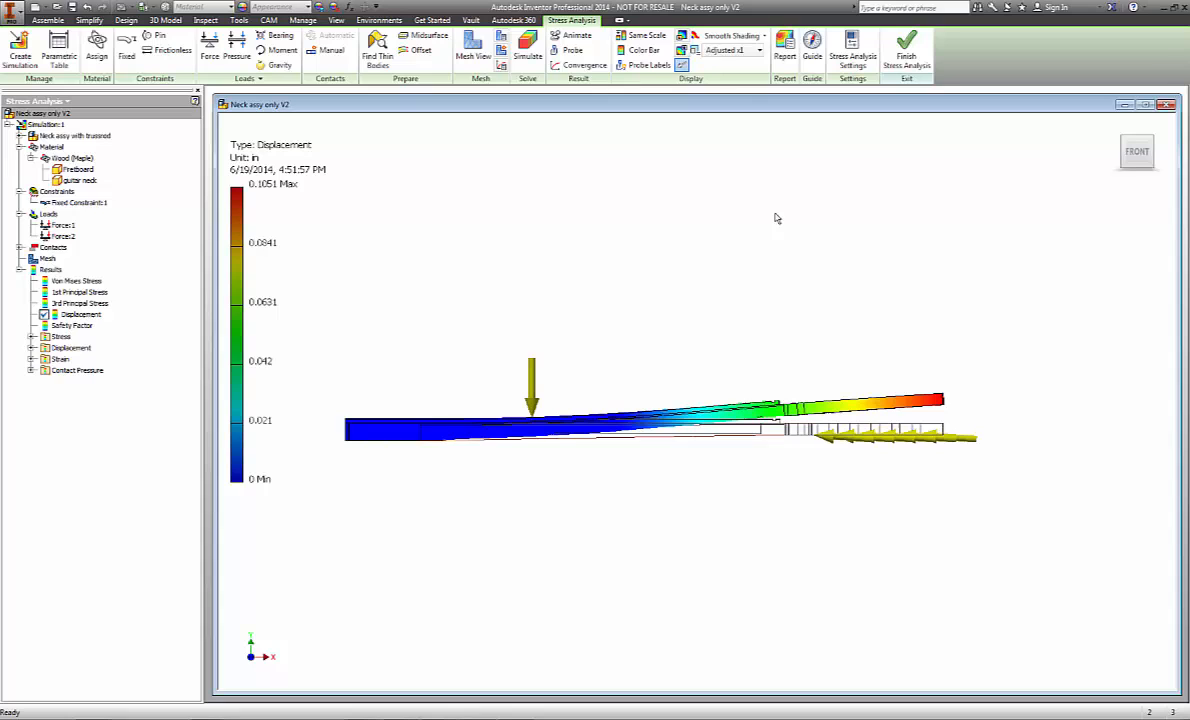
mouse_move(840, 184)
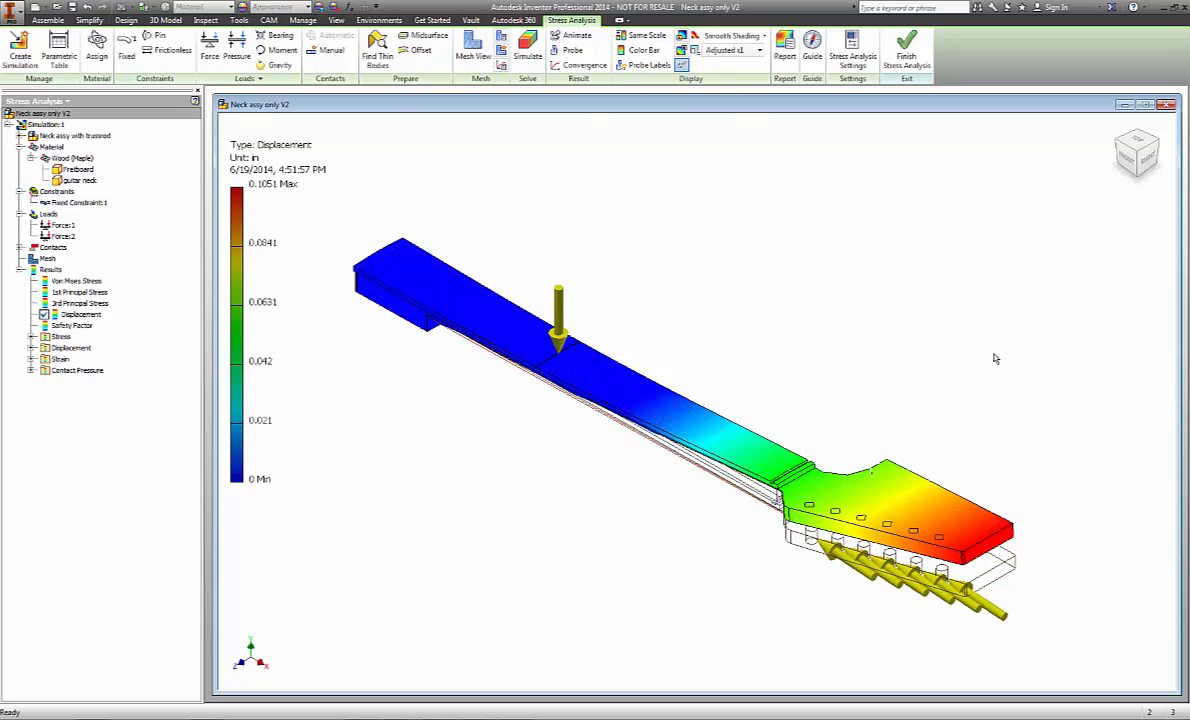
mouse_move(990, 361)
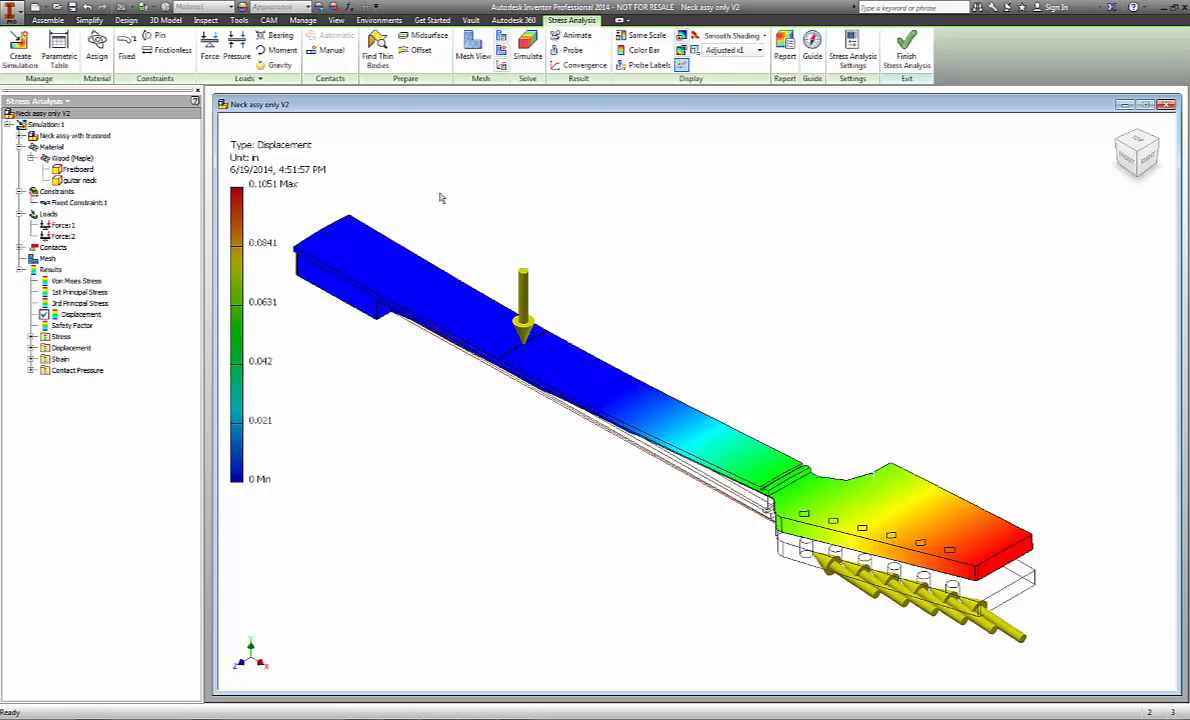
mouse_move(791, 235)
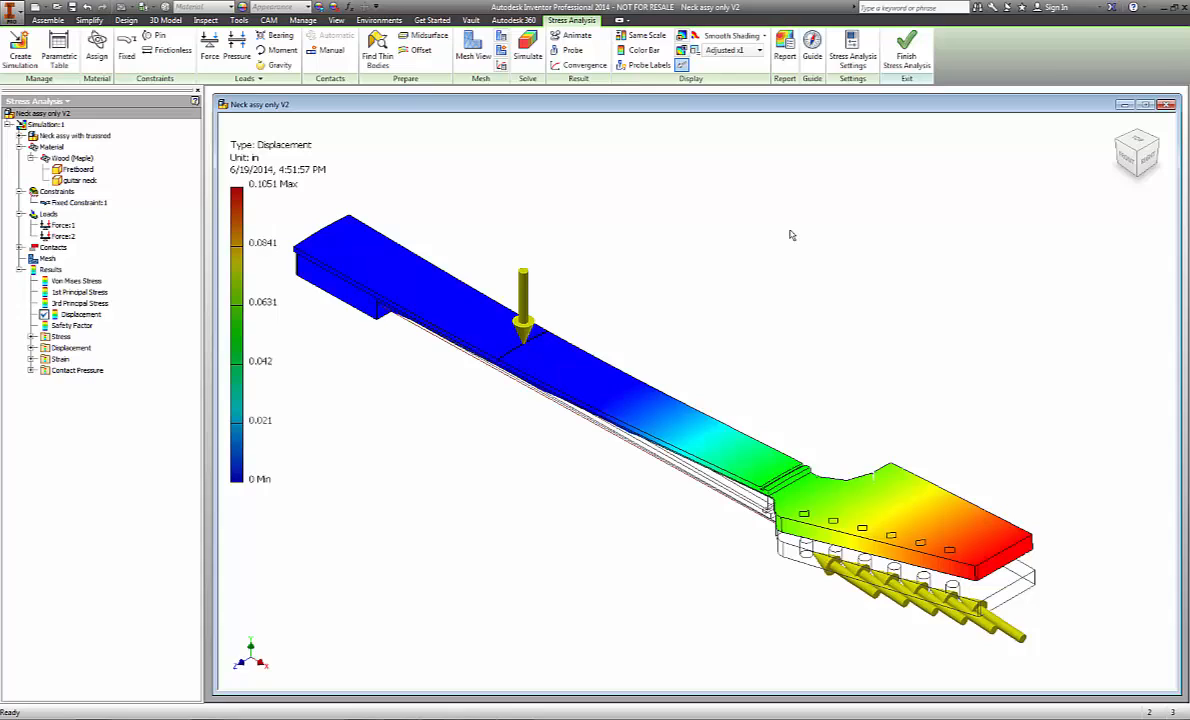
mouse_move(786, 280)
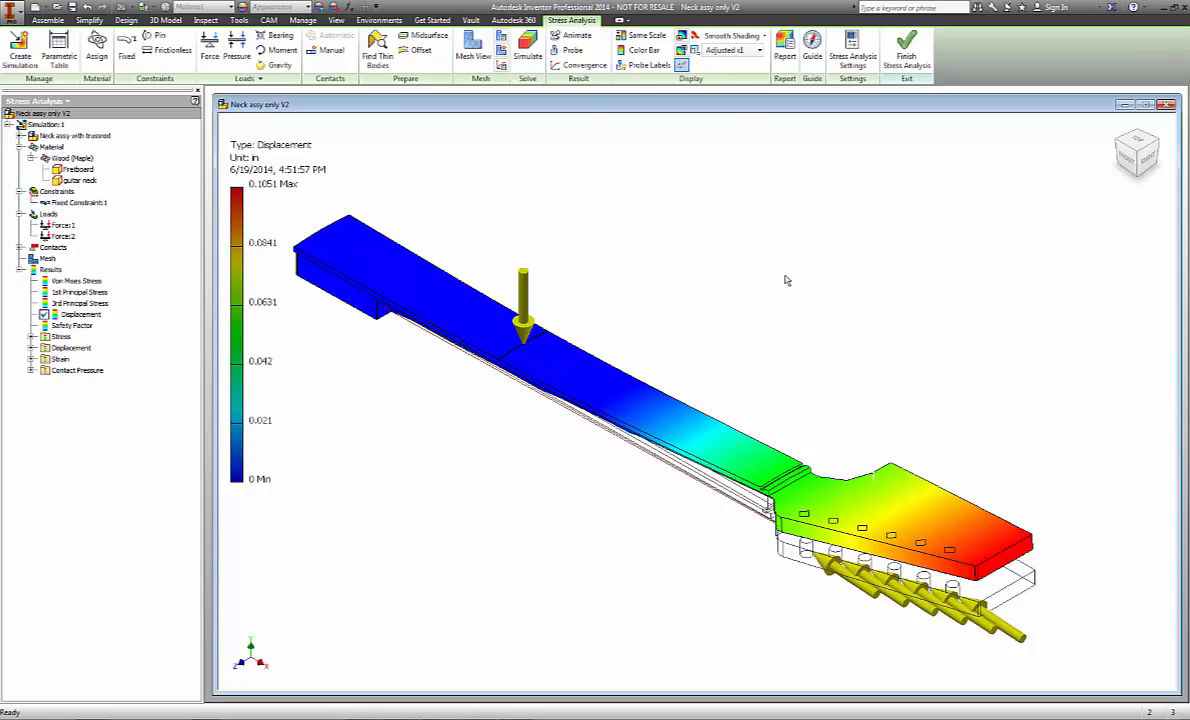
mouse_move(758, 606)
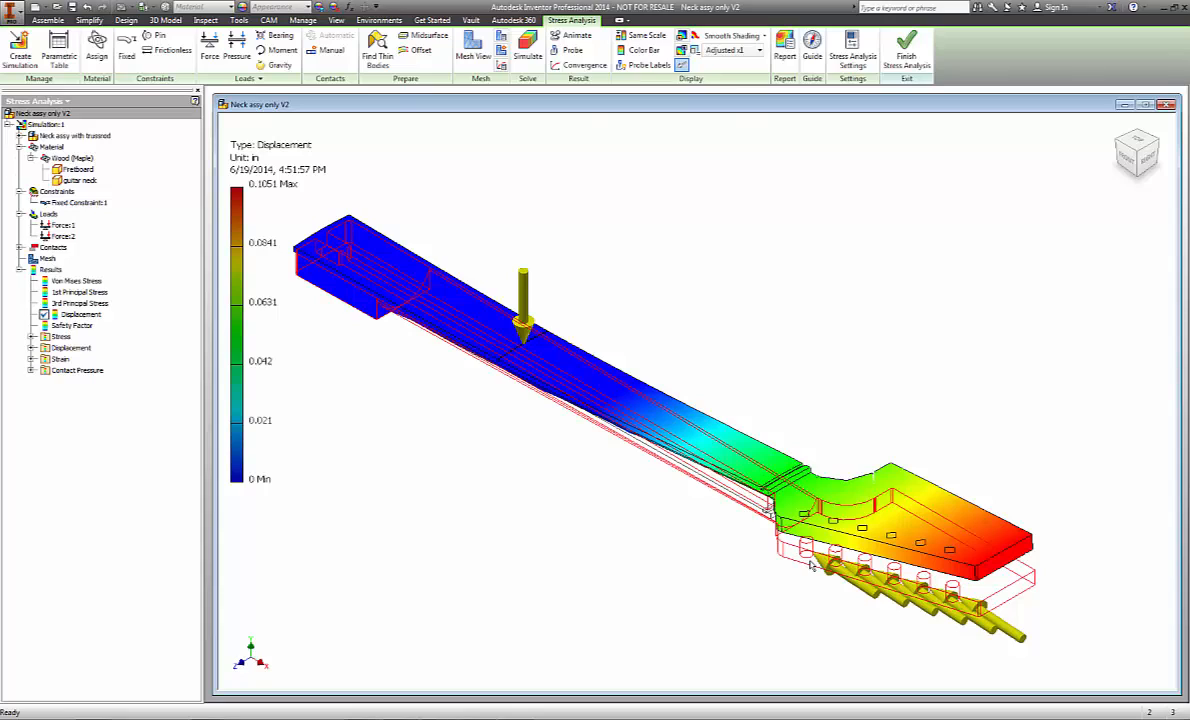
mouse_move(810, 565)
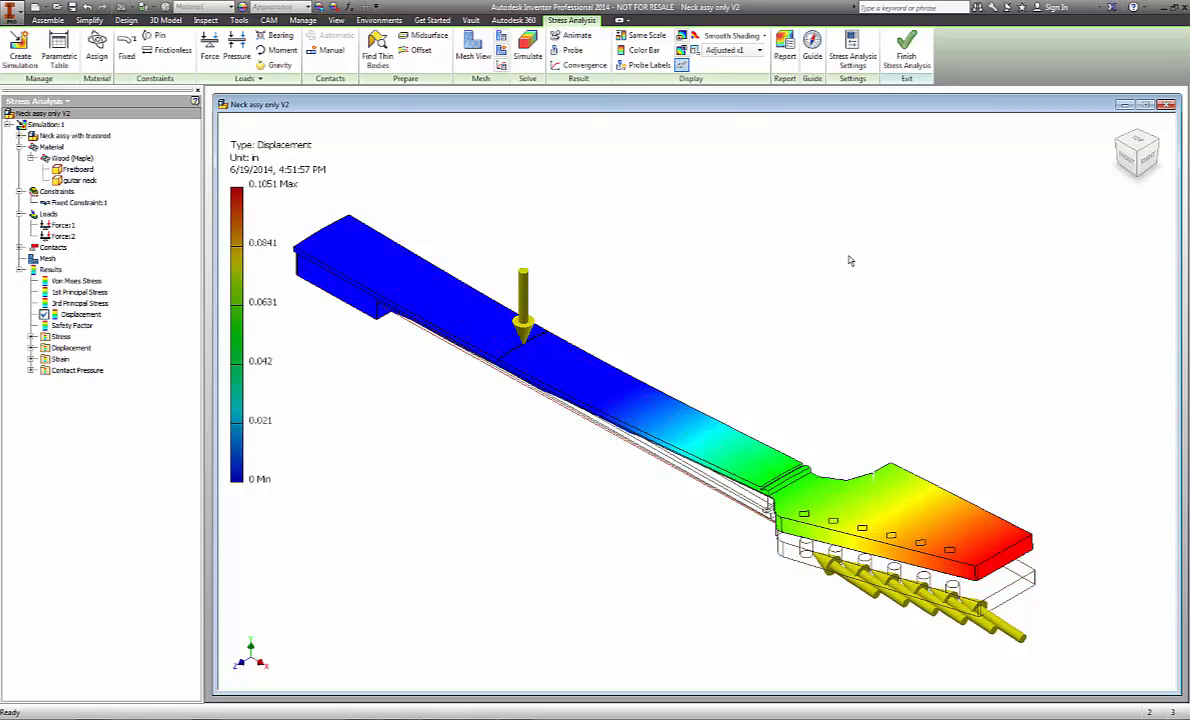
mouse_move(850, 263)
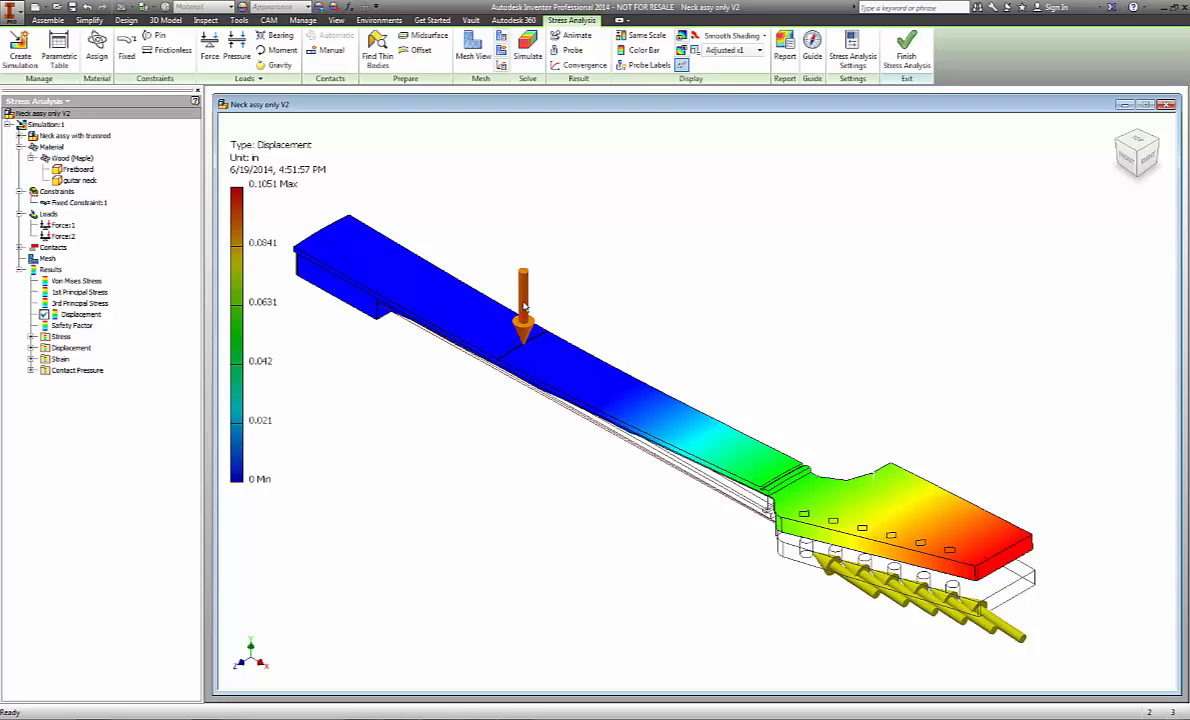
mouse_move(530, 305)
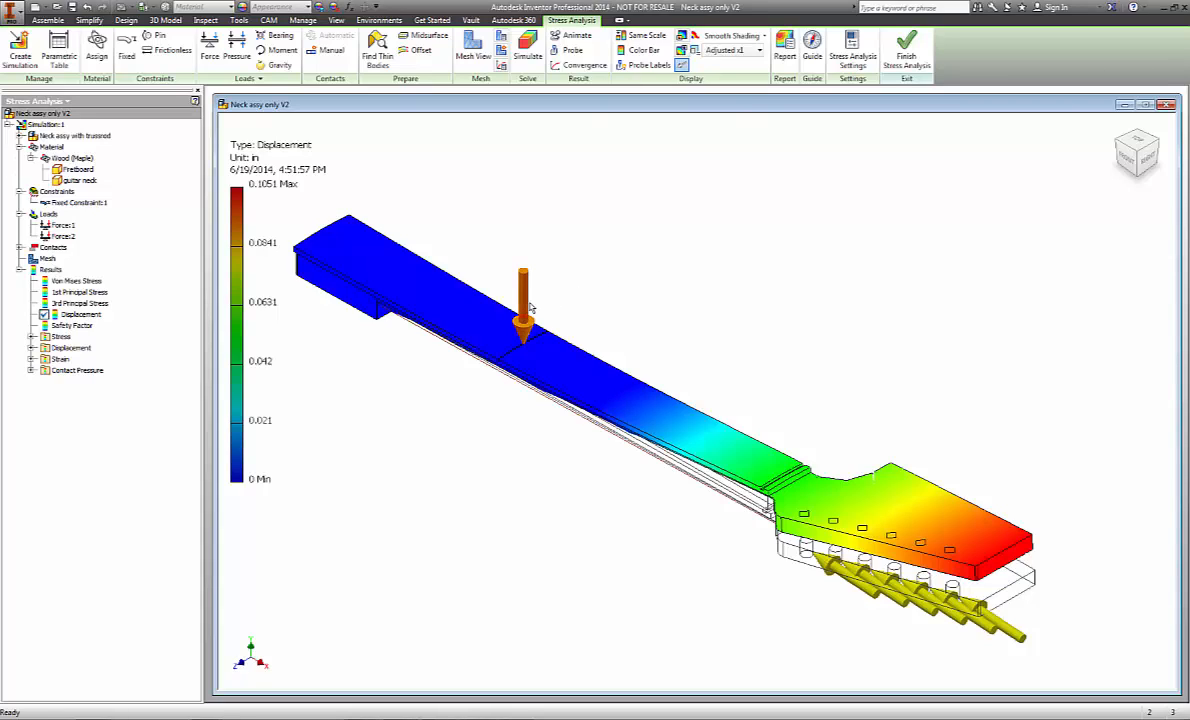